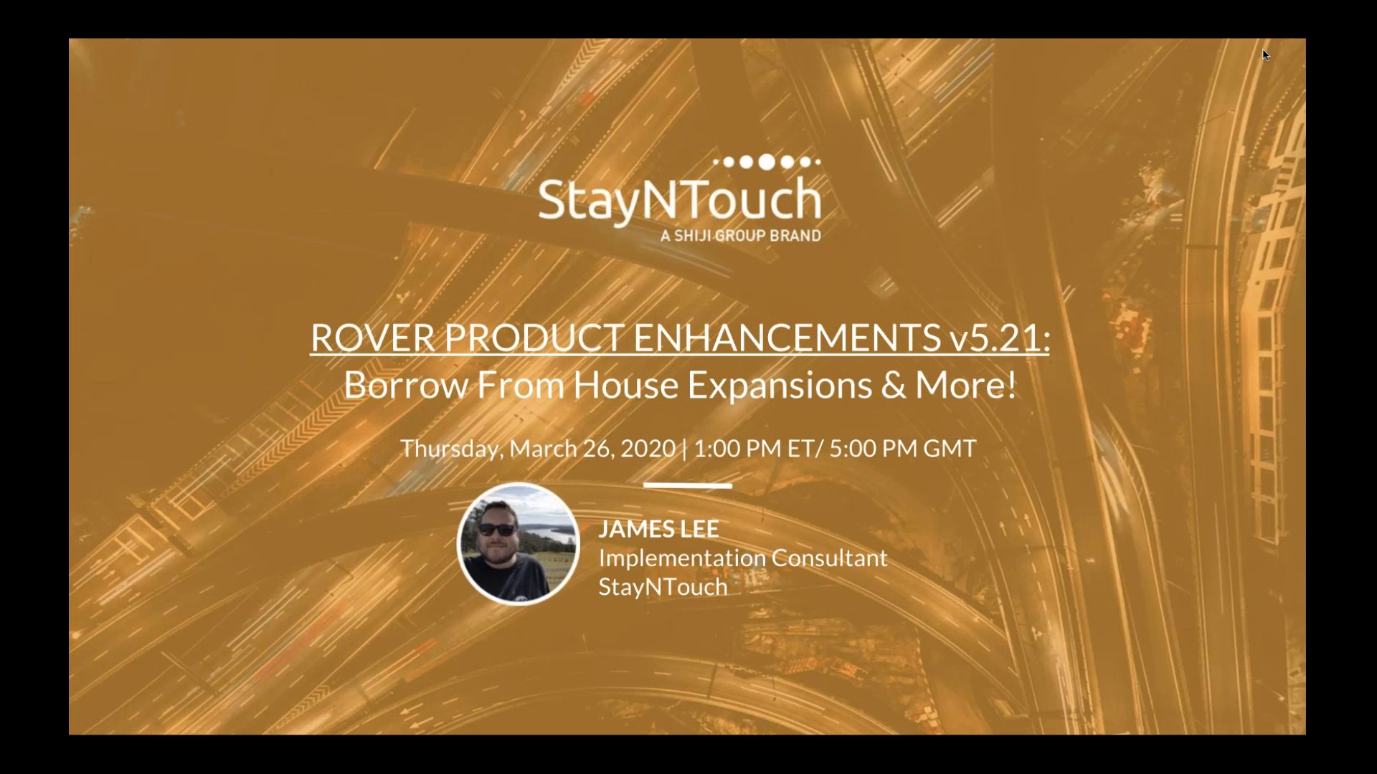
pyautogui.moveTo(646, 196)
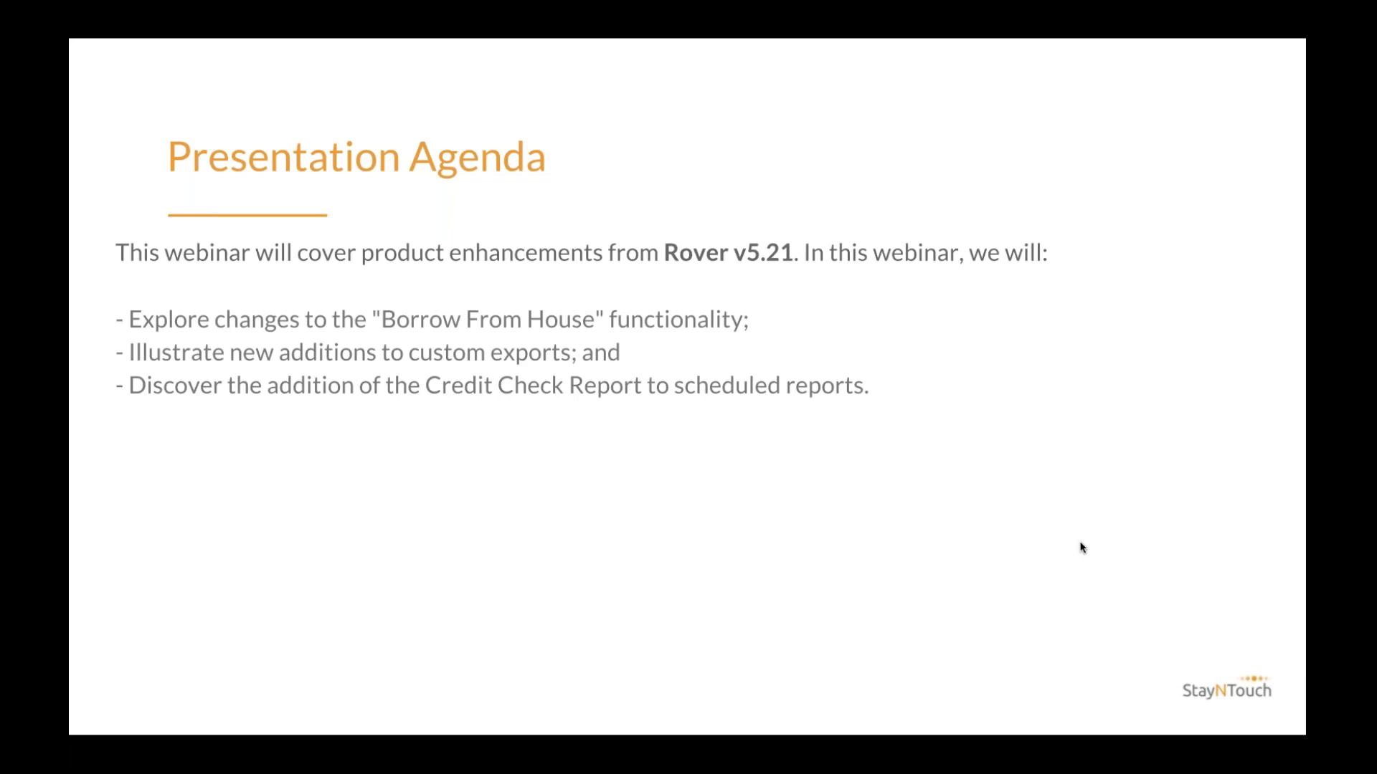
pyautogui.moveTo(1274, 223)
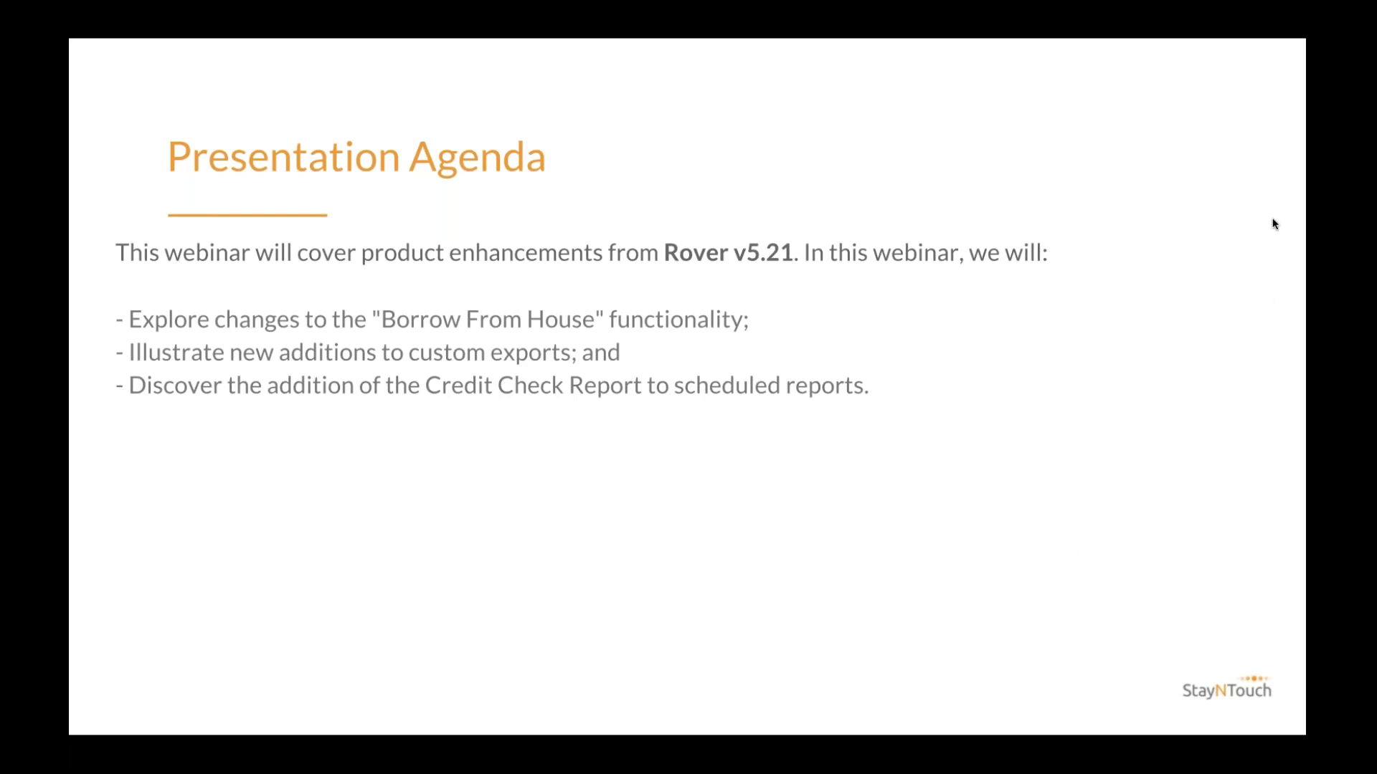
pyautogui.moveTo(1236, 272)
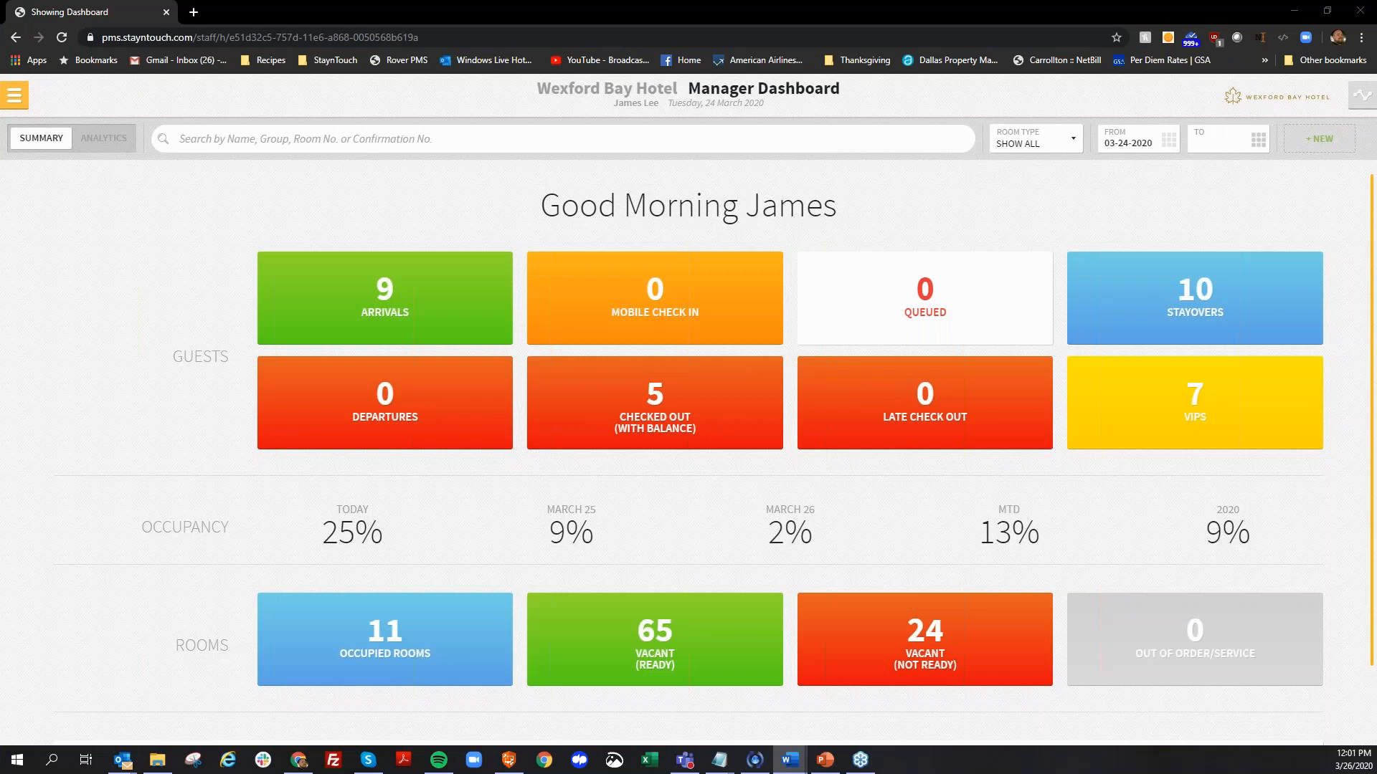
pyautogui.moveTo(166, 245)
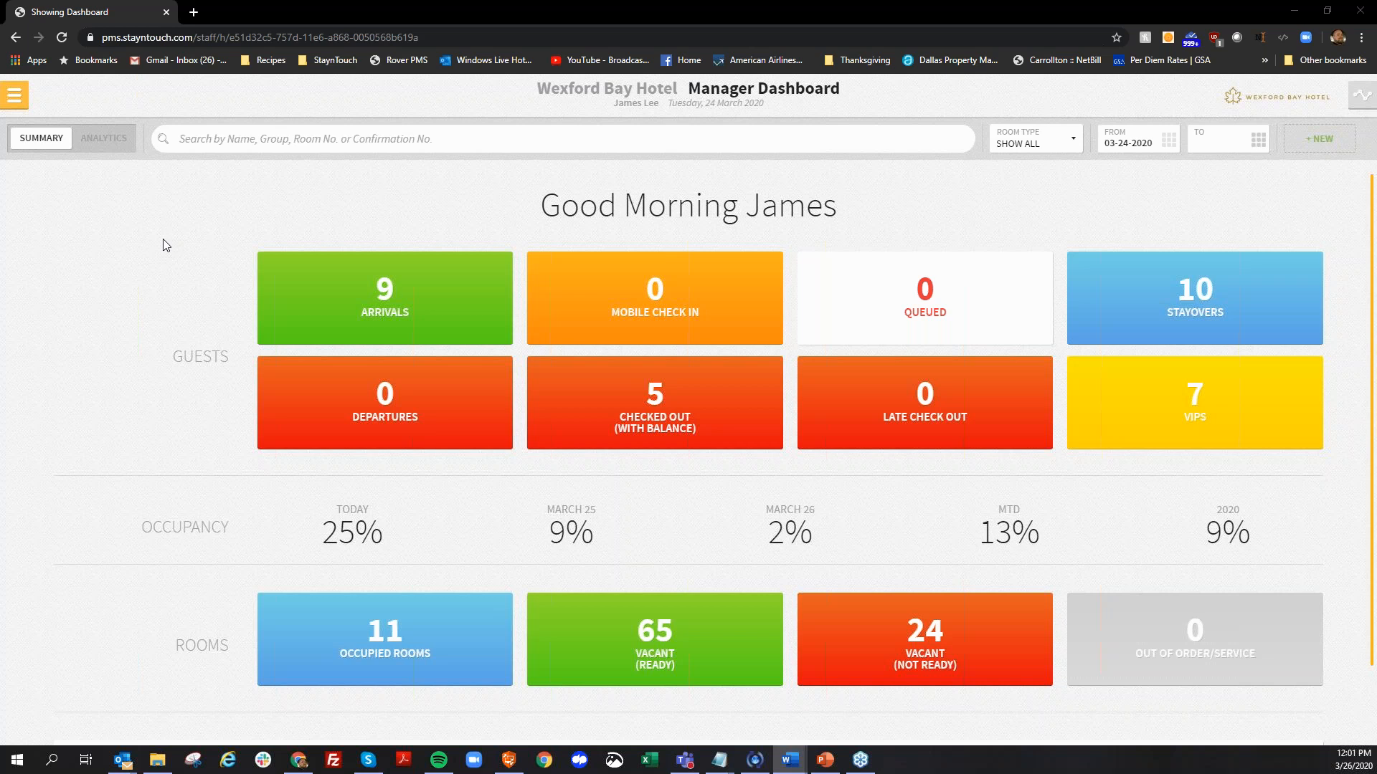
pyautogui.moveTo(220, 162)
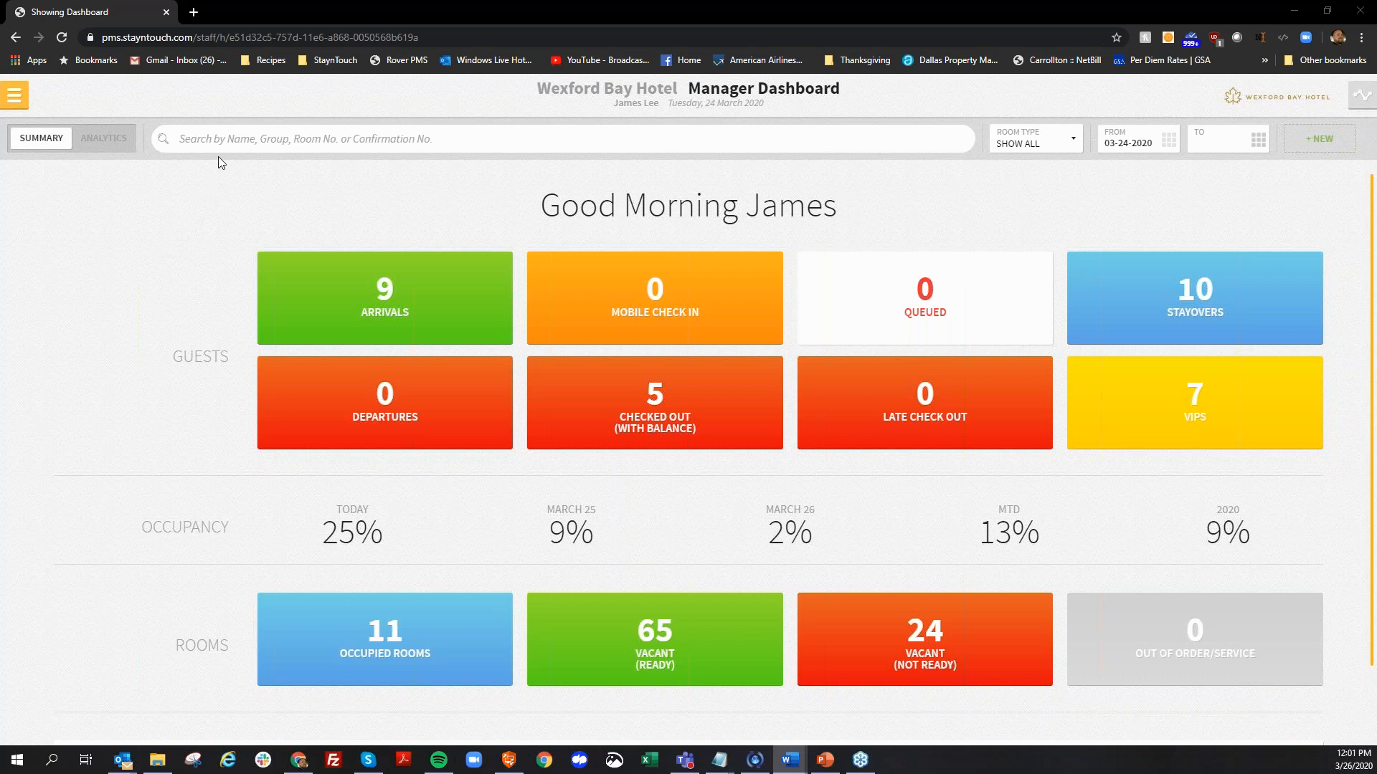
# Step: Search the dashboard for the guest surname 'Lee'
pyautogui.write('Lee')
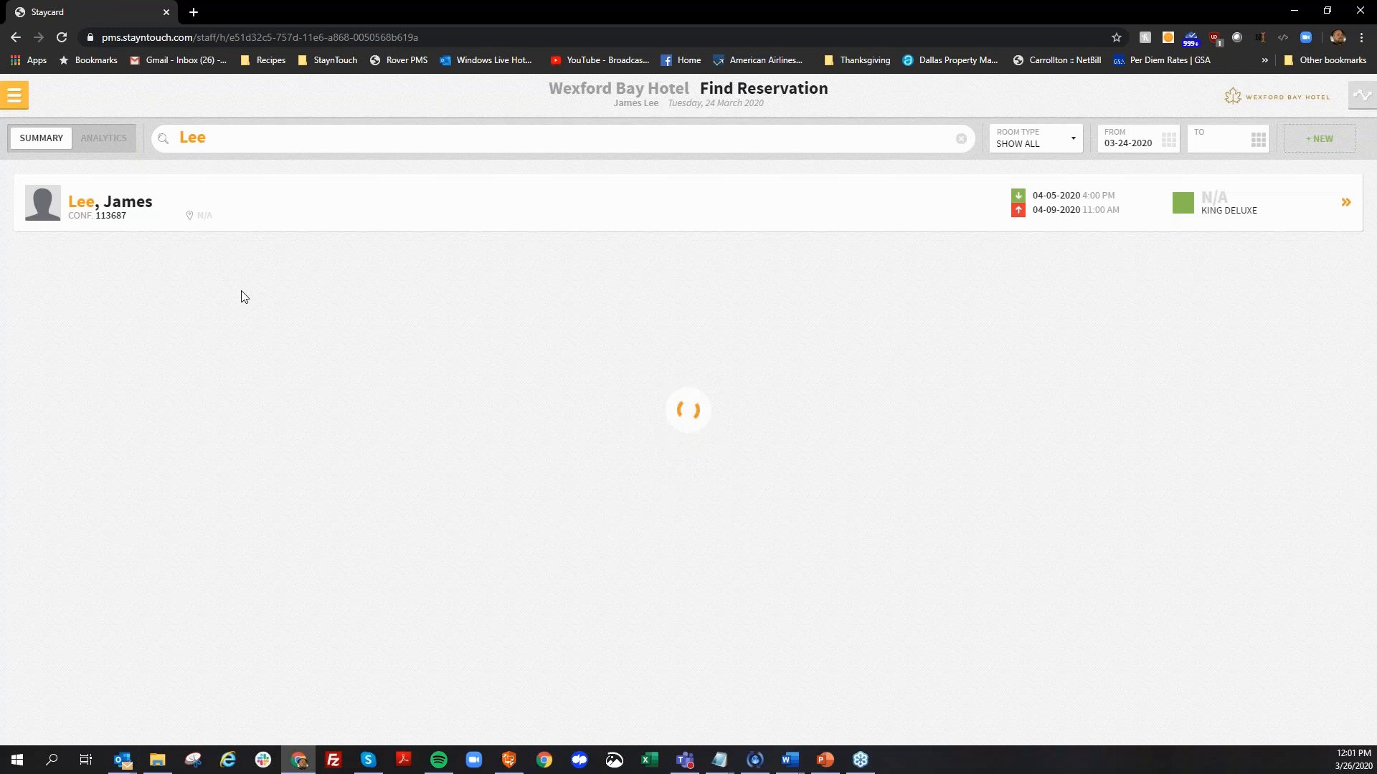
pyautogui.click(110, 203)
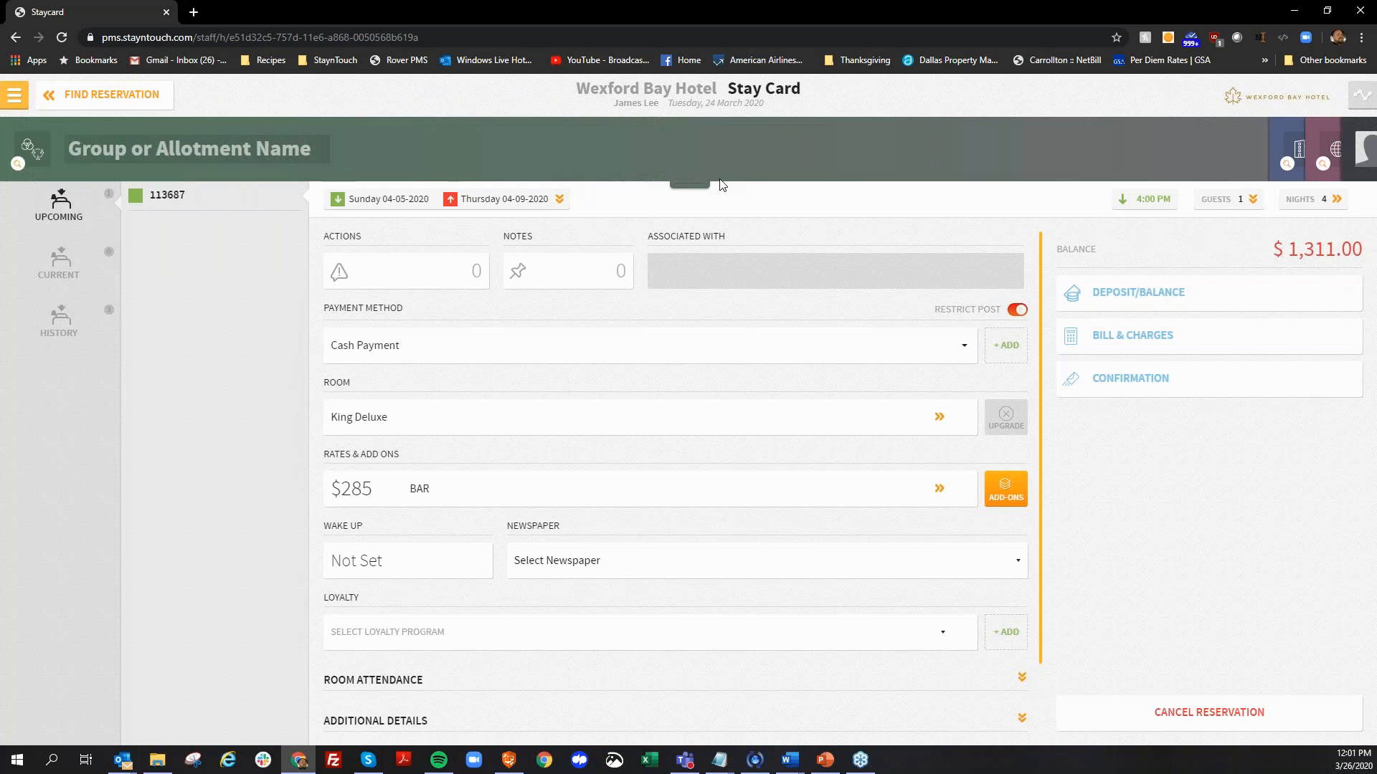
pyautogui.click(189, 147)
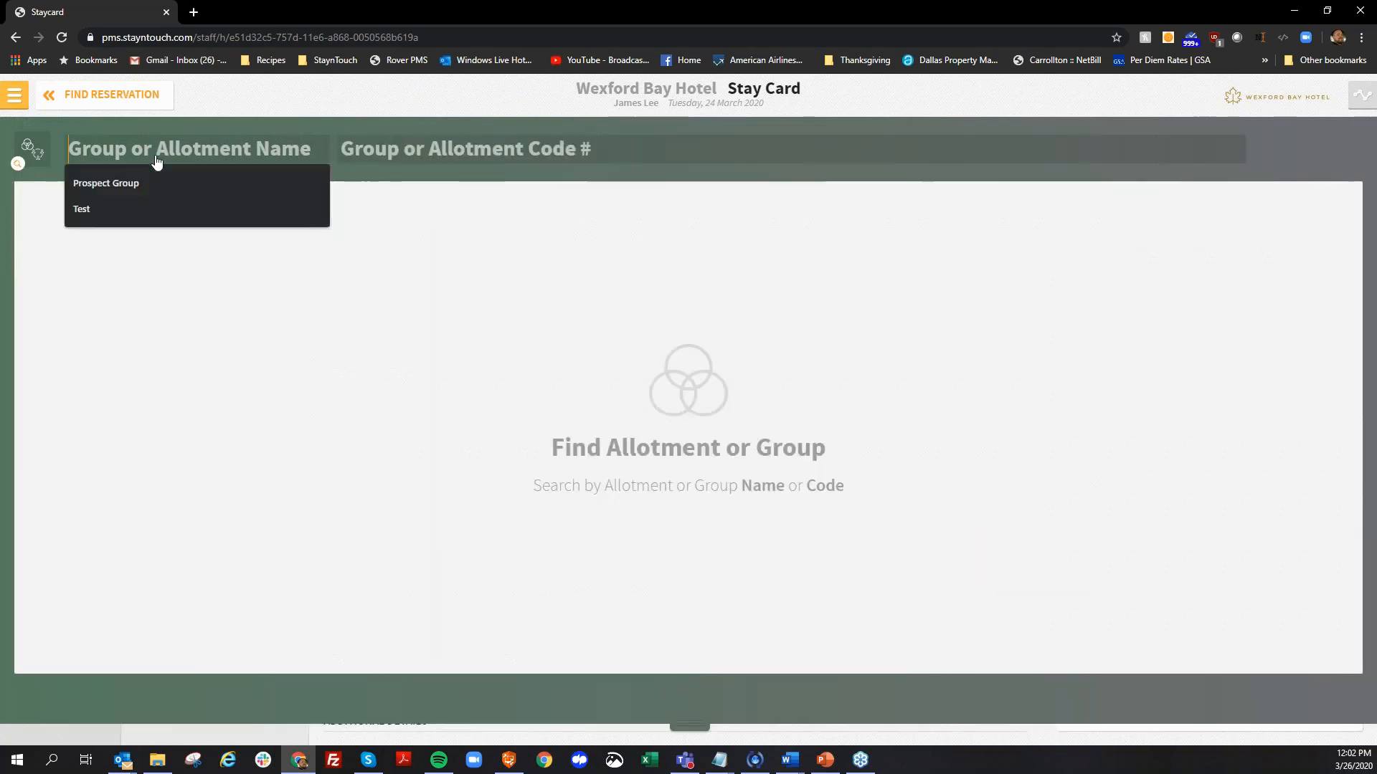
pyautogui.write('We')
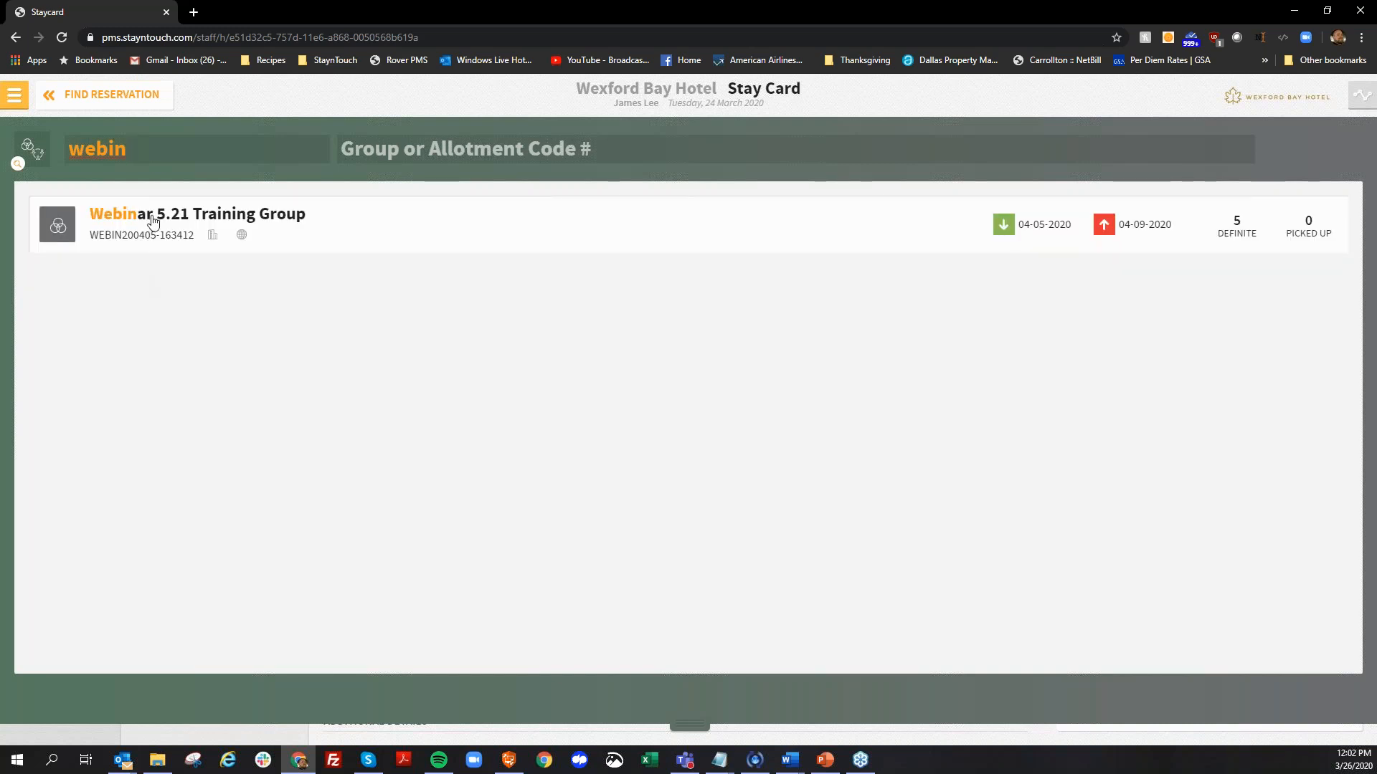
pyautogui.click(196, 214)
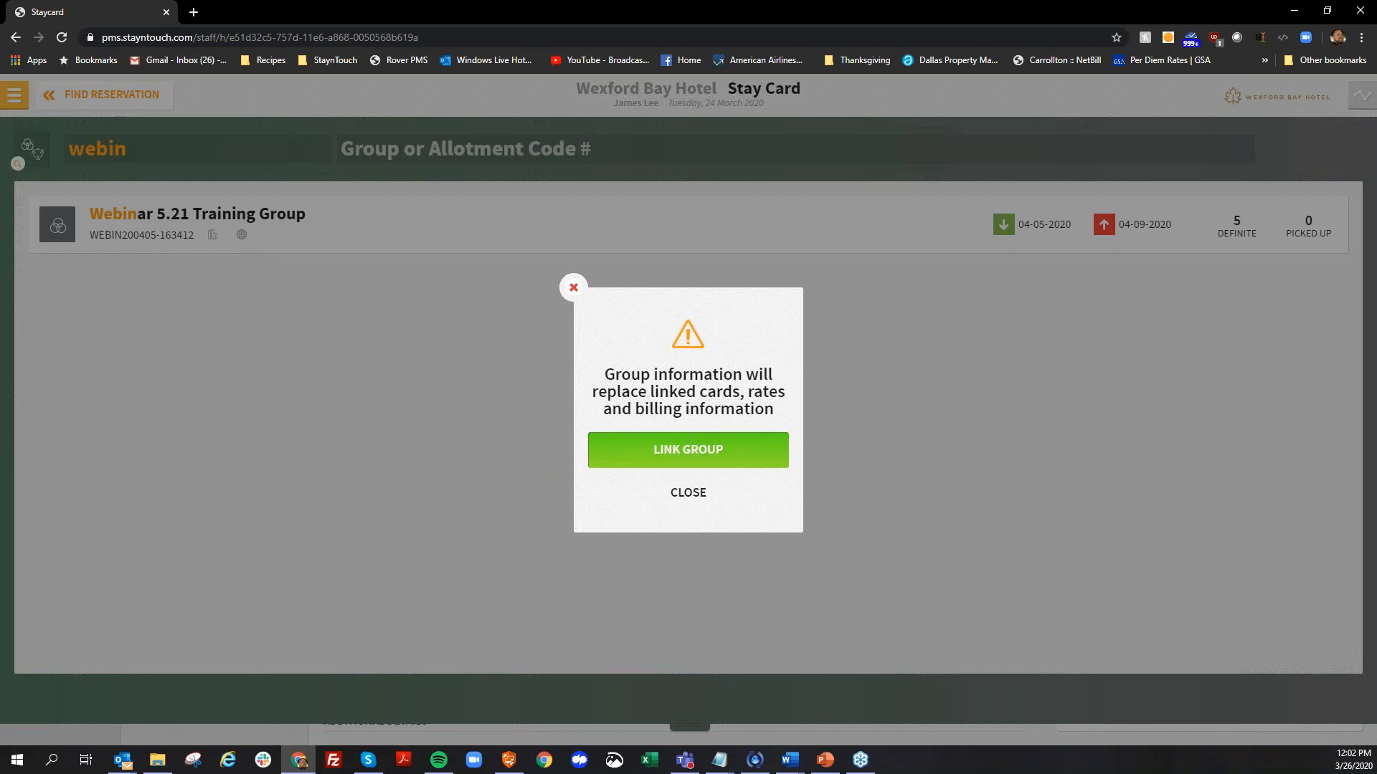
# Step: Confirm Link Group, then Borrow from house, giving the reservation a $240 group rate
pyautogui.click(687, 491)
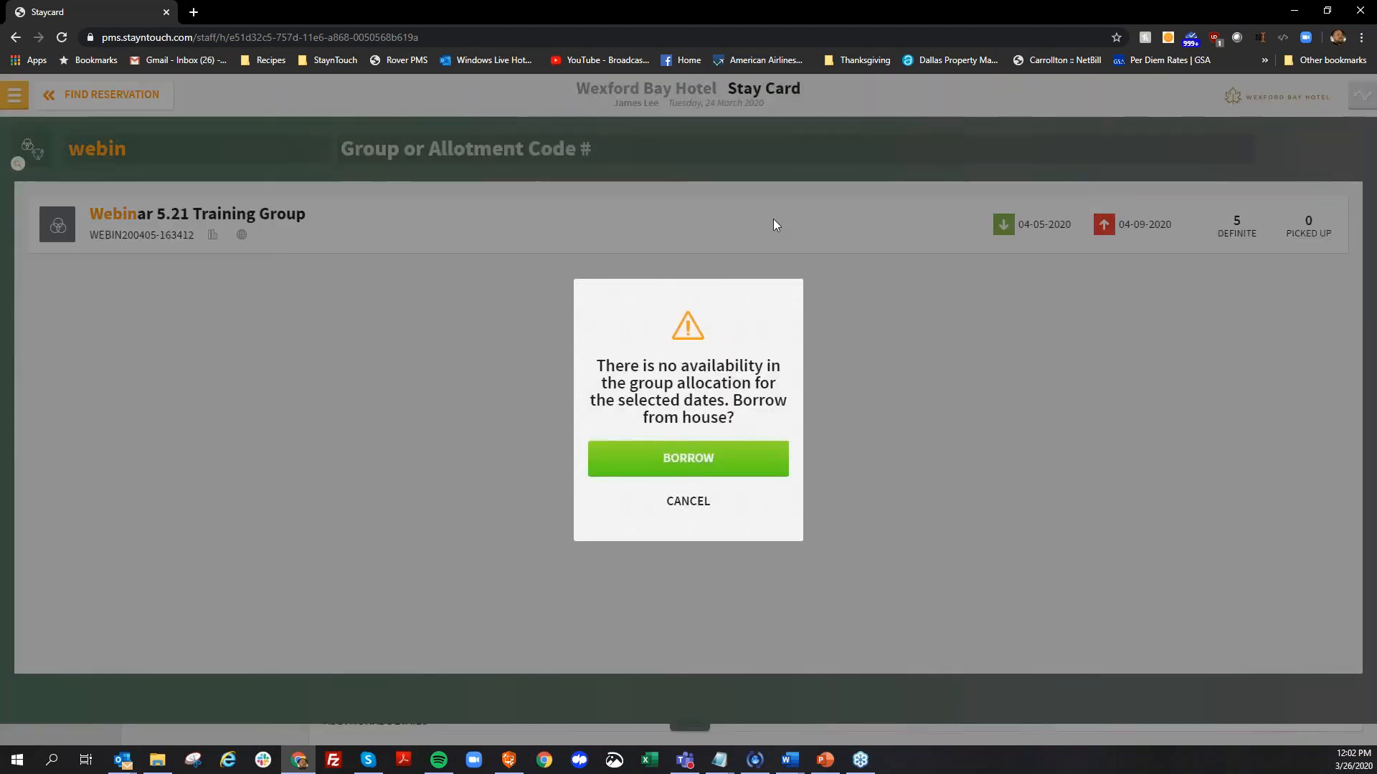
pyautogui.moveTo(688, 220)
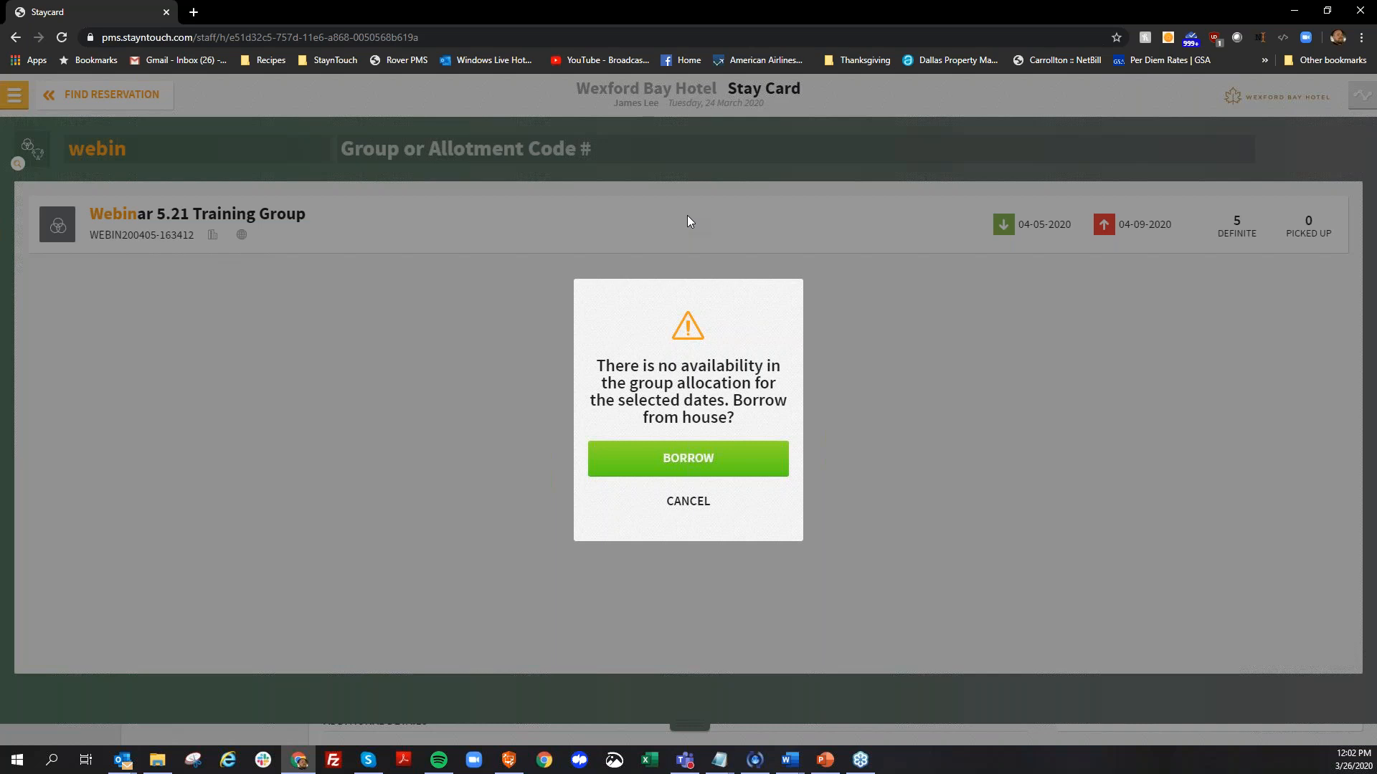
pyautogui.moveTo(592, 270)
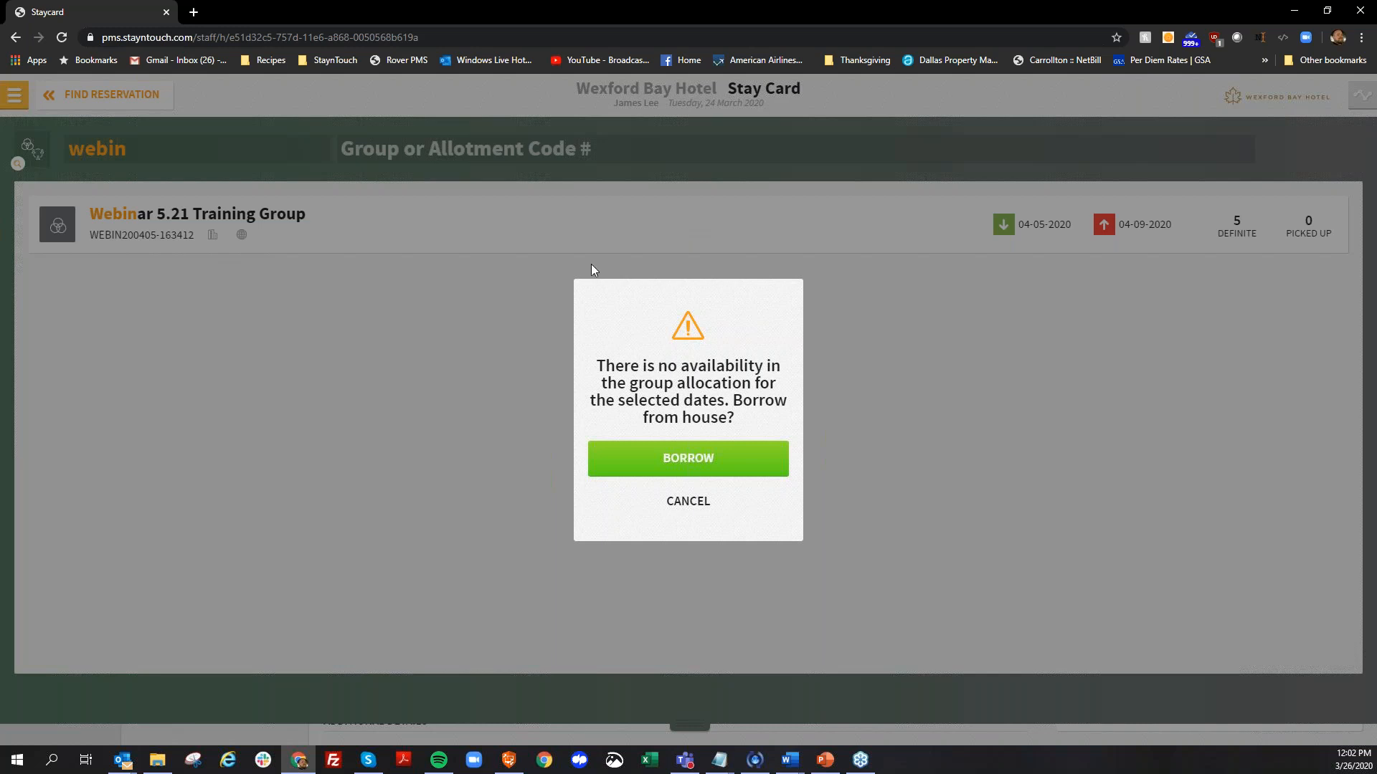
pyautogui.moveTo(650, 535)
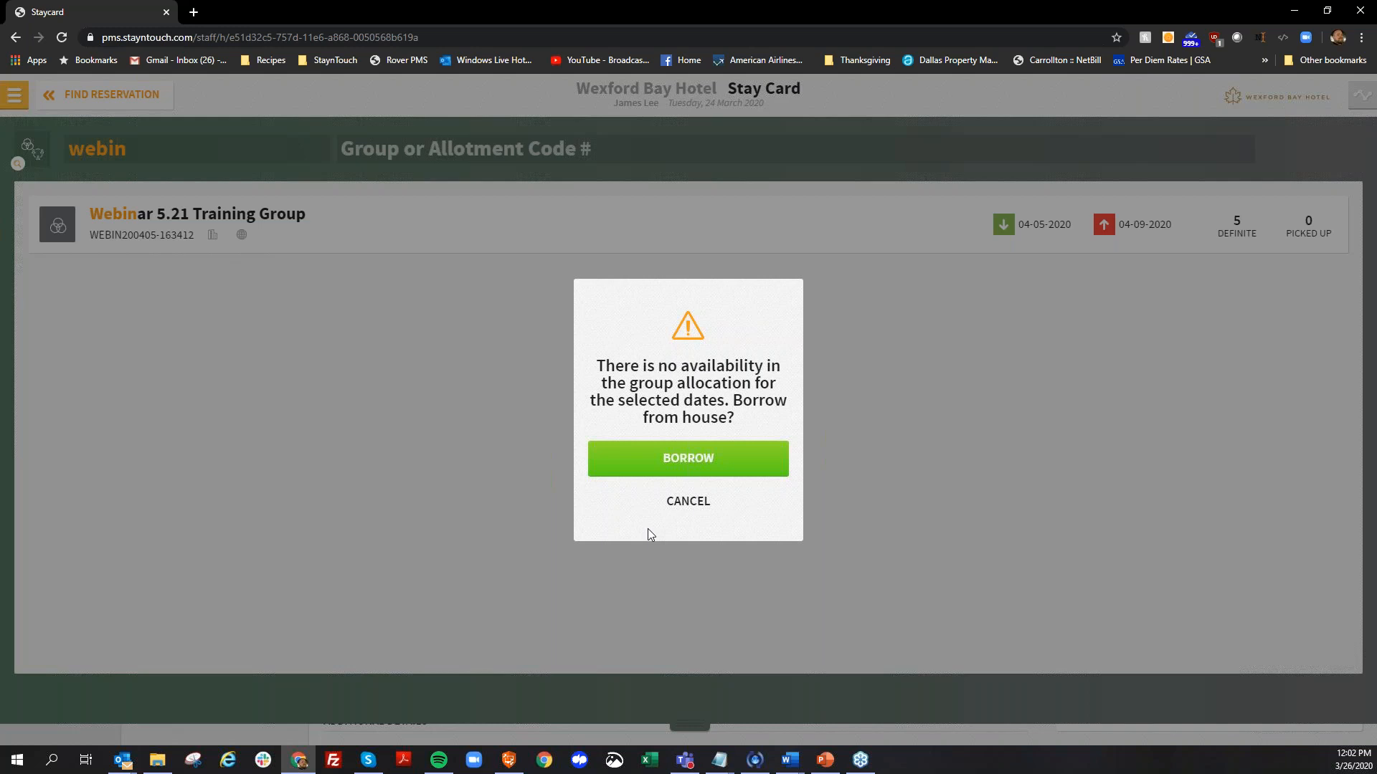
pyautogui.click(687, 458)
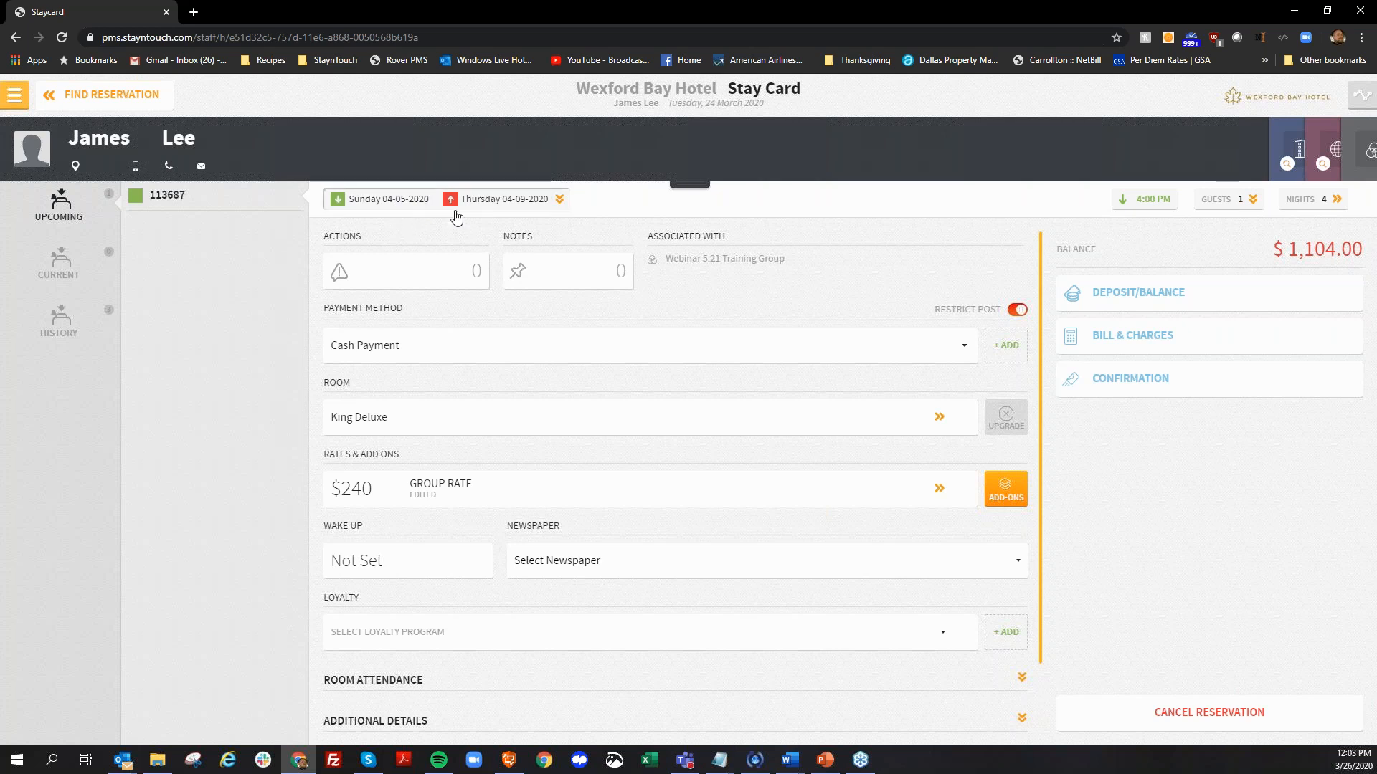
pyautogui.moveTo(398, 224)
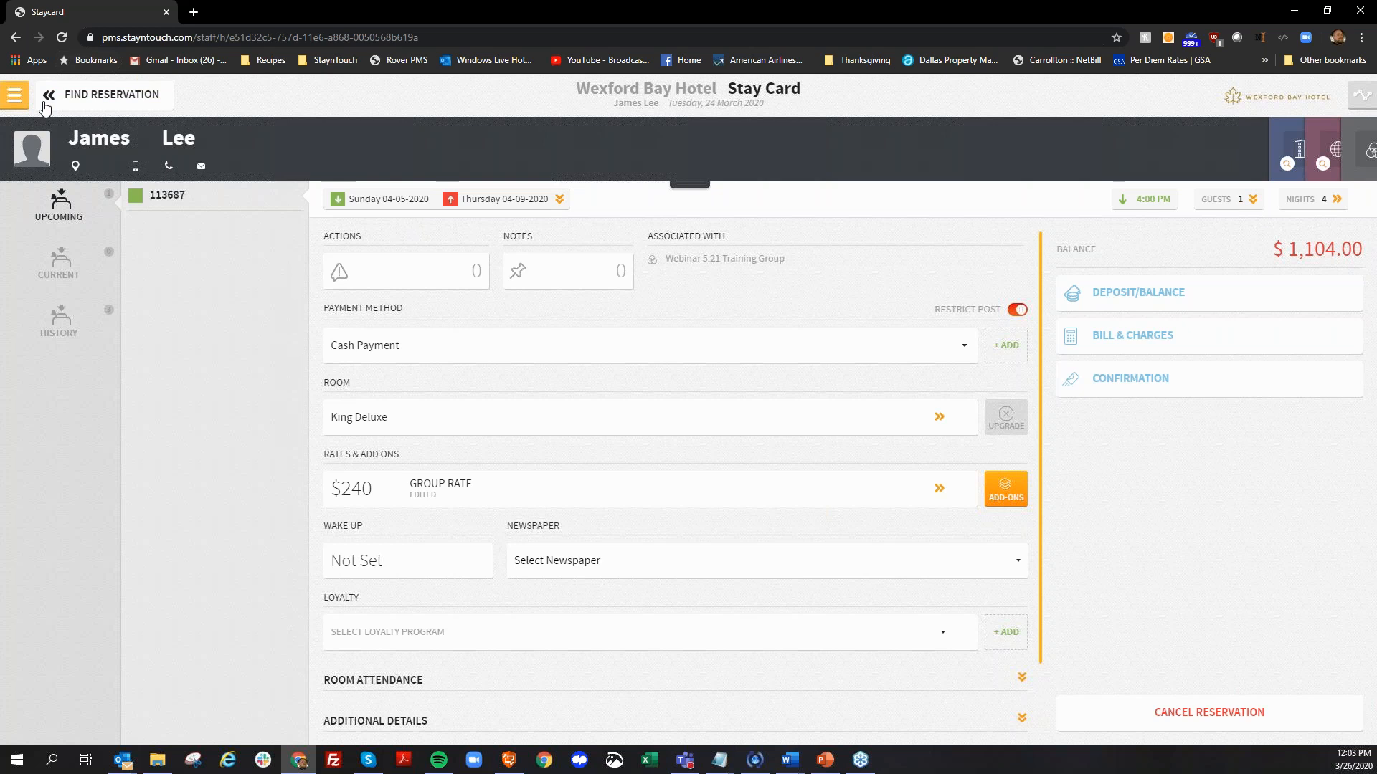
# Step: Return to the dashboard and navigate via Reports to Schedule a Report/Export
pyautogui.click(15, 95)
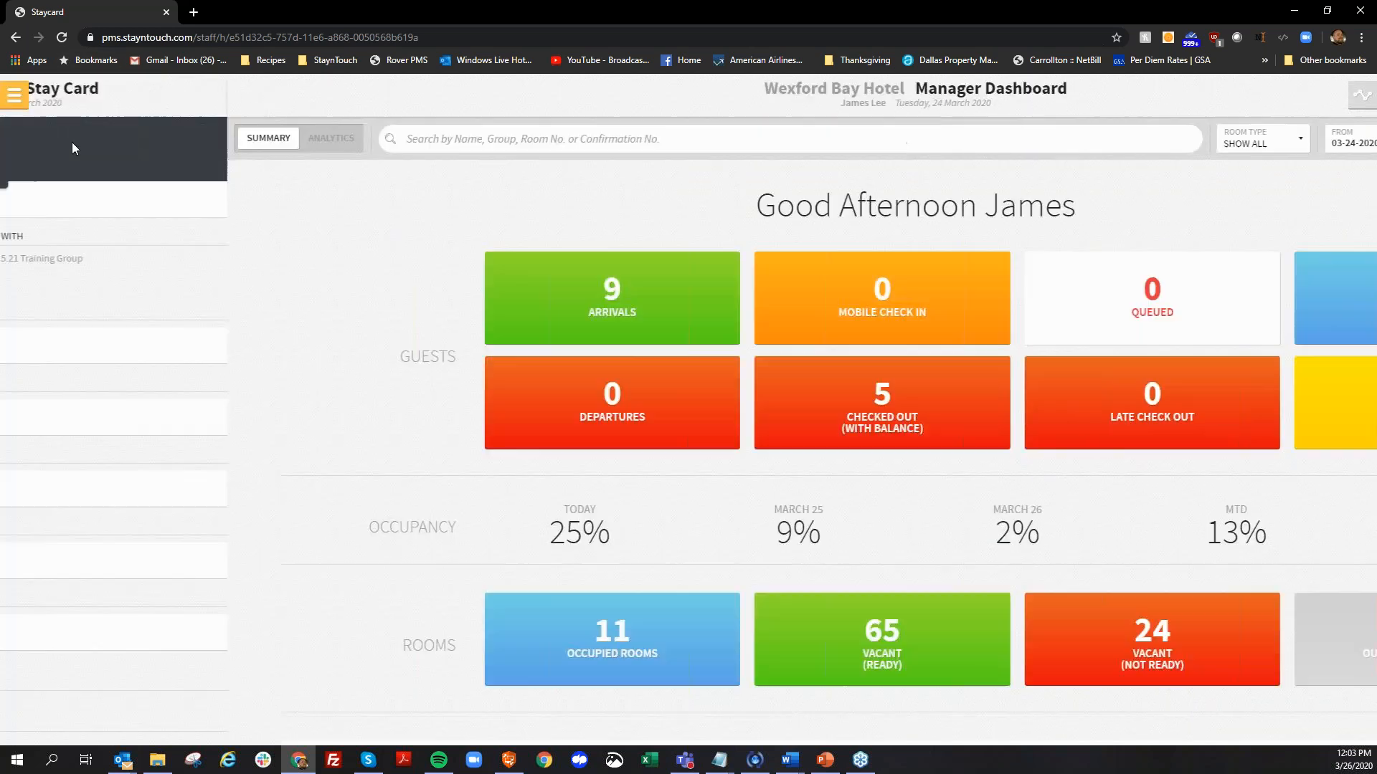
pyautogui.click(14, 95)
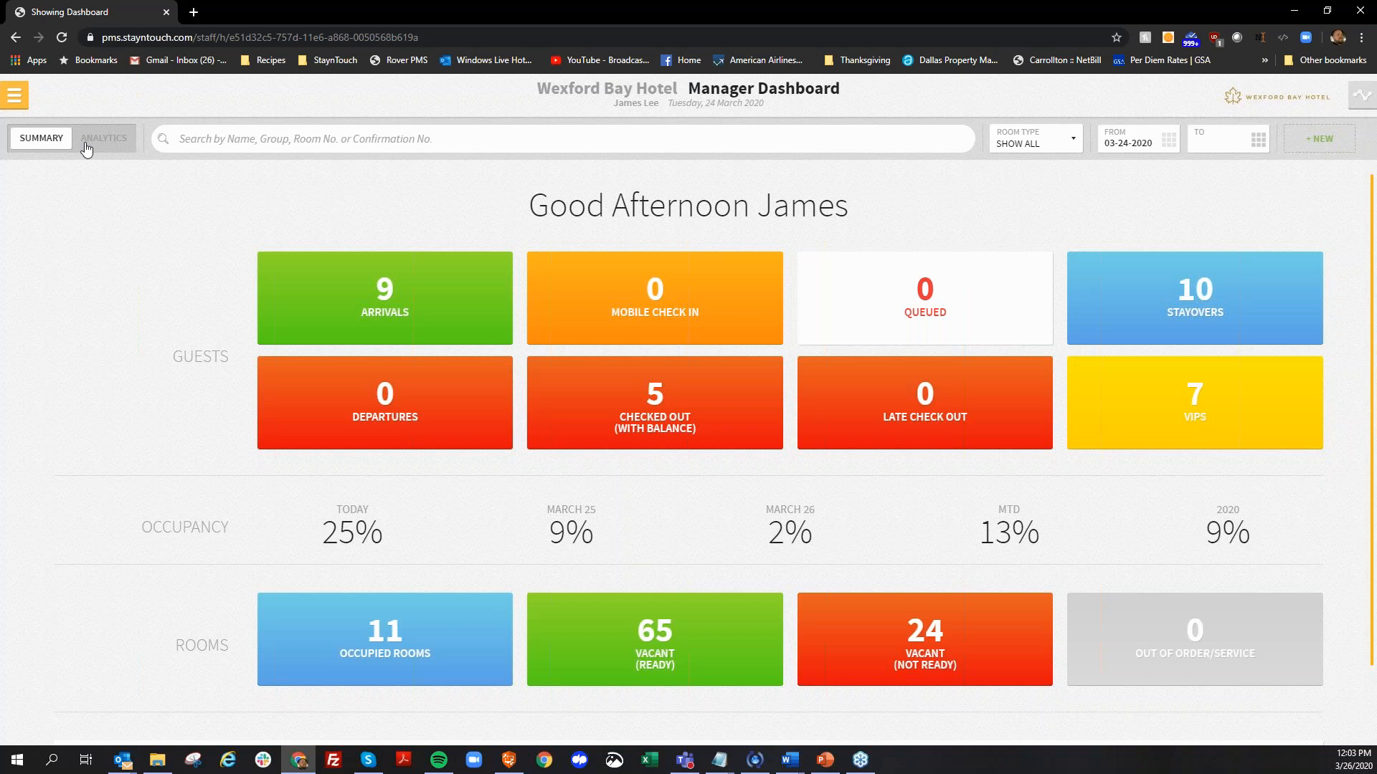
pyautogui.click(15, 95)
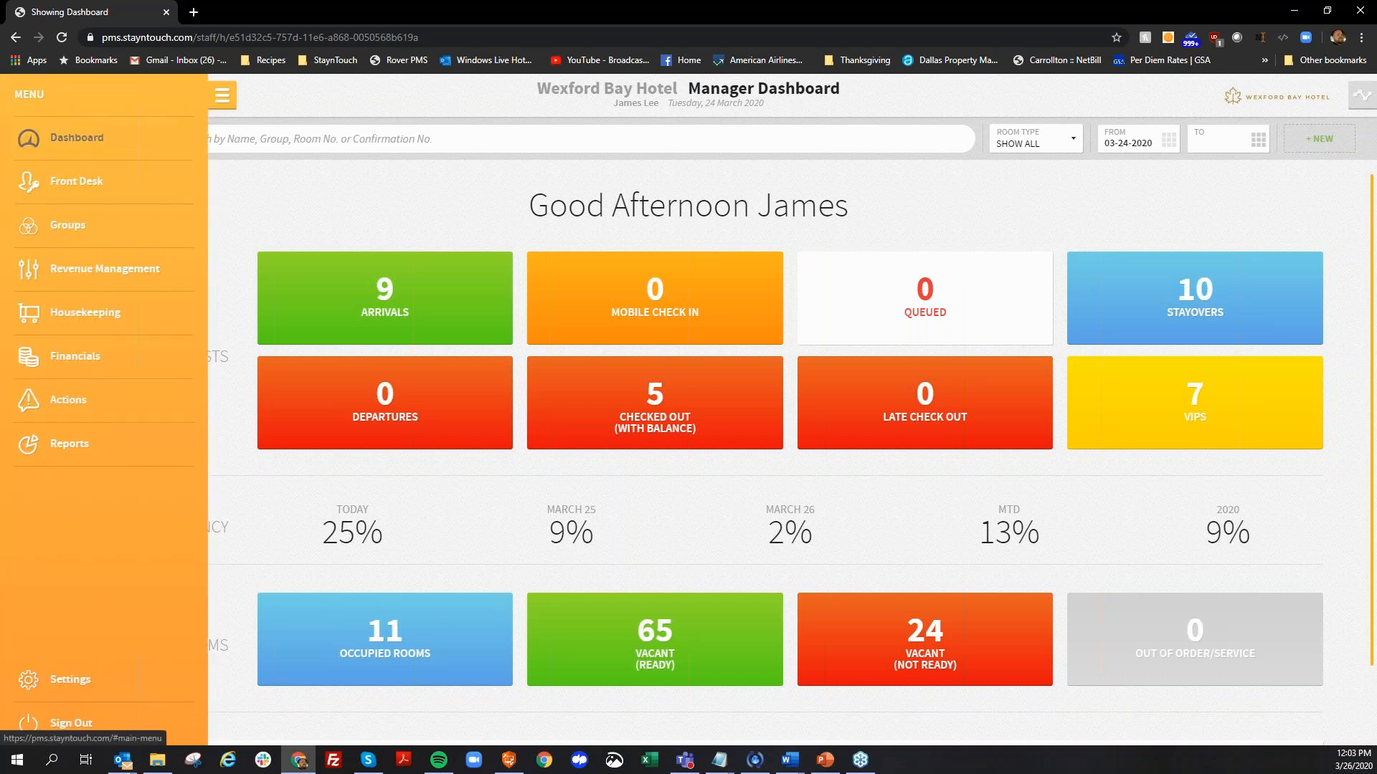
pyautogui.click(69, 443)
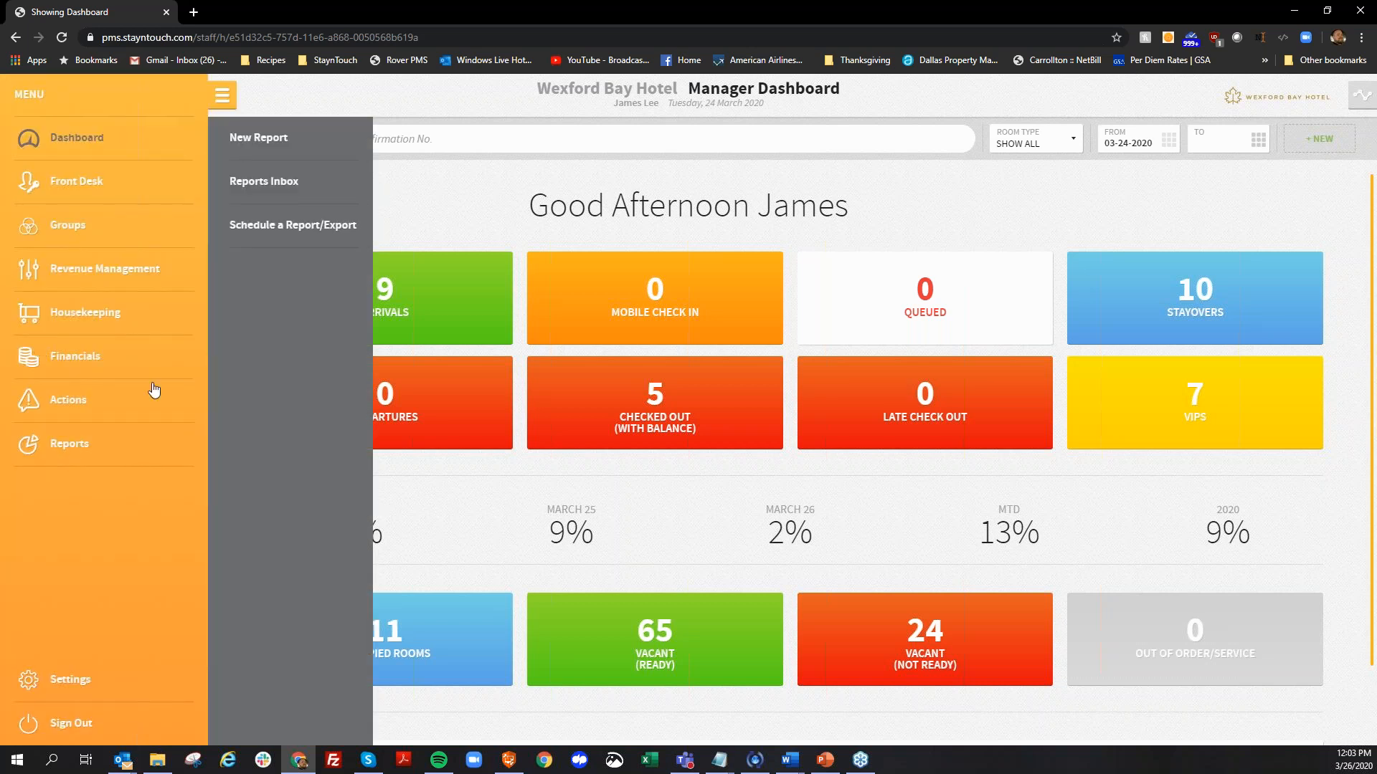
pyautogui.click(223, 94)
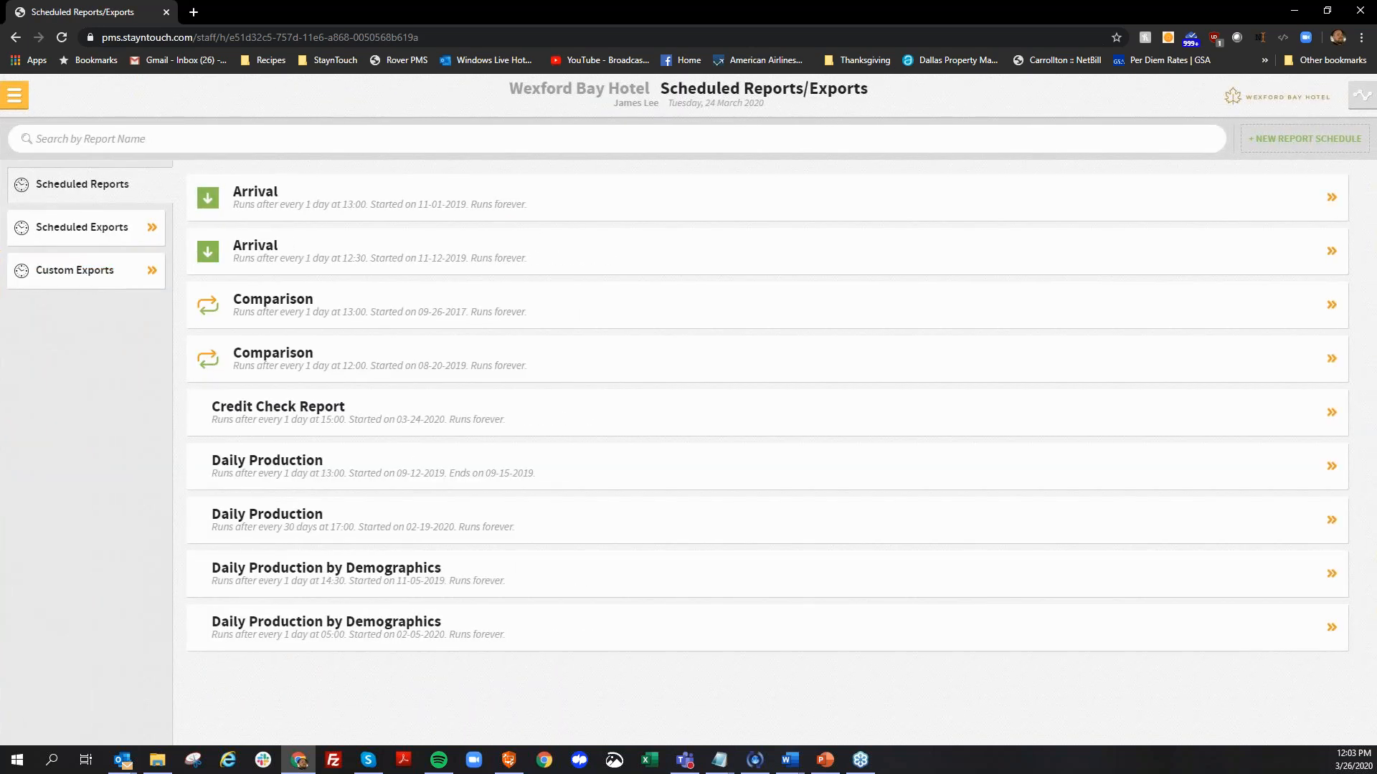
pyautogui.moveTo(185, 274)
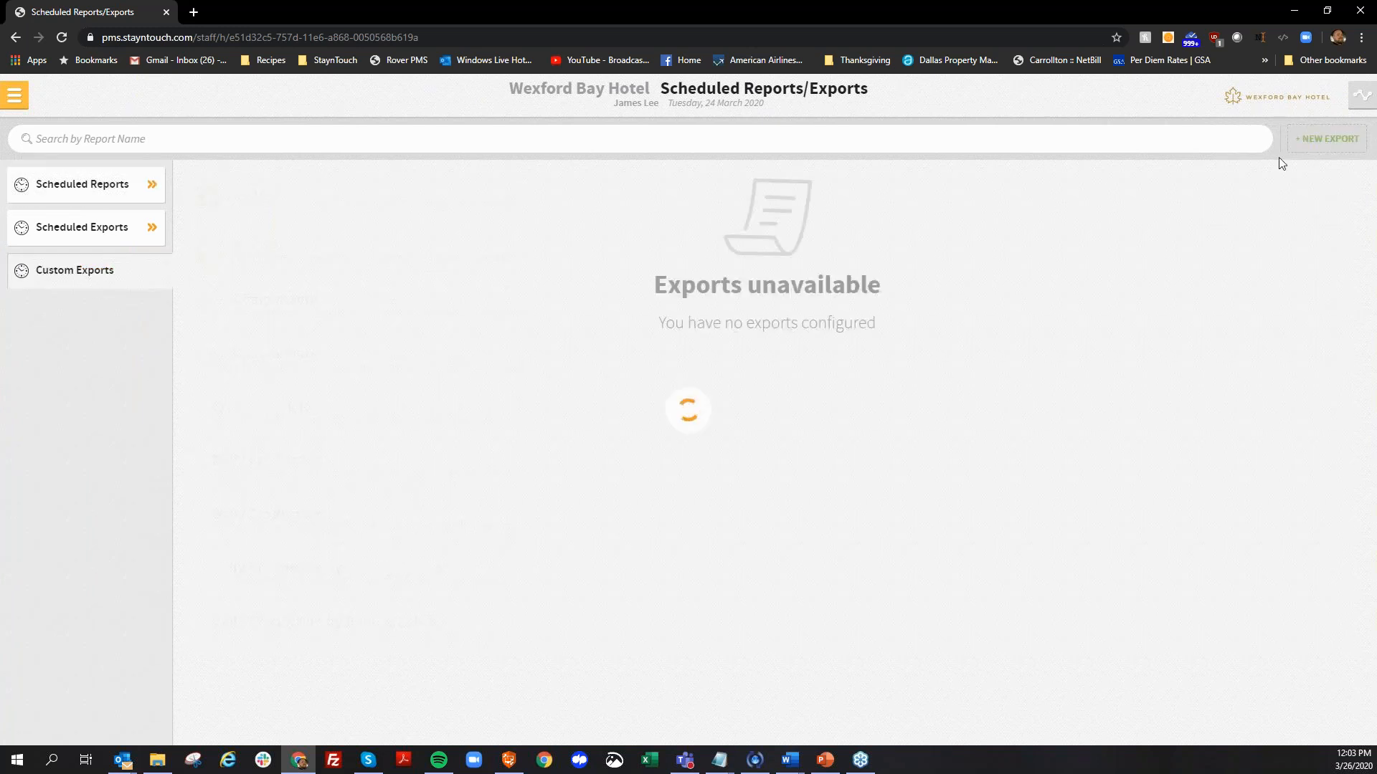
# Step: Start a new custom export built on Reservation data and review its Select Fields list
pyautogui.click(73, 269)
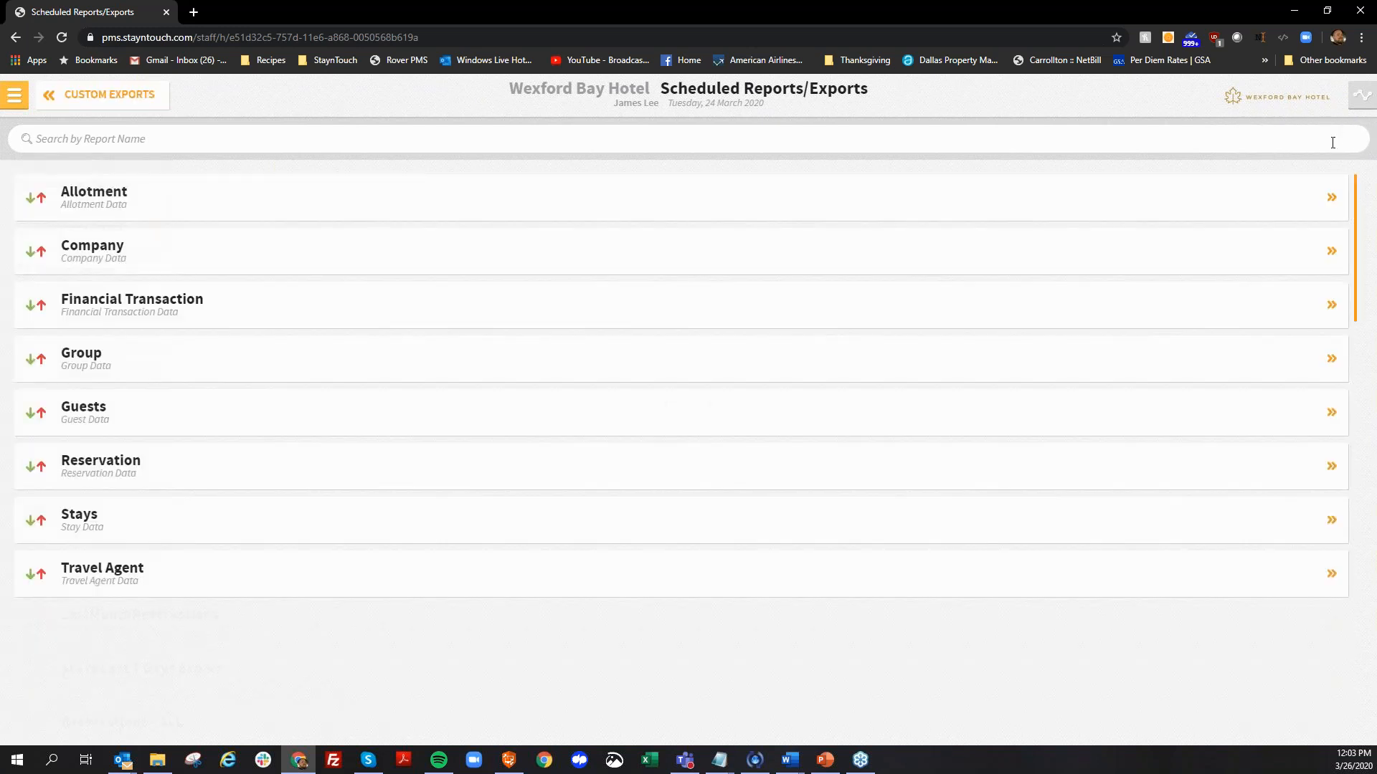
pyautogui.moveTo(138, 479)
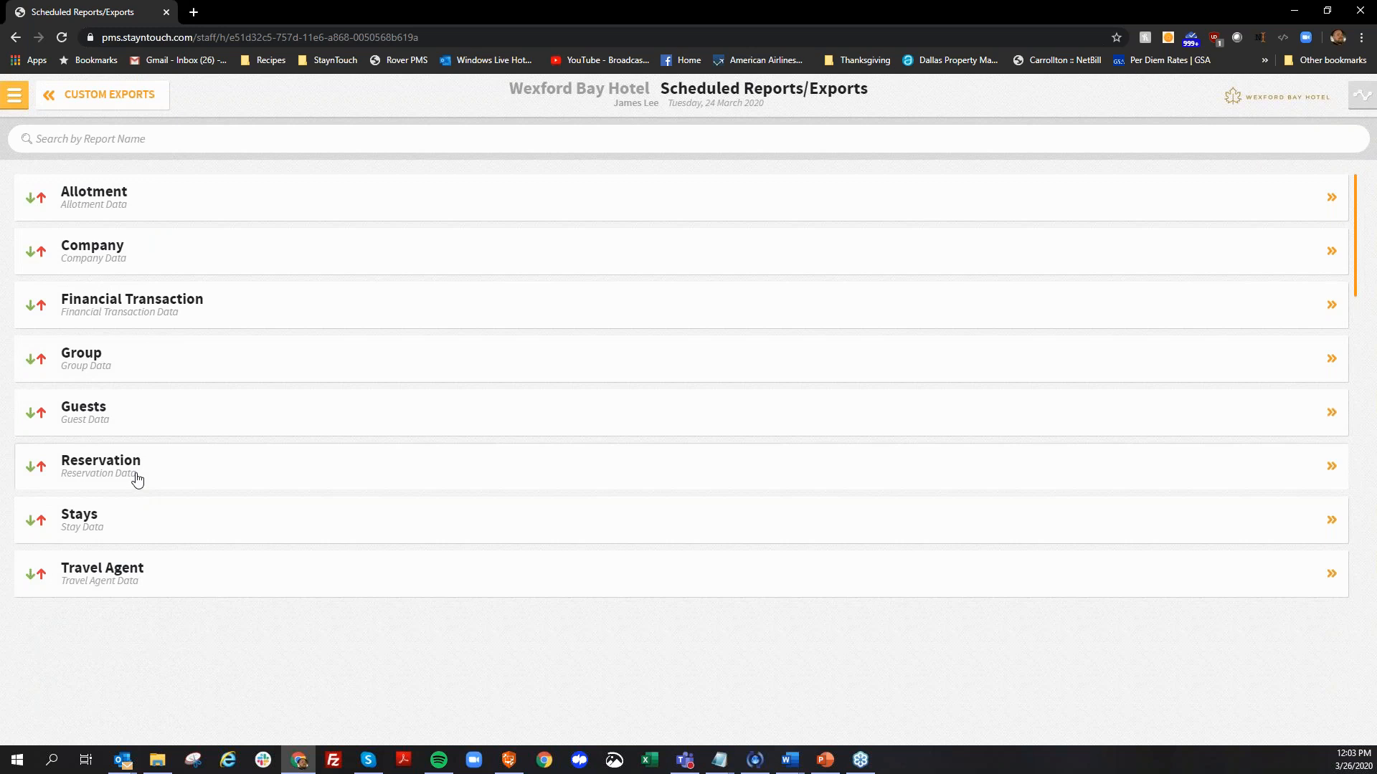
pyautogui.click(175, 466)
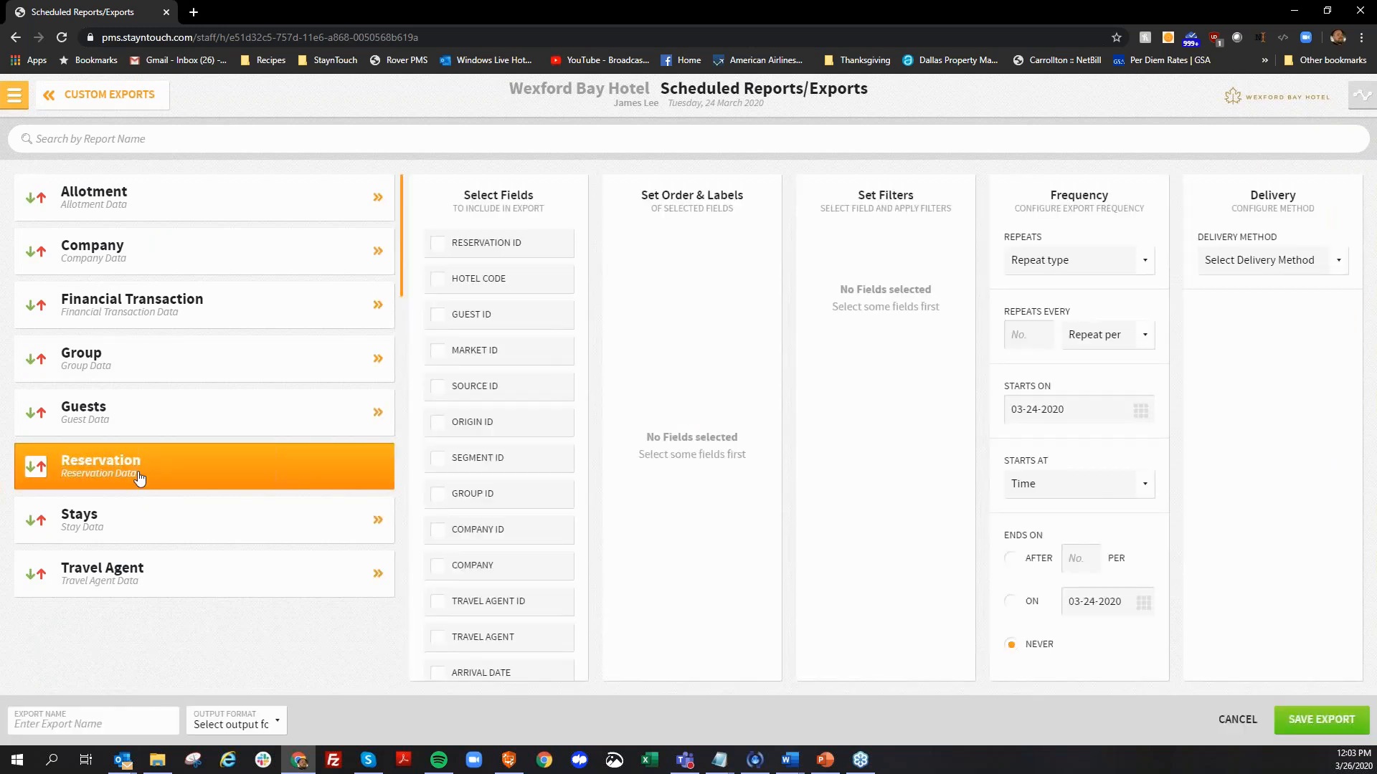
pyautogui.scroll(-3)
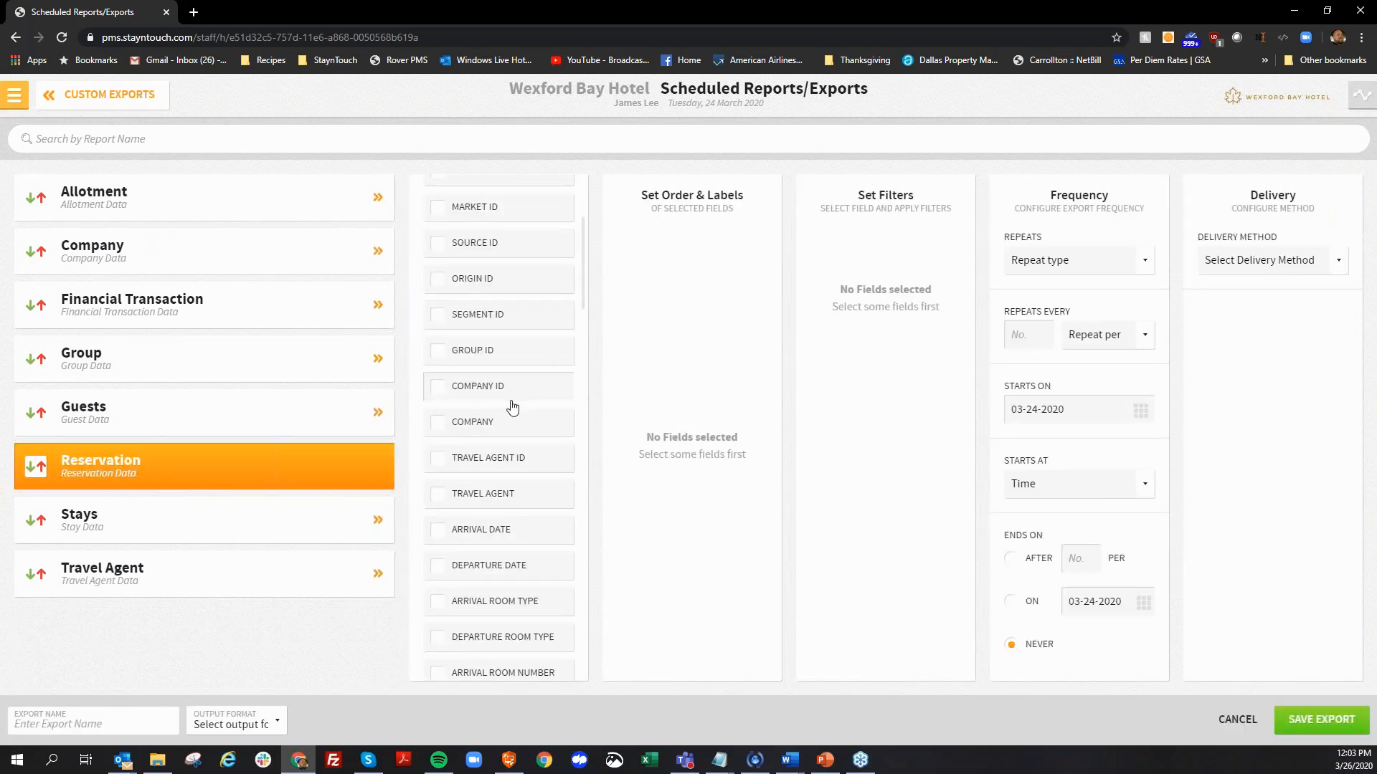
pyautogui.scroll(-3)
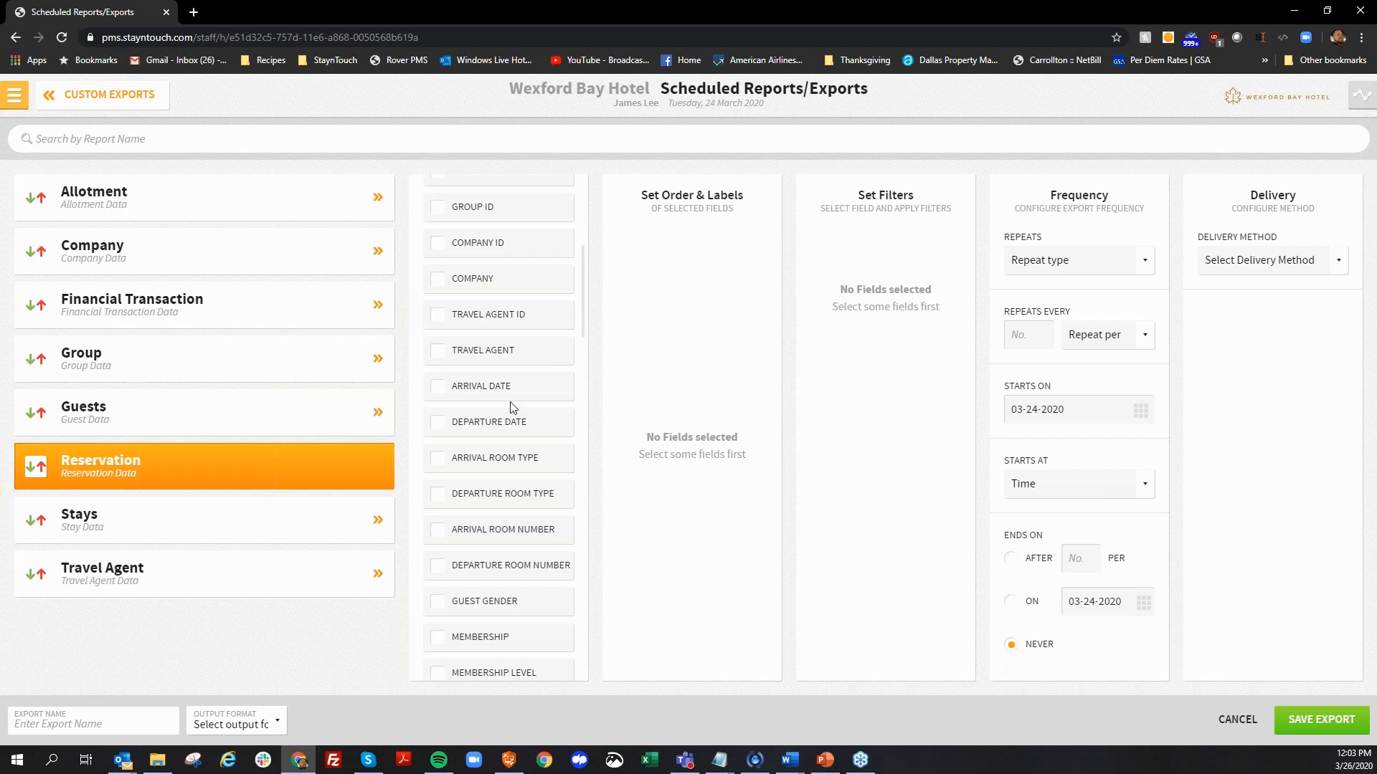
pyautogui.moveTo(486, 476)
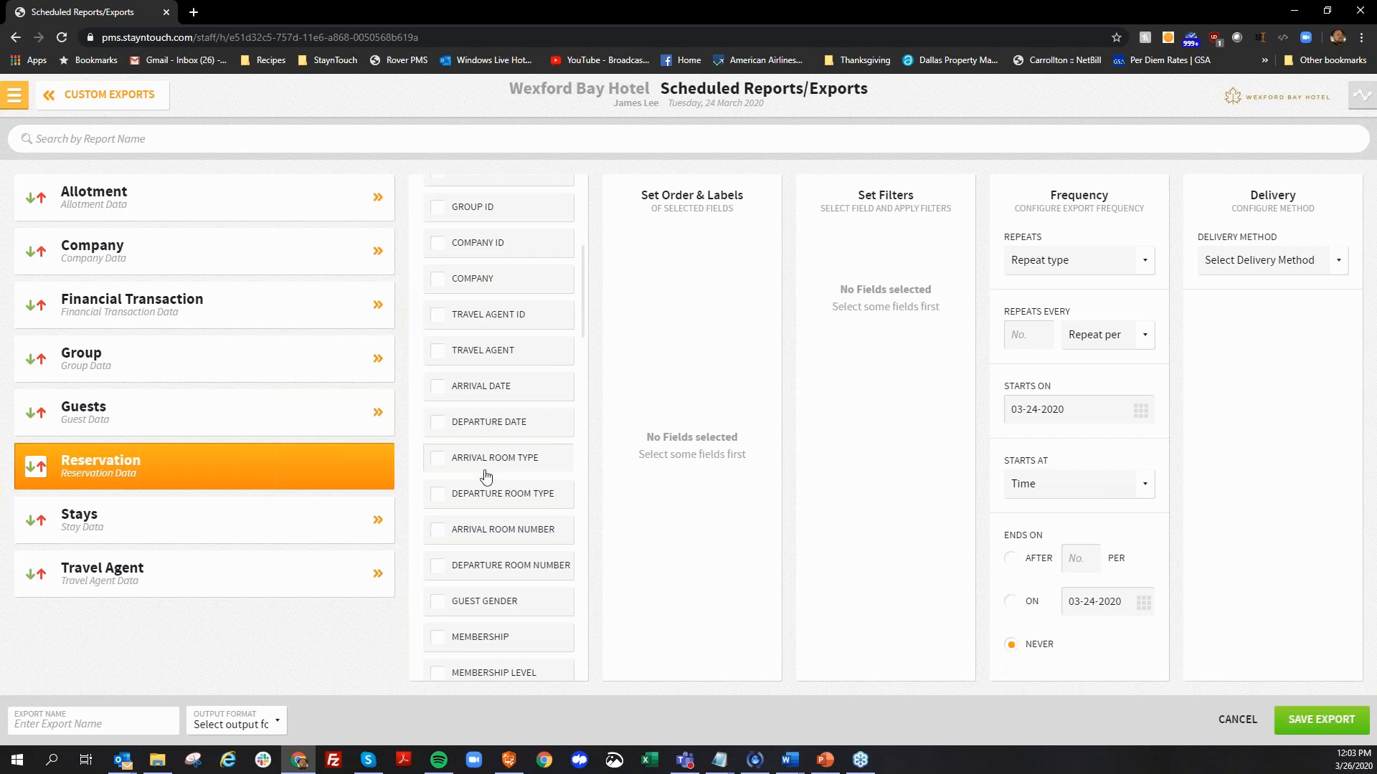
pyautogui.scroll(-3)
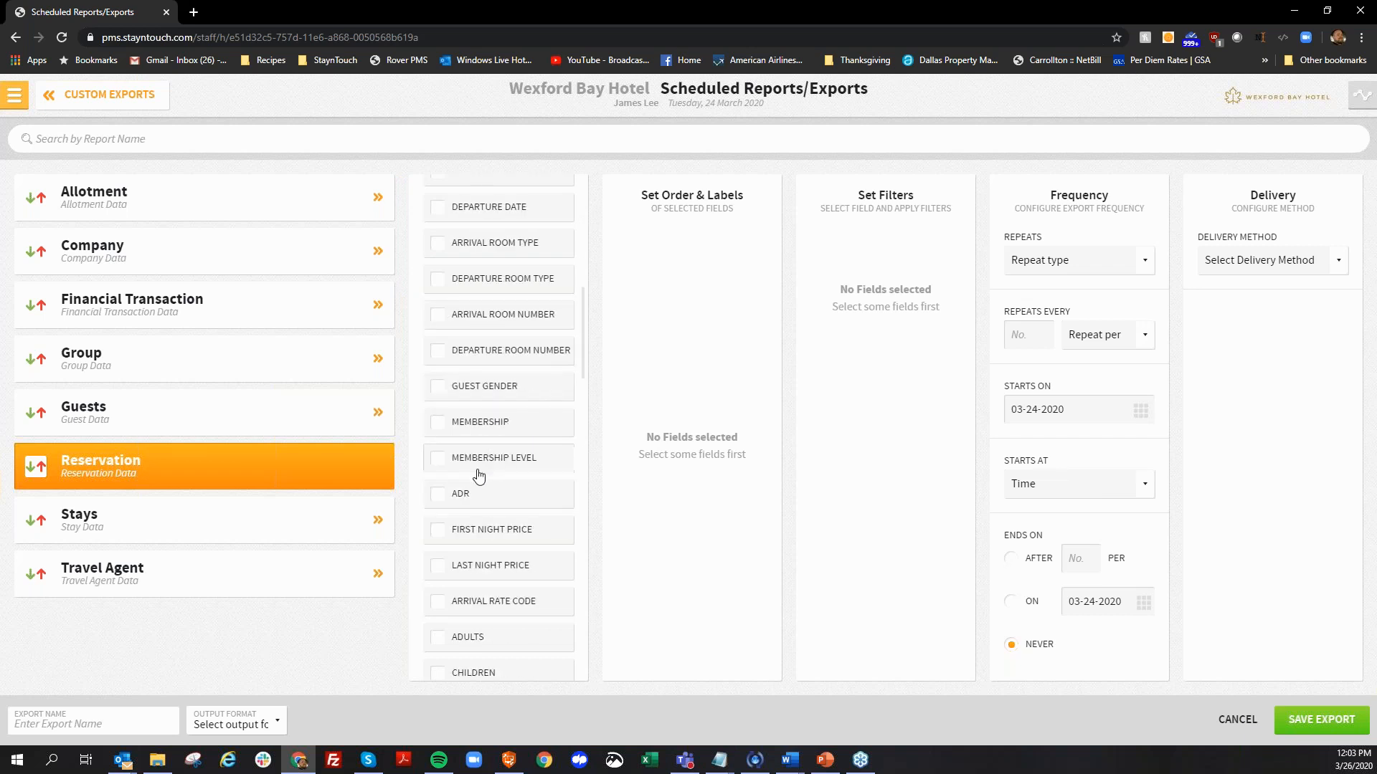
pyautogui.moveTo(476, 497)
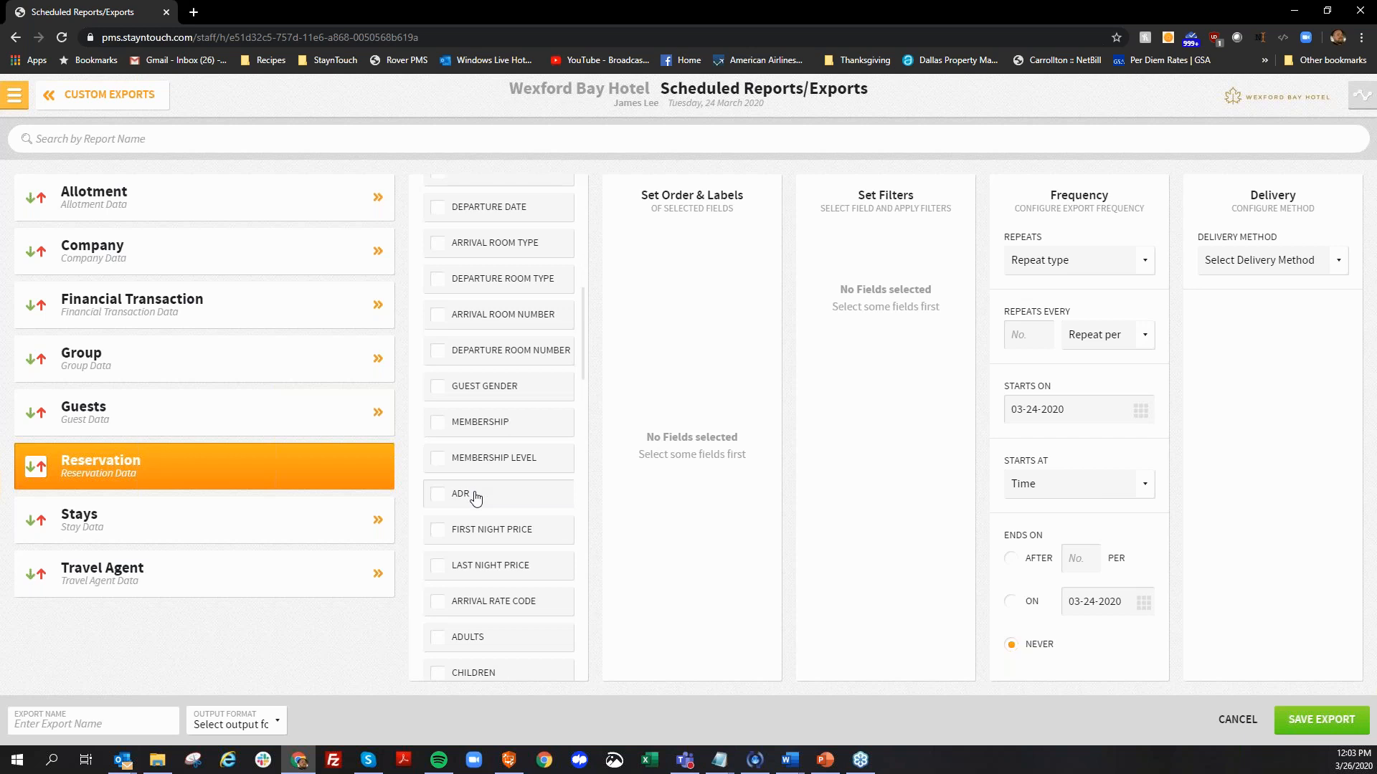
pyautogui.scroll(-3)
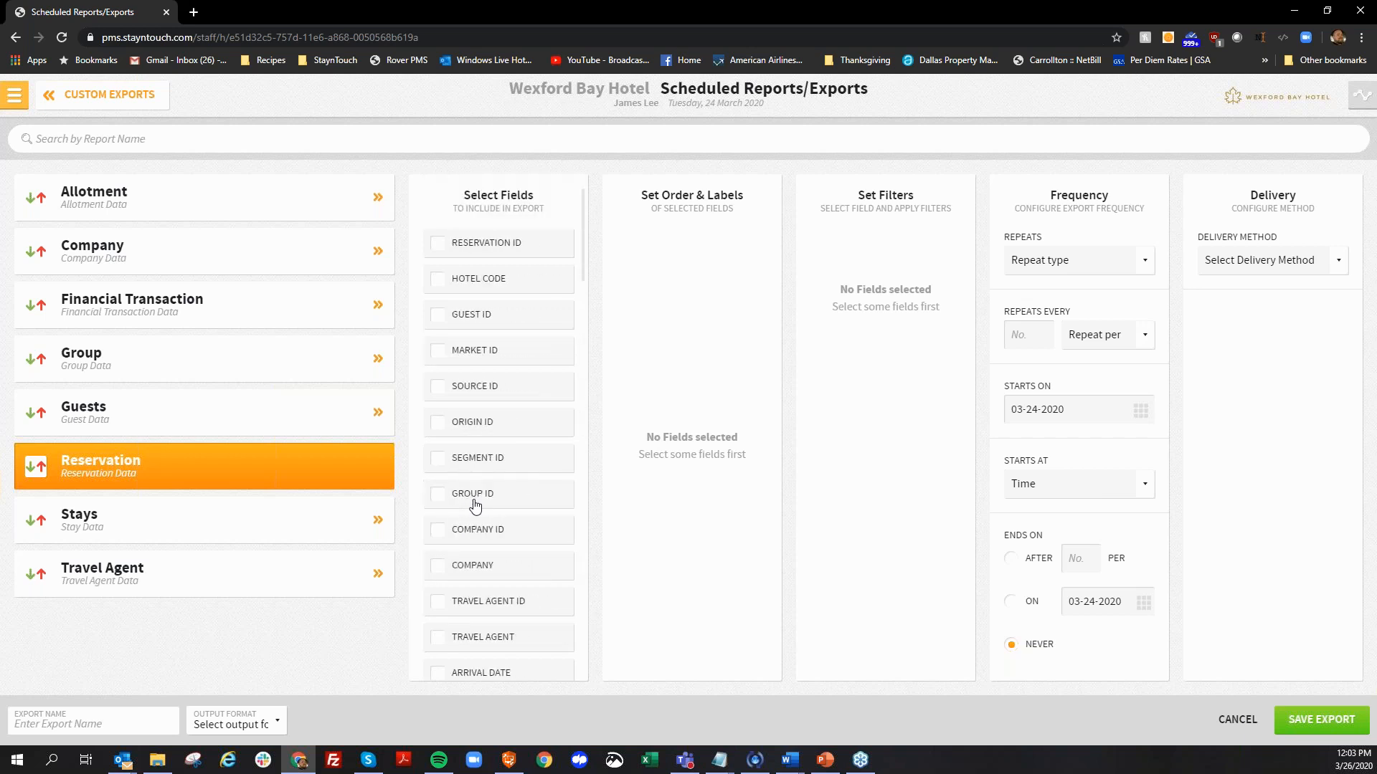
pyautogui.scroll(-3)
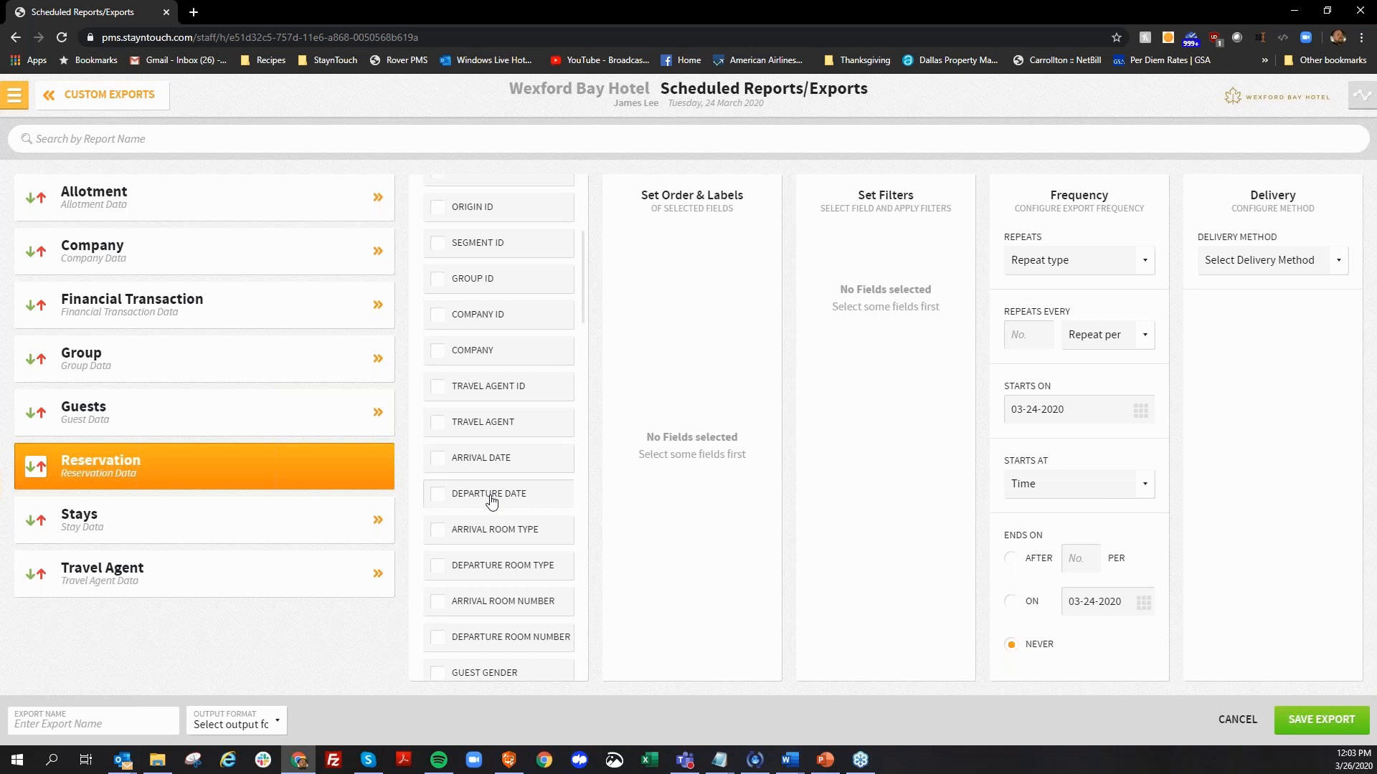
# Step: Tick Arrival Room Number, First Name, Last Name and Vehicle Registration Number as export fields
pyautogui.click(439, 601)
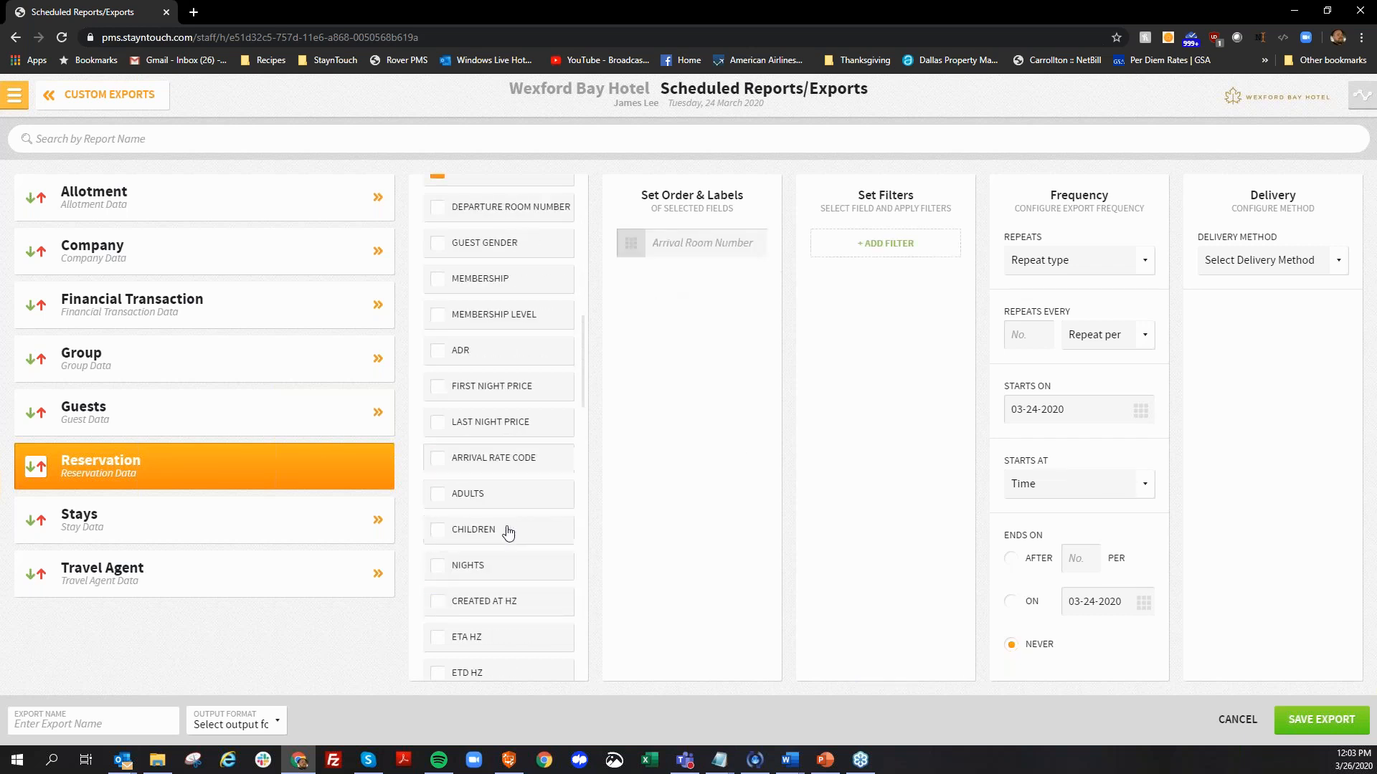
pyautogui.scroll(-3)
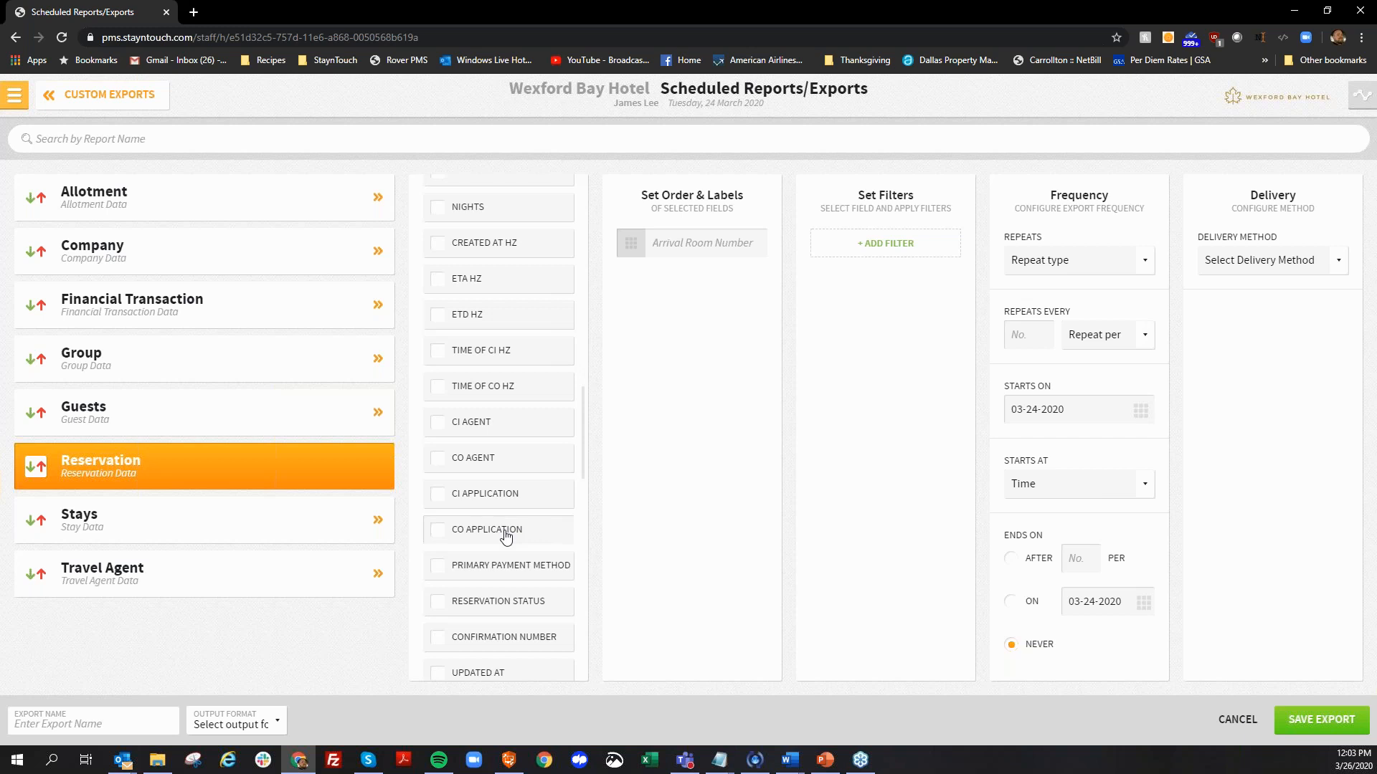
pyautogui.click(436, 565)
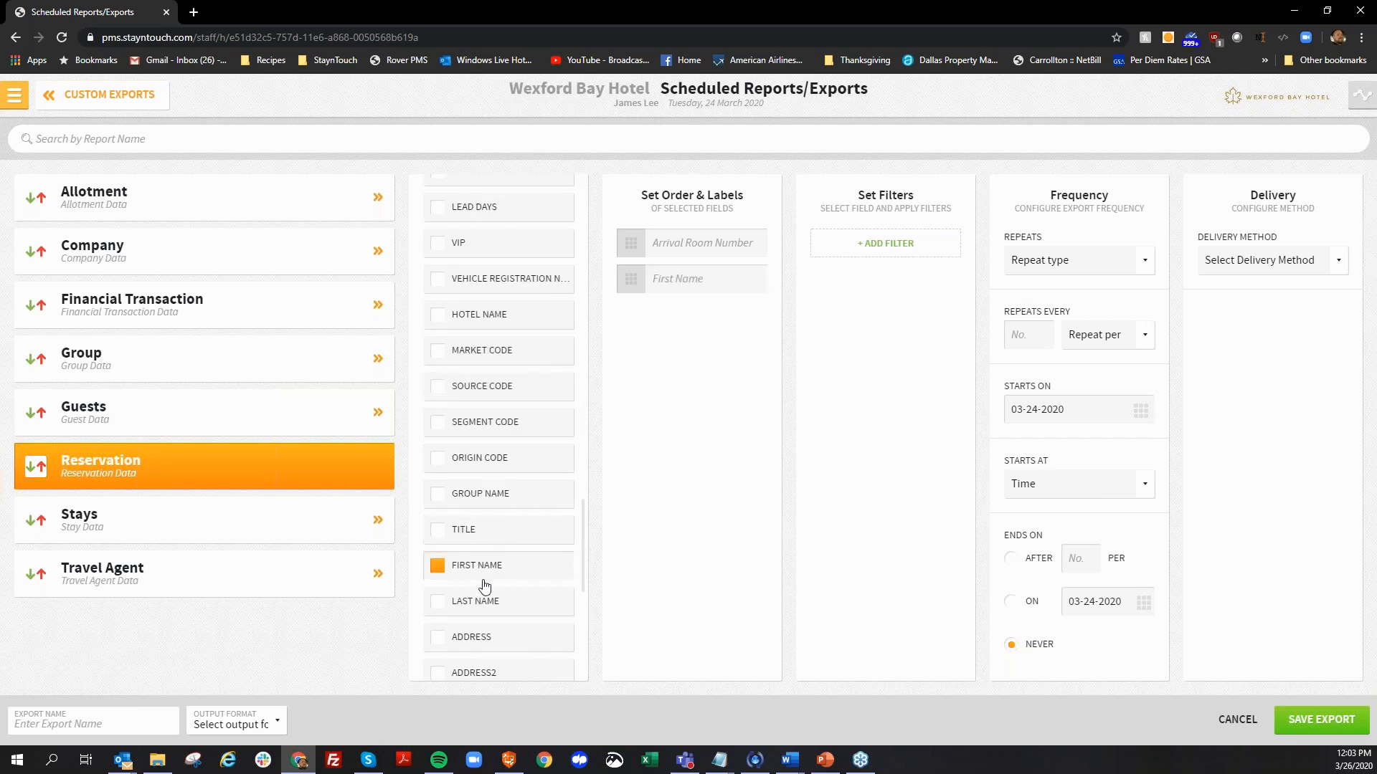
pyautogui.click(476, 601)
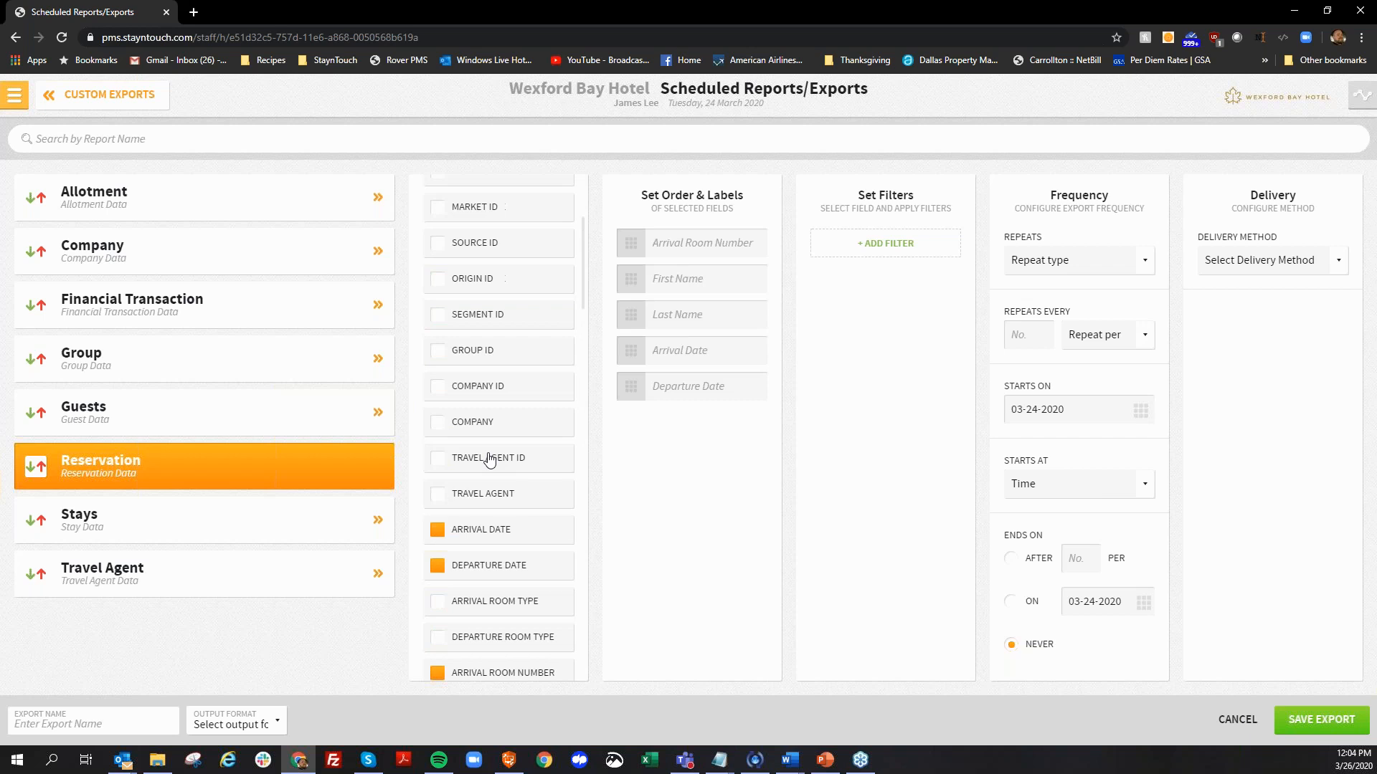
pyautogui.scroll(-3)
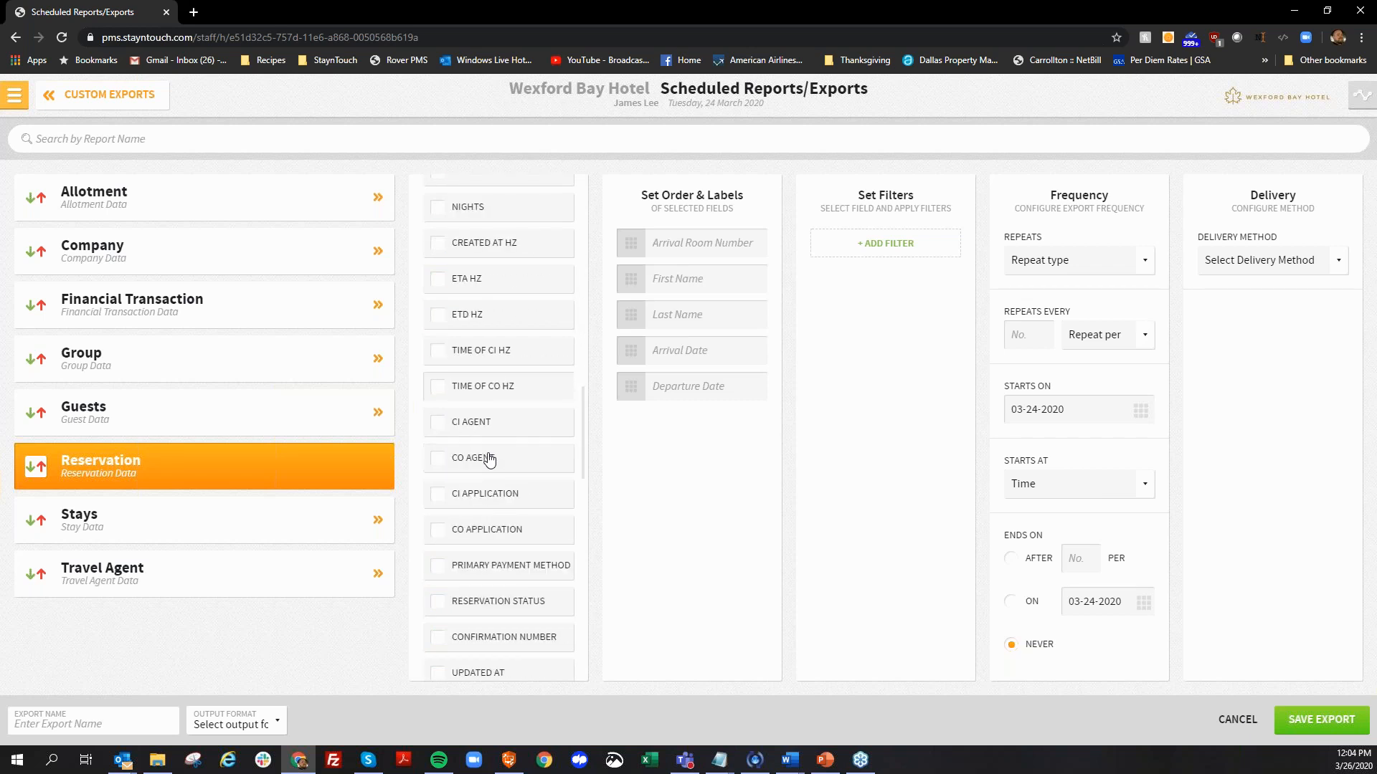
pyautogui.click(436, 637)
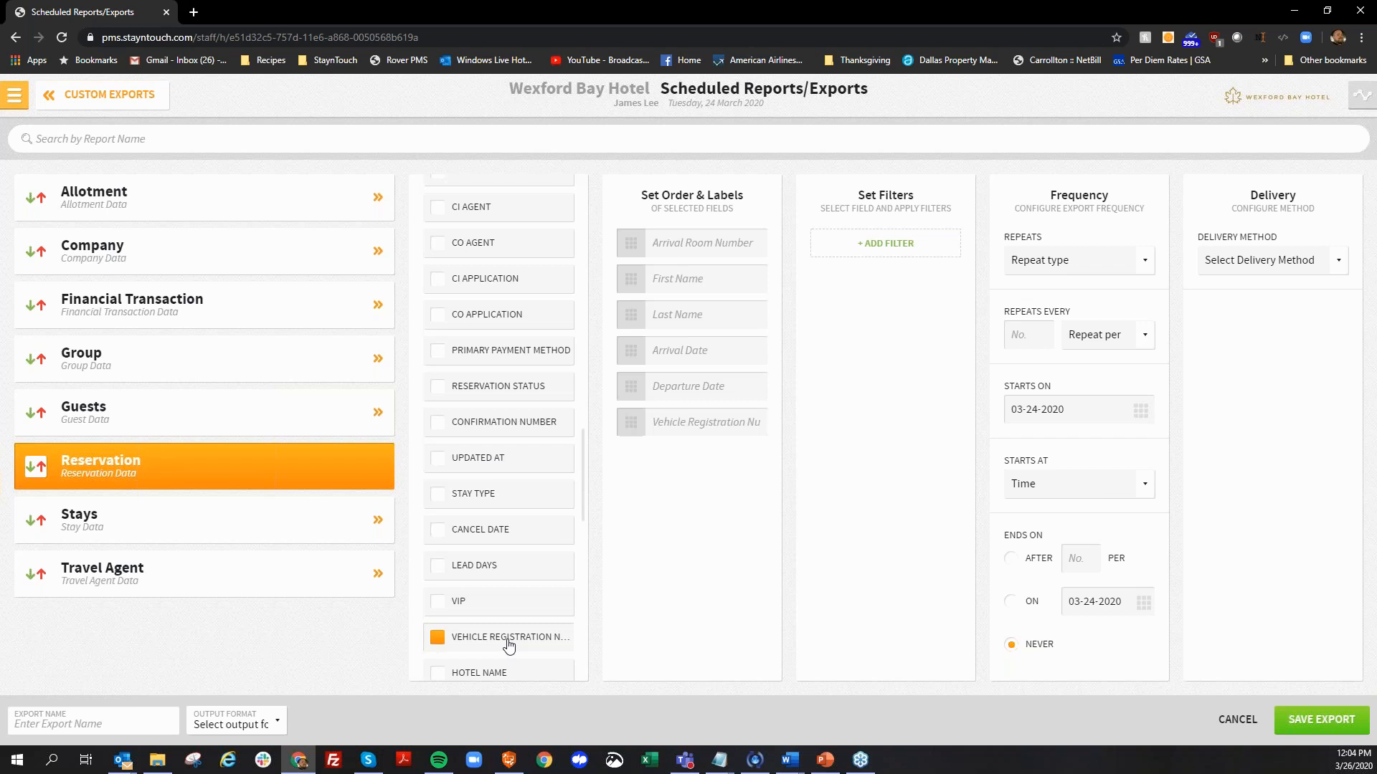
pyautogui.moveTo(720, 498)
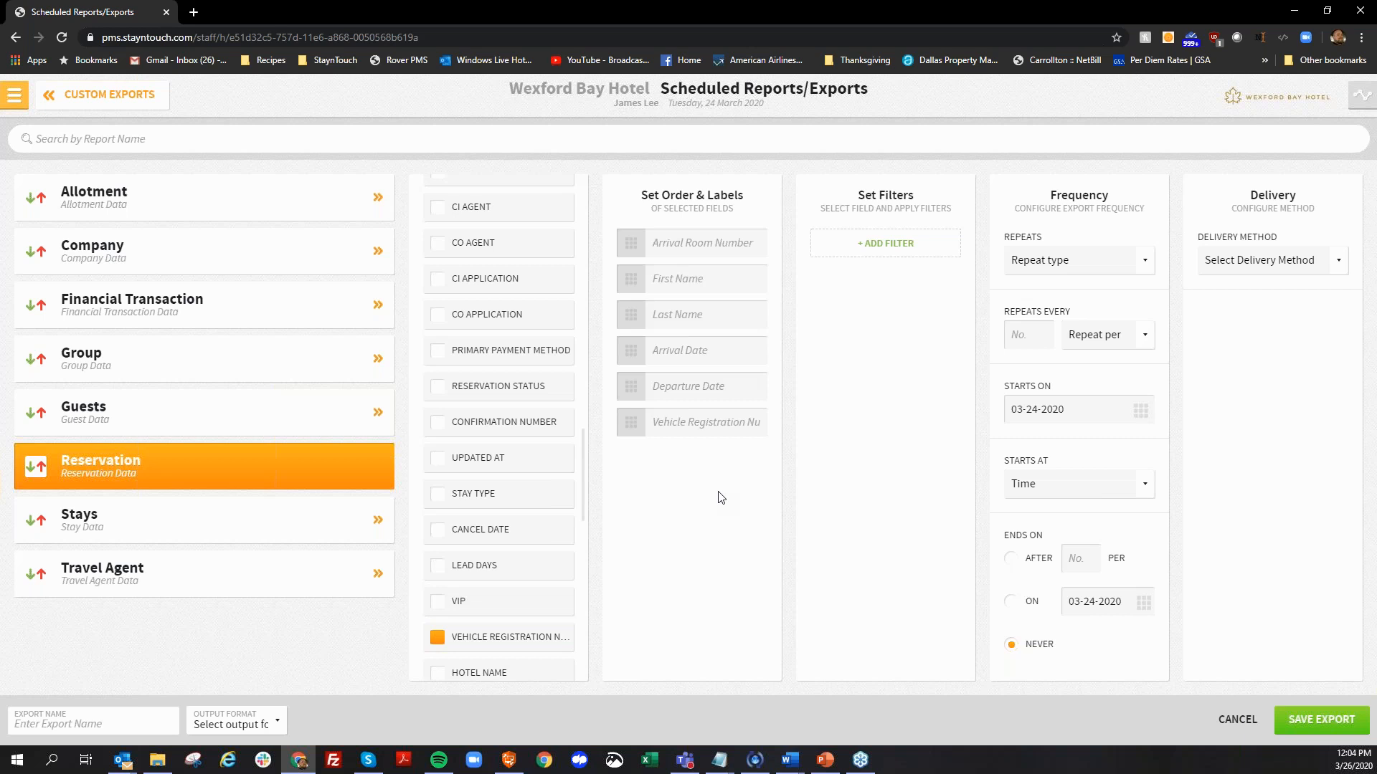
pyautogui.moveTo(700, 489)
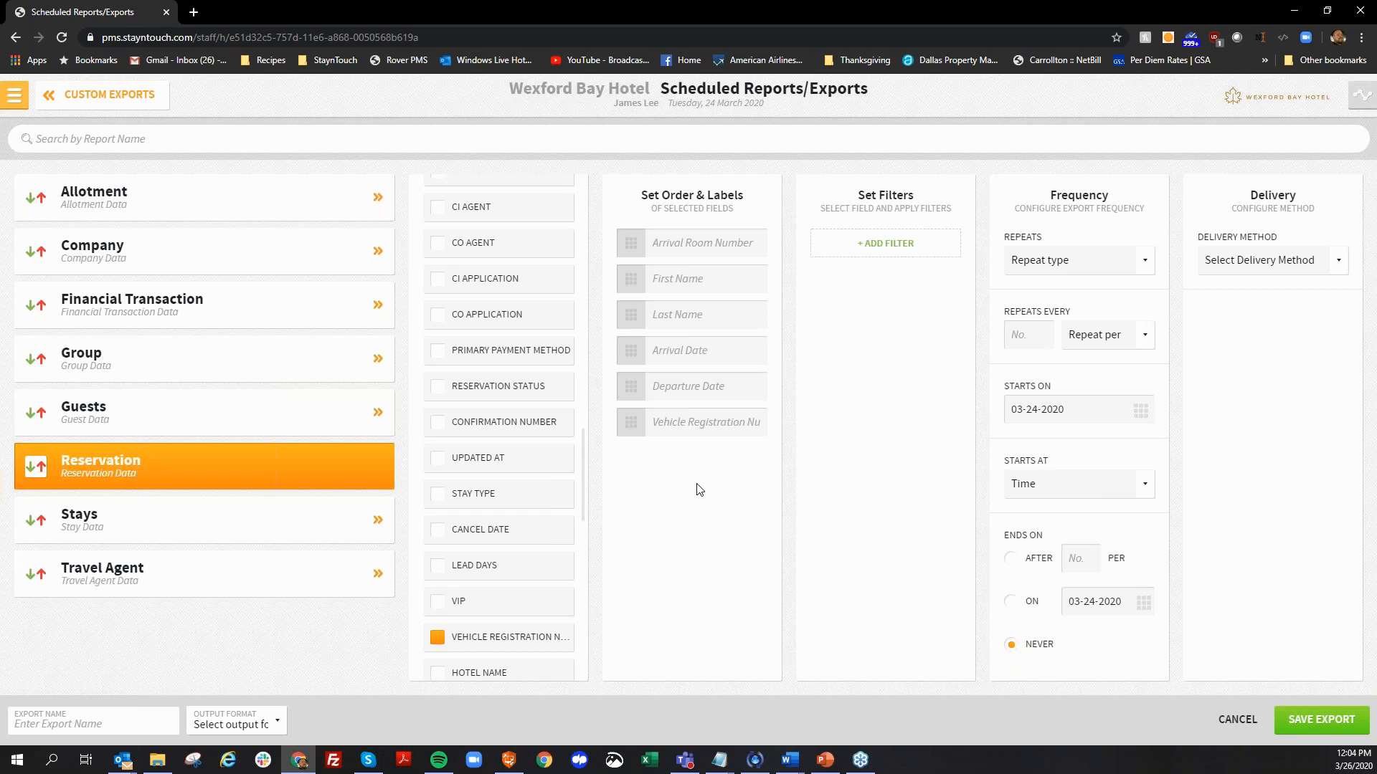
pyautogui.moveTo(647, 278)
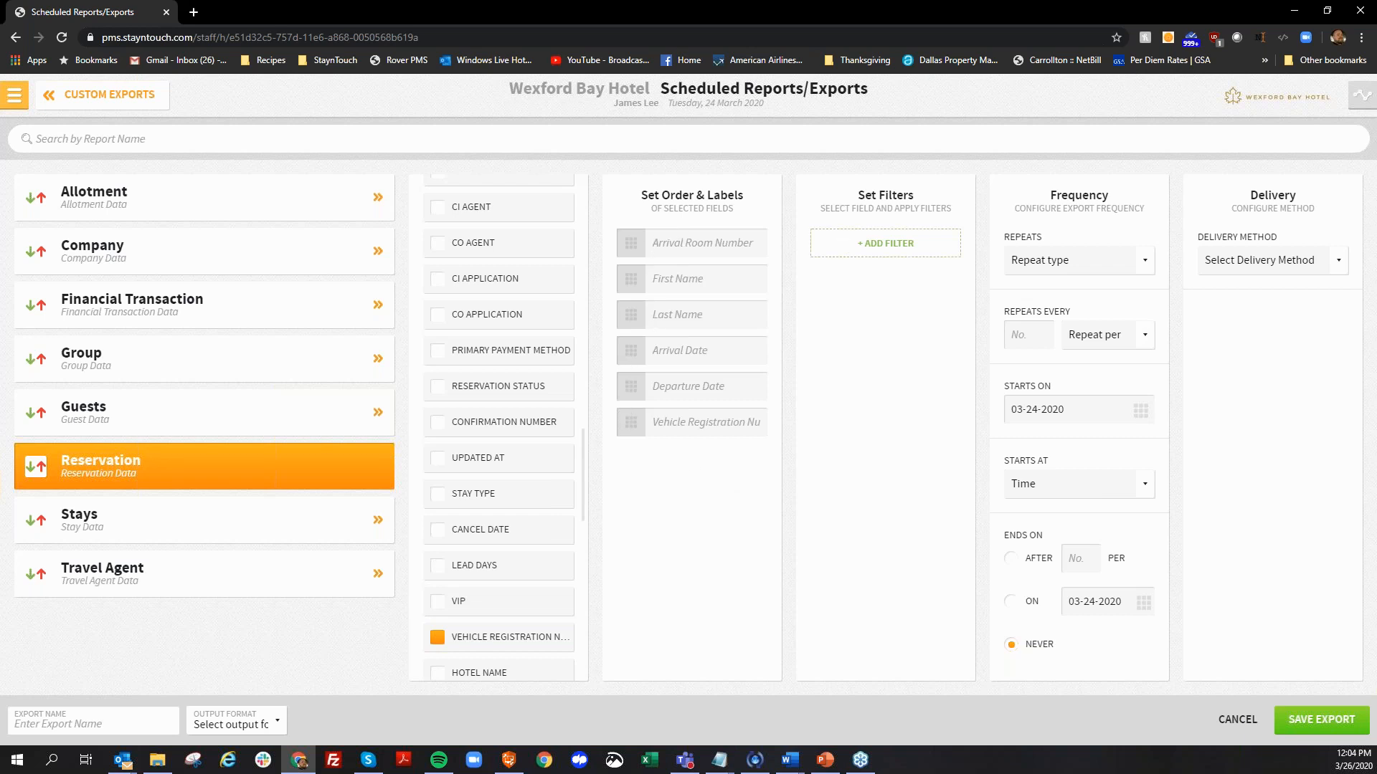
# Step: Add an Options filter on Reservation Status set to CHECKEDIN
pyautogui.click(885, 244)
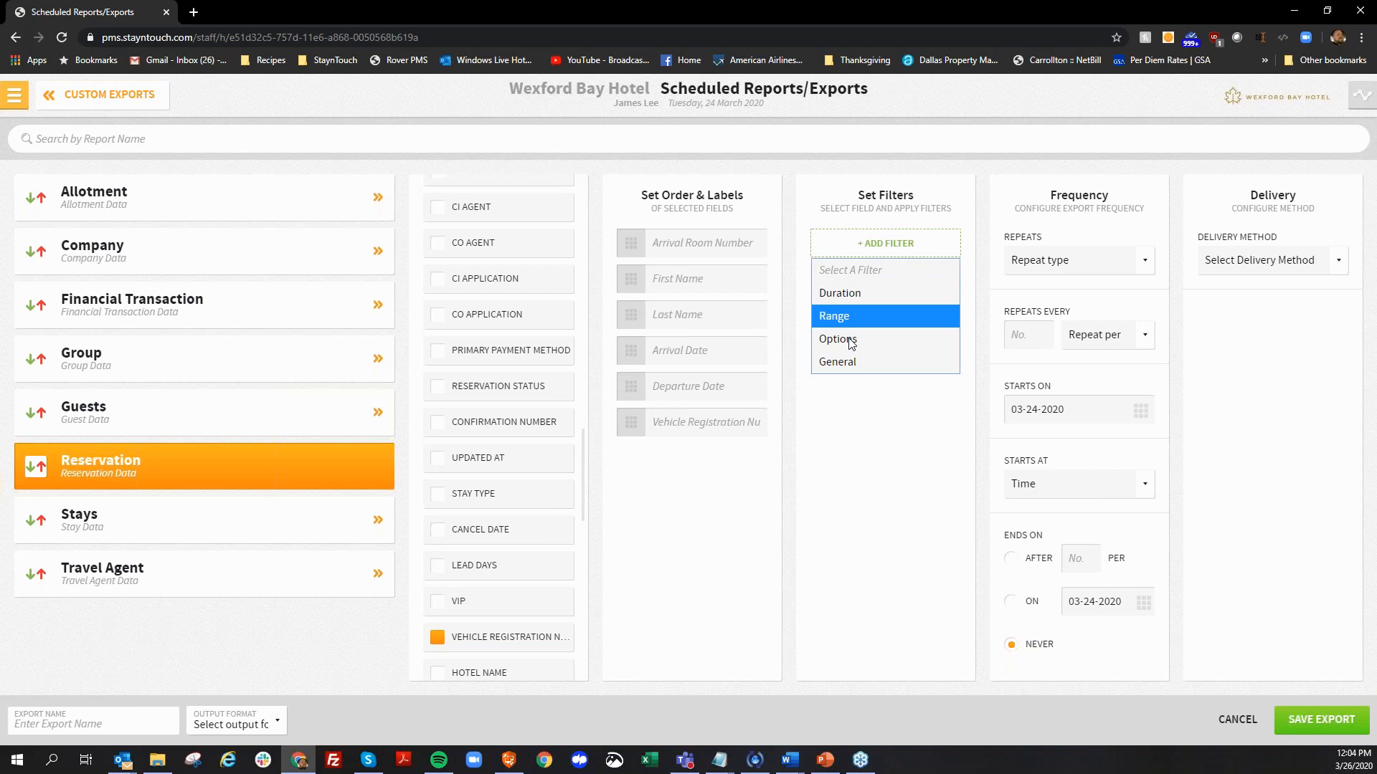
pyautogui.moveTo(836, 340)
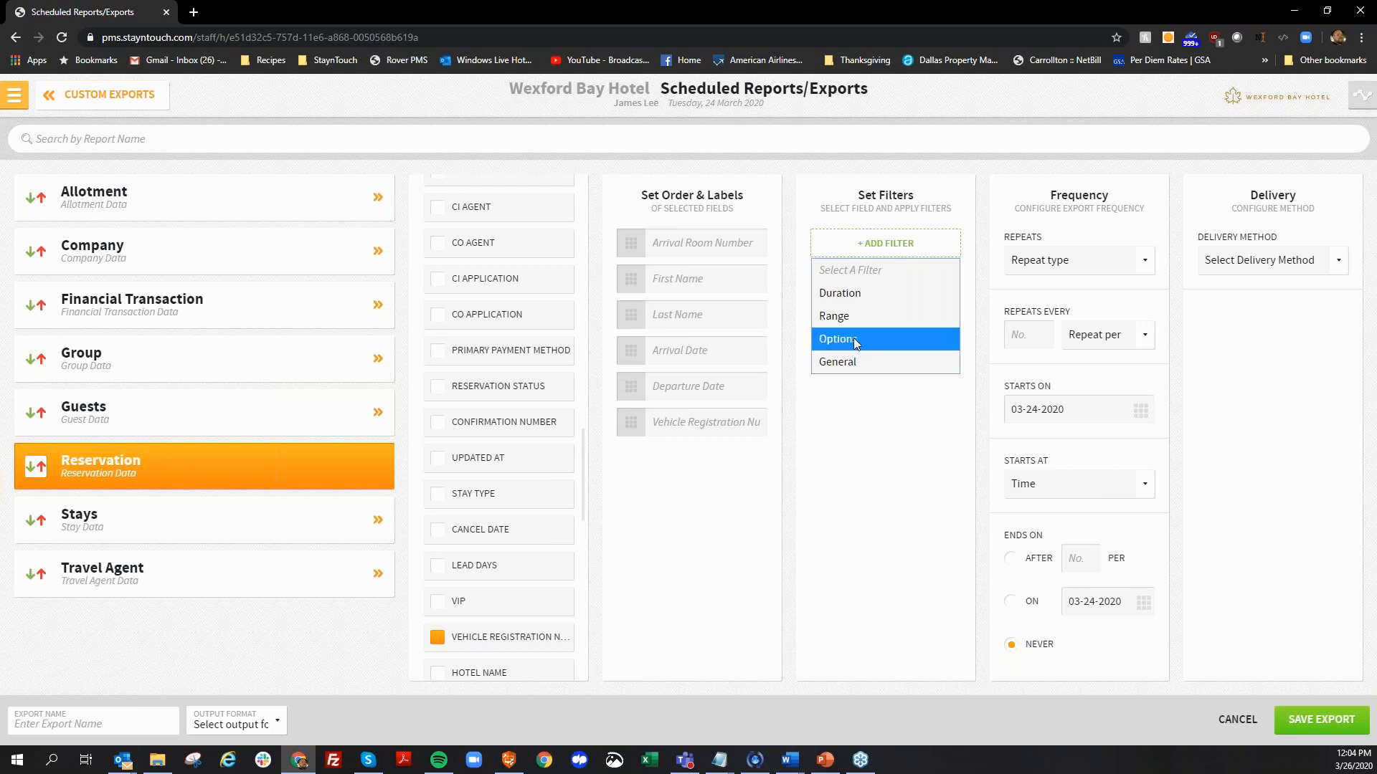
pyautogui.click(836, 339)
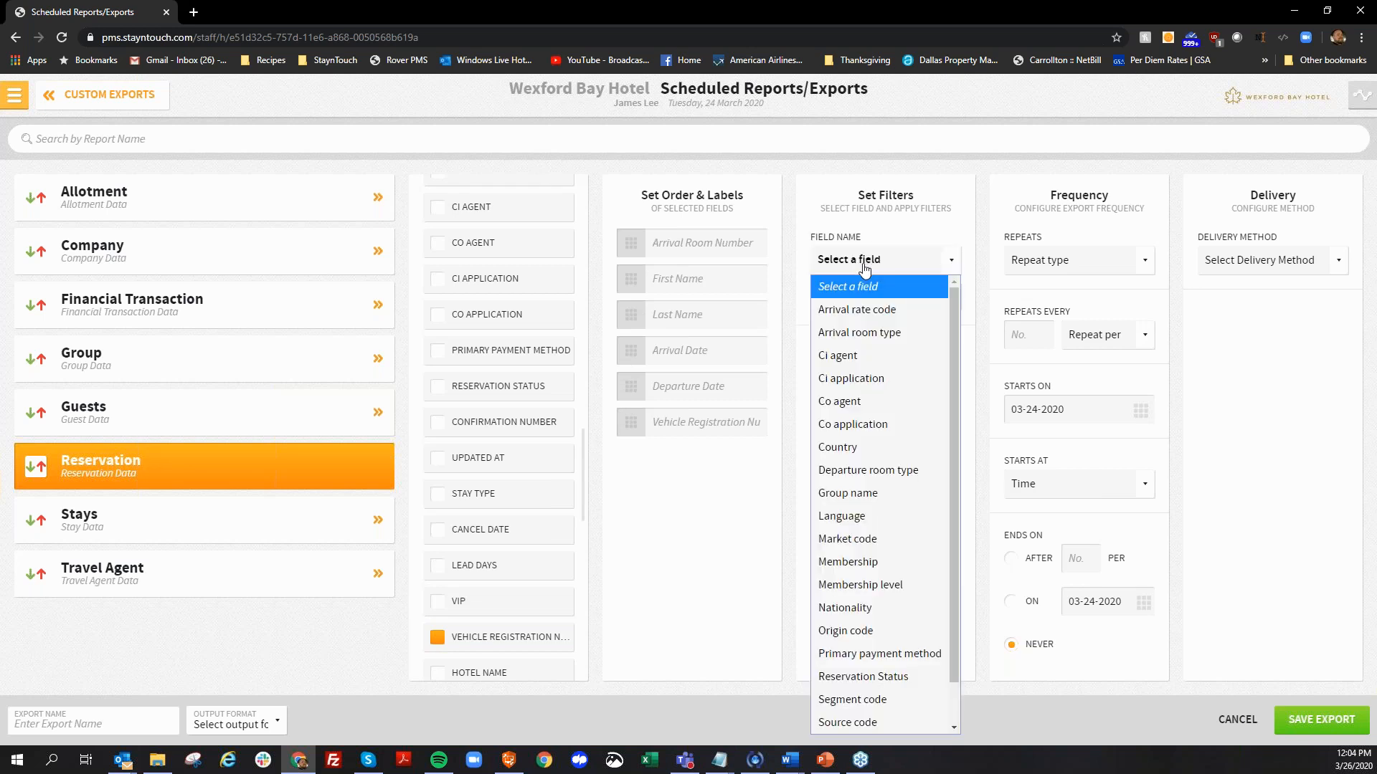
pyautogui.moveTo(879, 675)
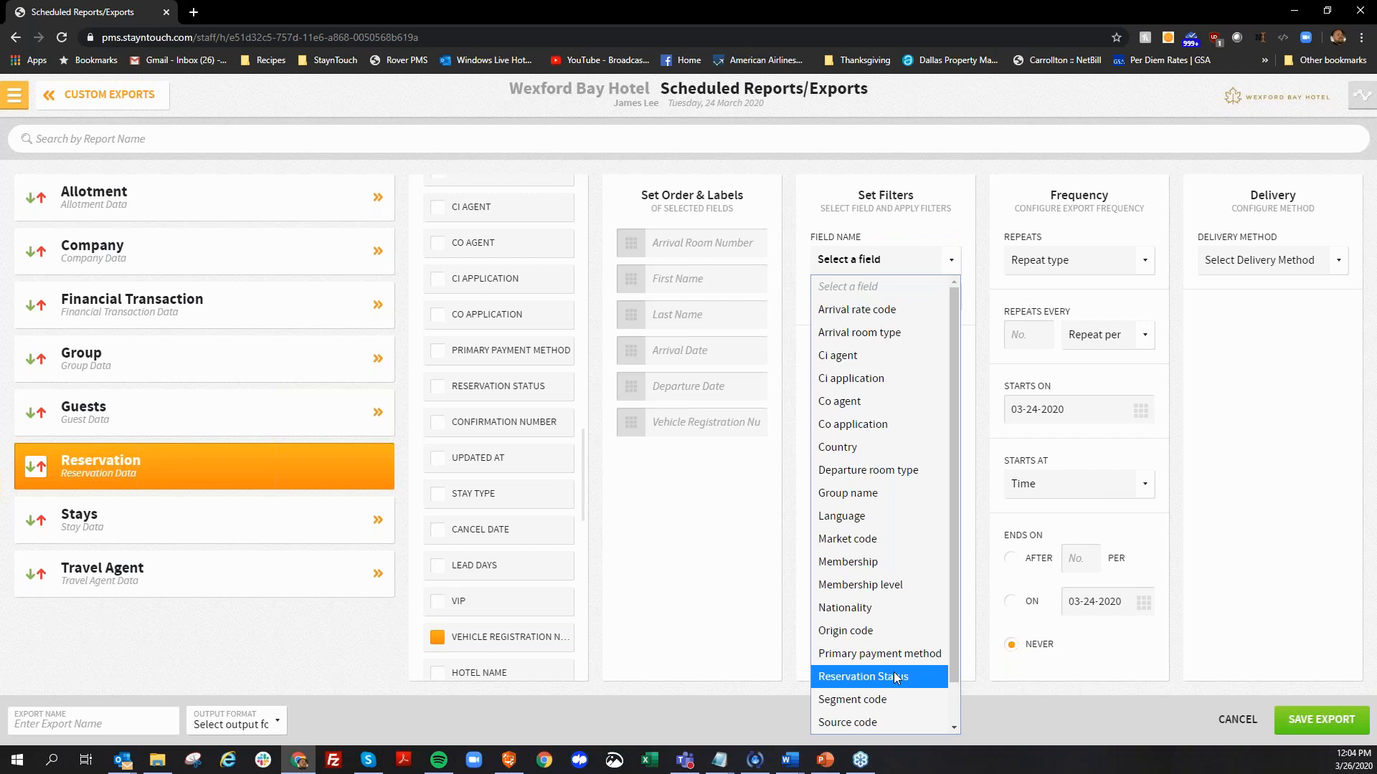
pyautogui.click(862, 676)
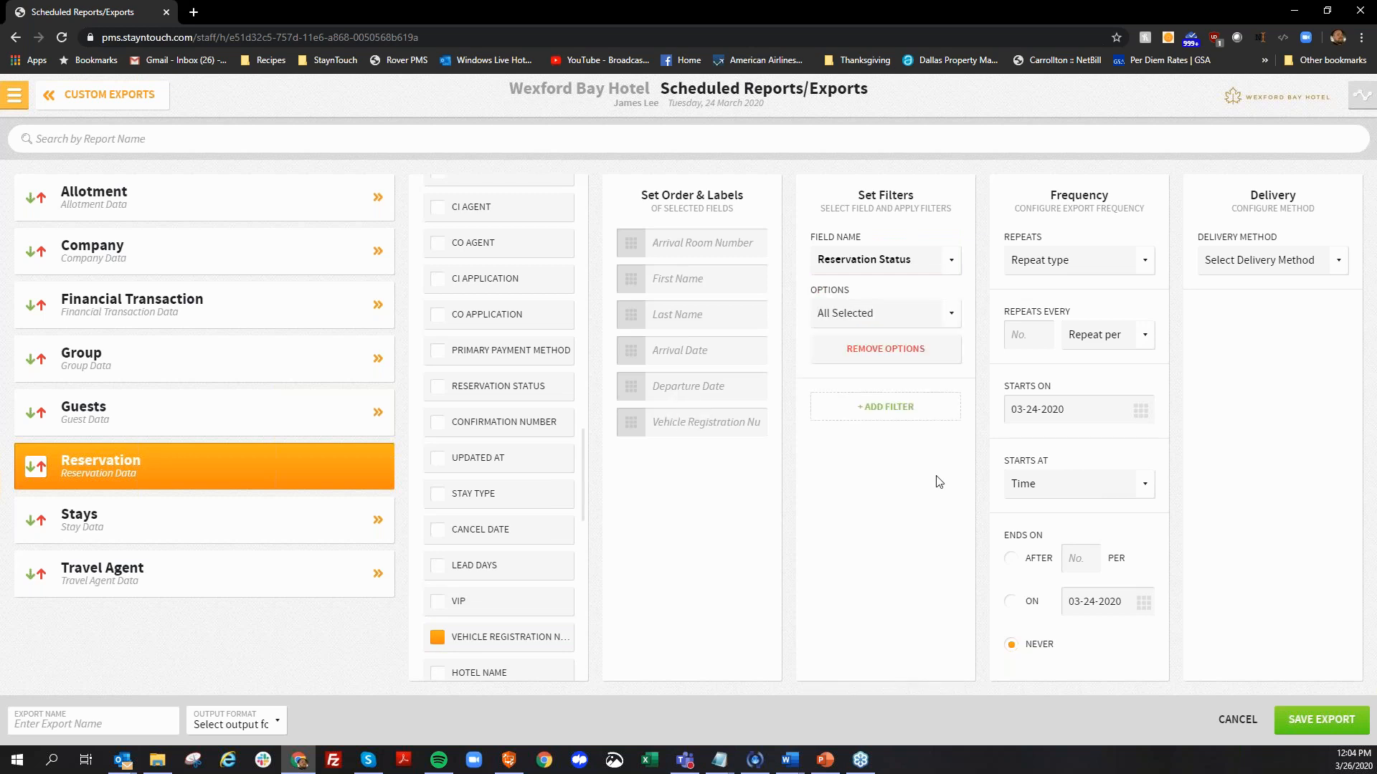
pyautogui.click(882, 313)
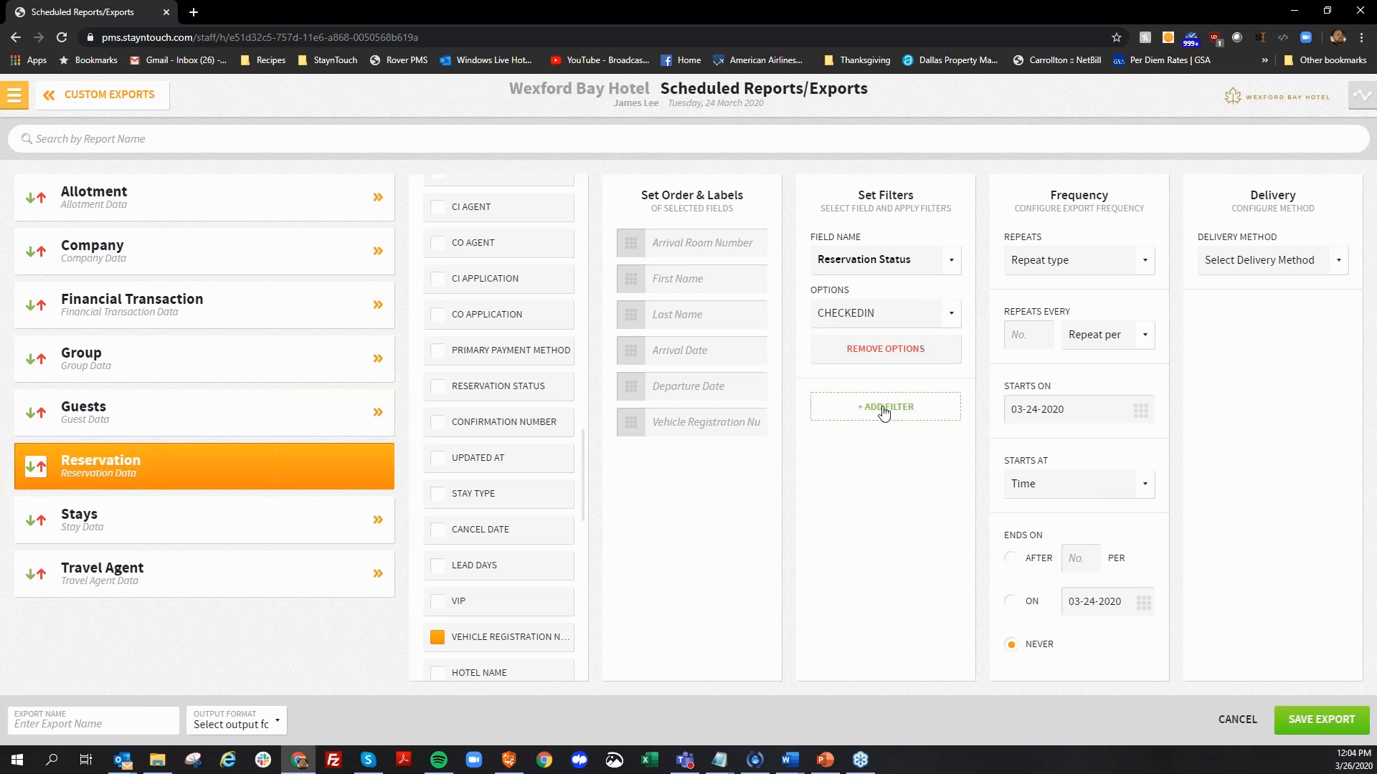
# Step: Add a General filter keeping only records whose Vehicle Registration Number has values
pyautogui.click(885, 406)
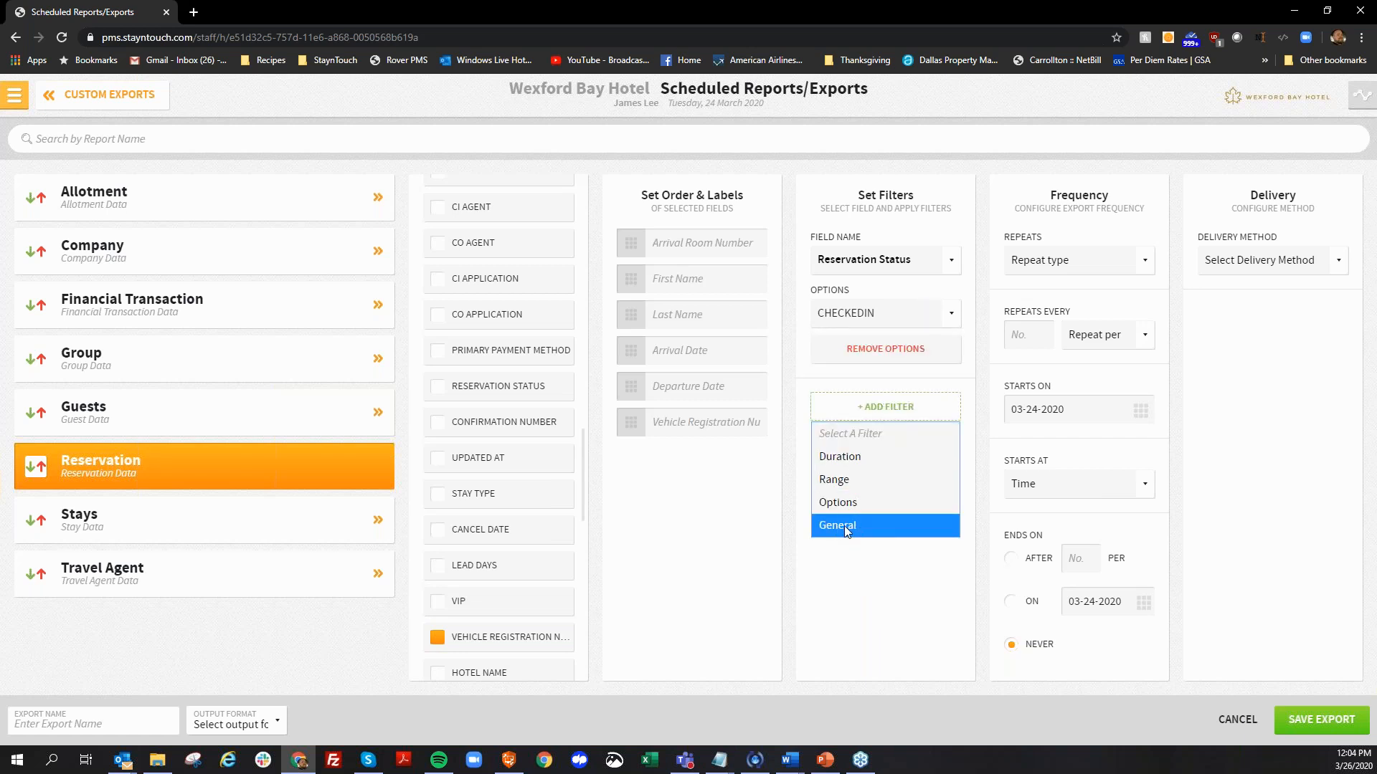
pyautogui.click(836, 525)
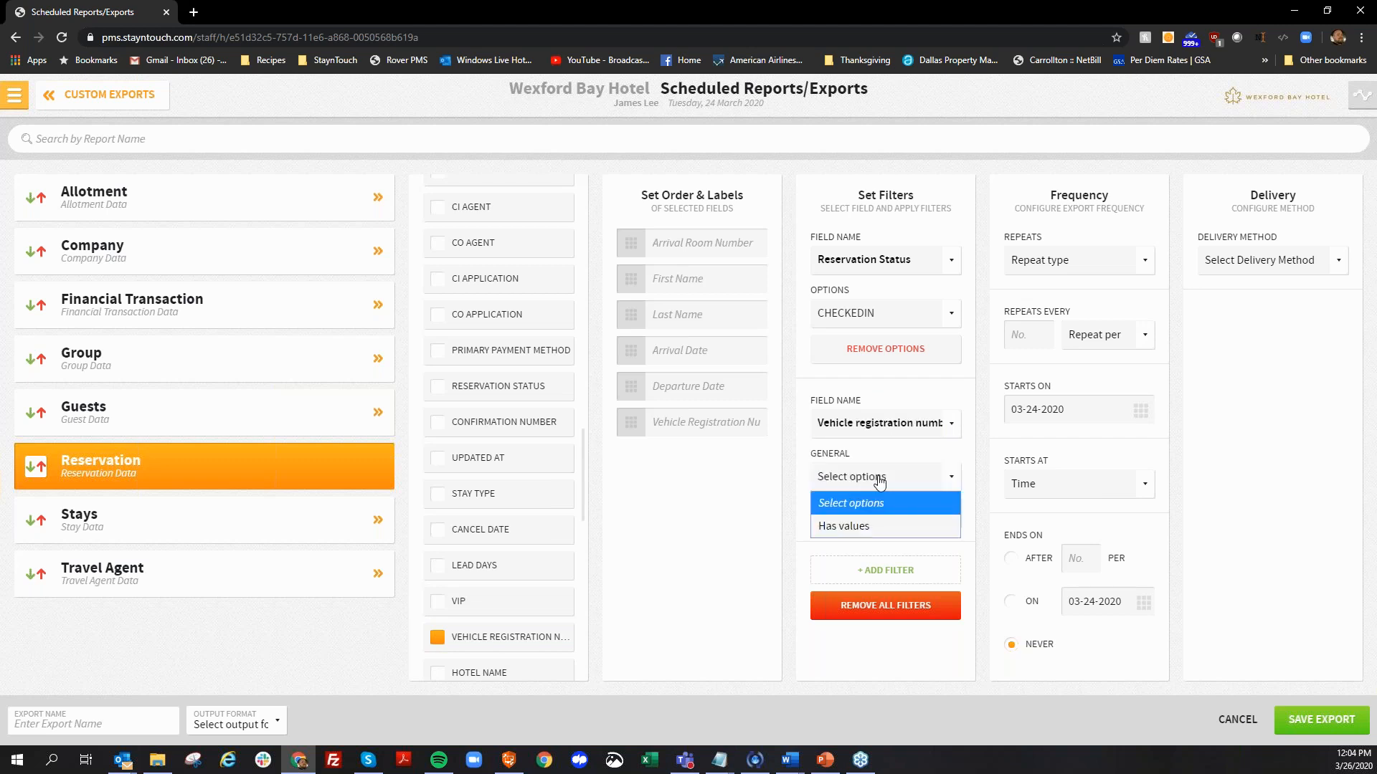
pyautogui.click(843, 526)
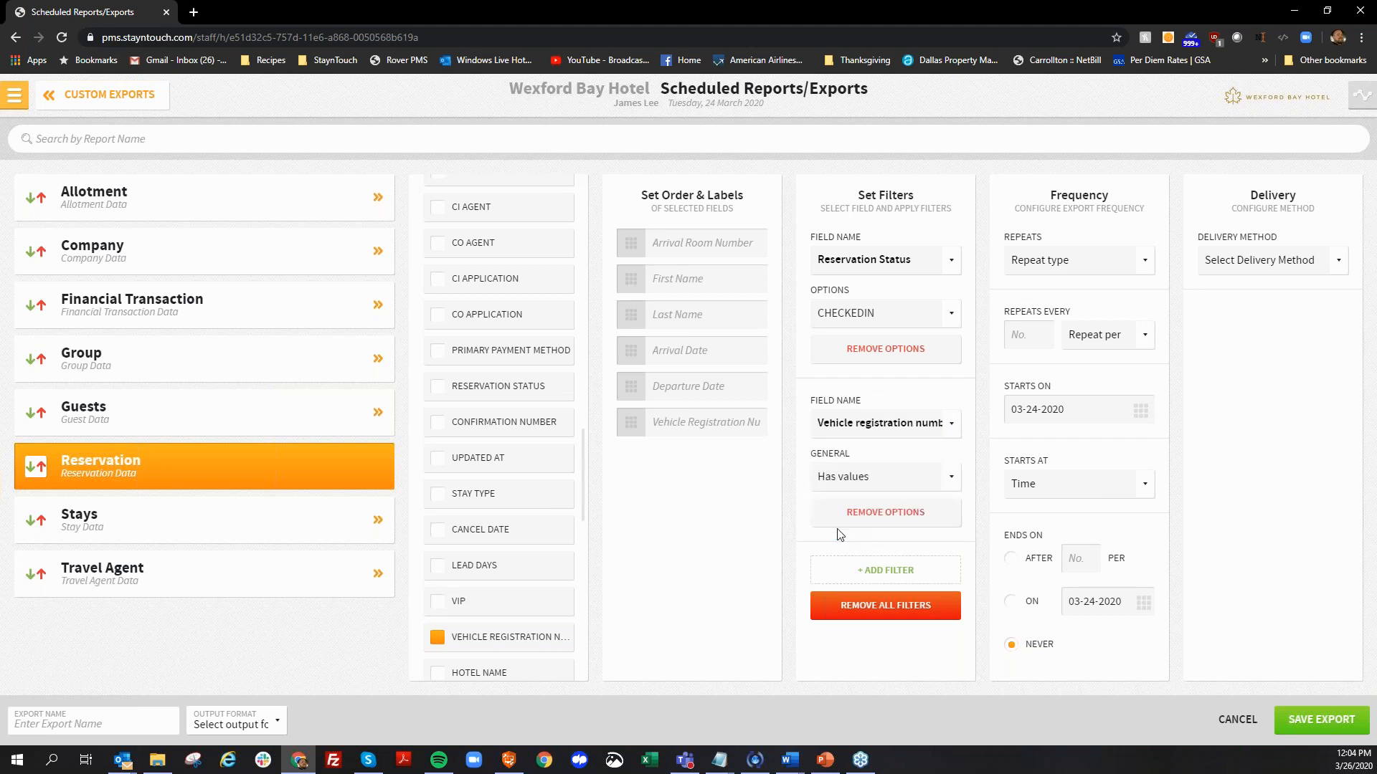
pyautogui.moveTo(869, 468)
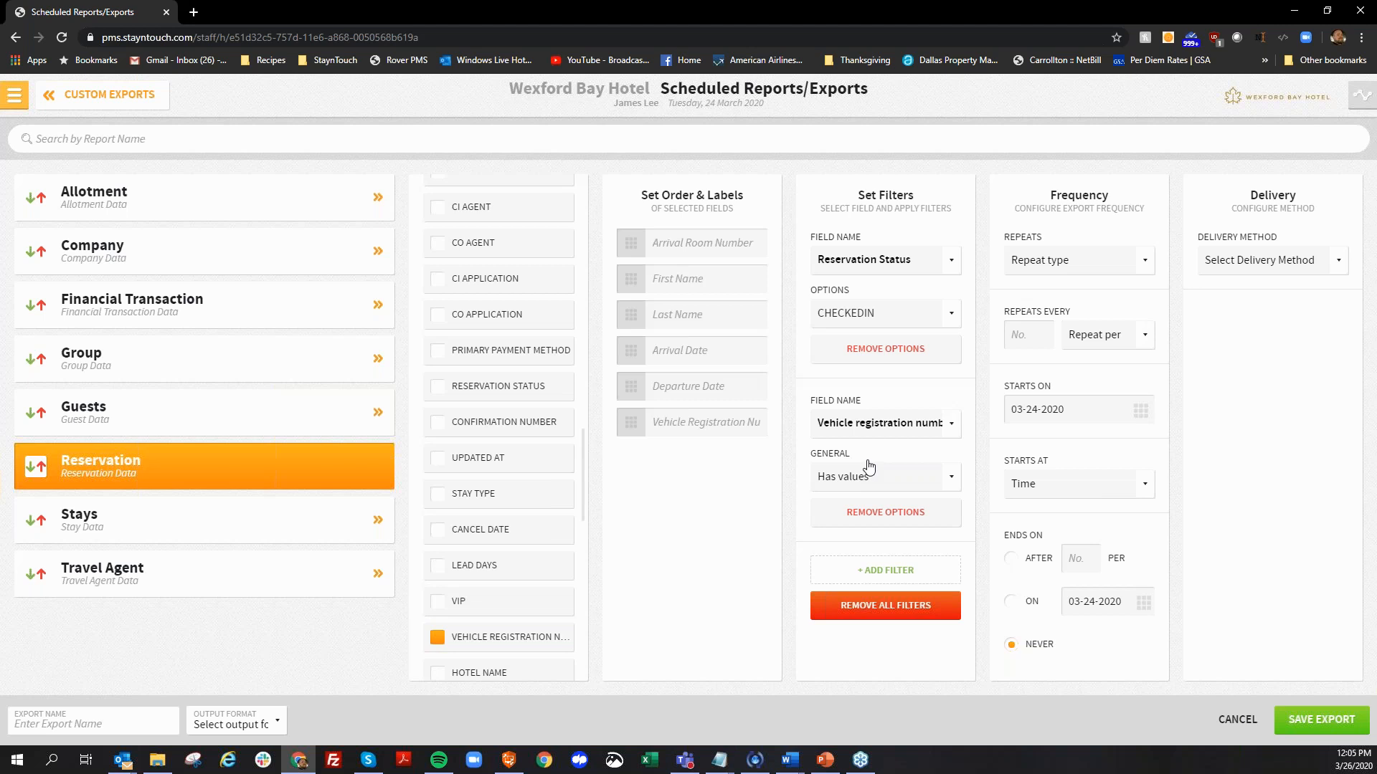
pyautogui.moveTo(873, 458)
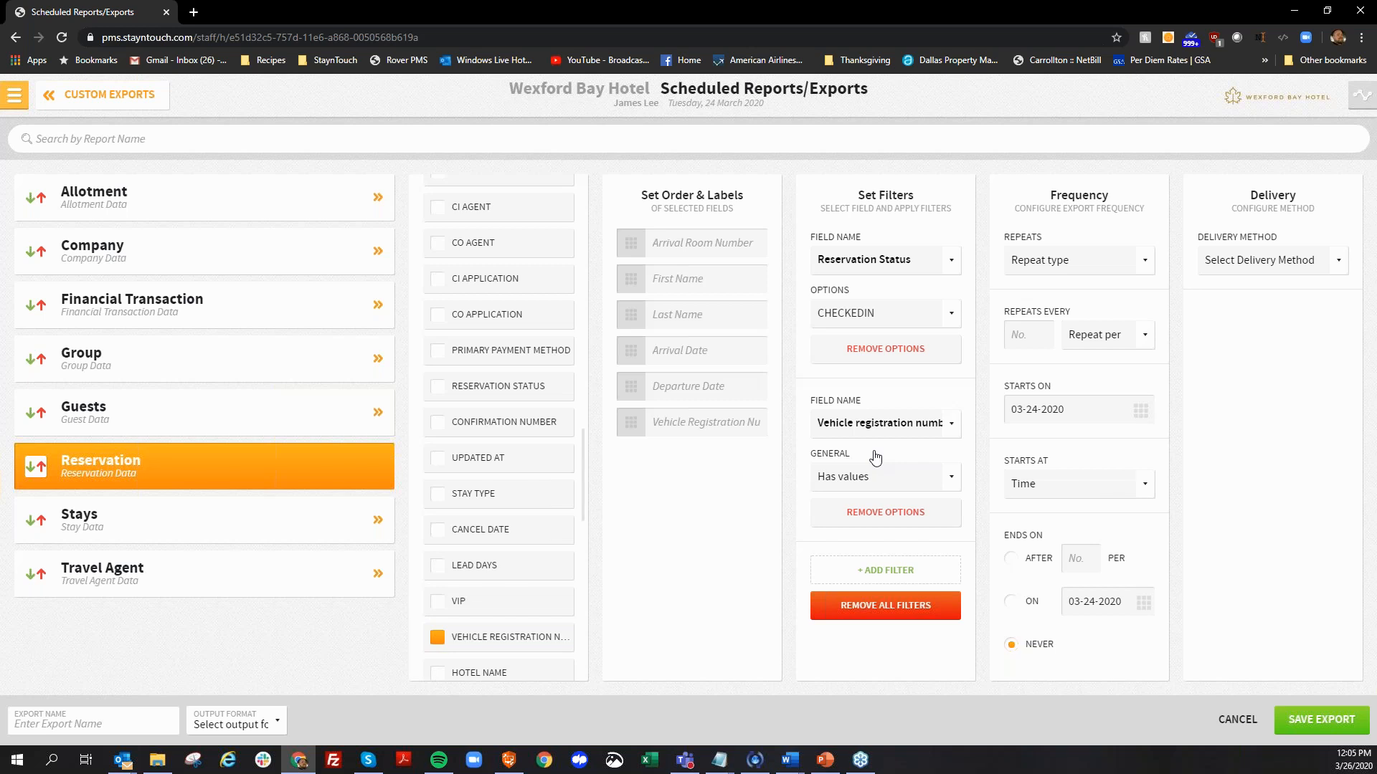
pyautogui.moveTo(991, 376)
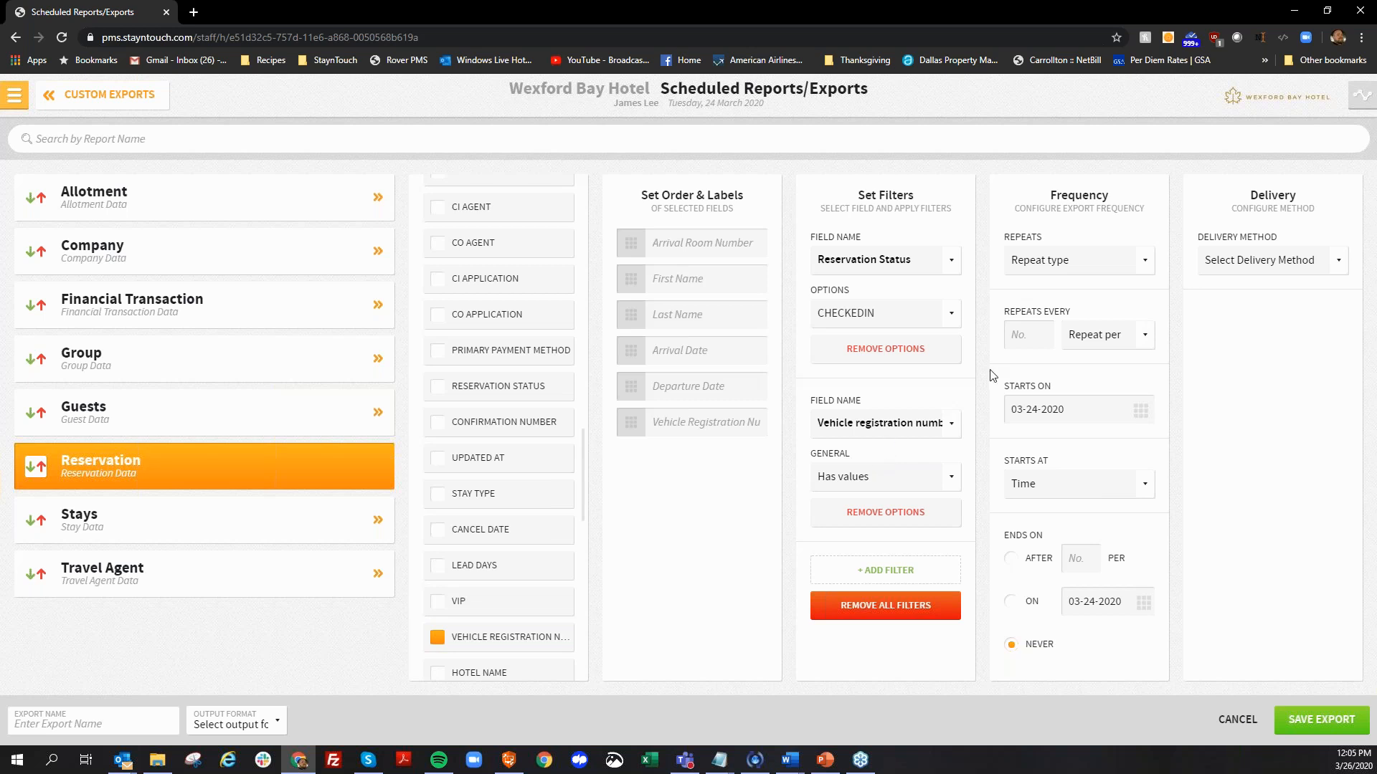
pyautogui.moveTo(1084, 274)
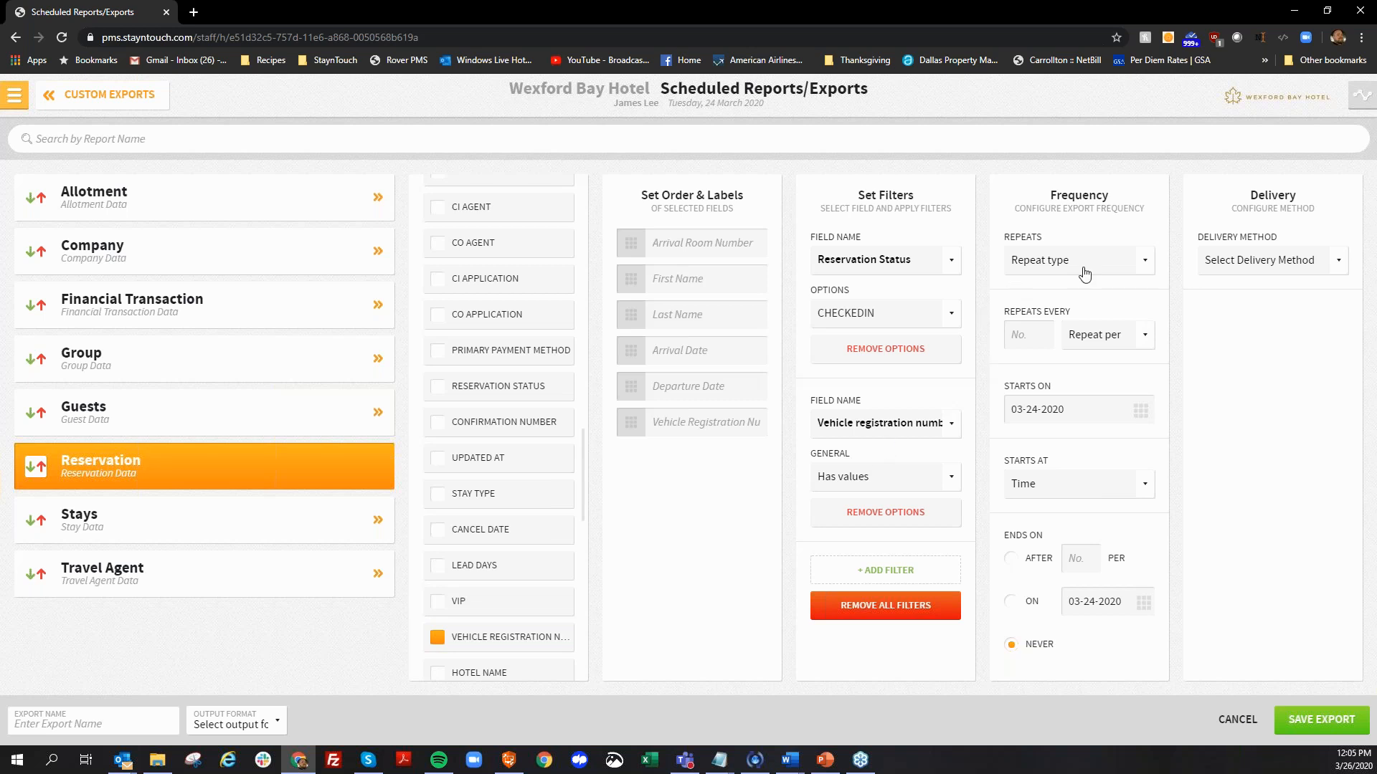
# Step: Set the frequency to repeat Daily every 1 day starting at 23:00
pyautogui.click(1079, 260)
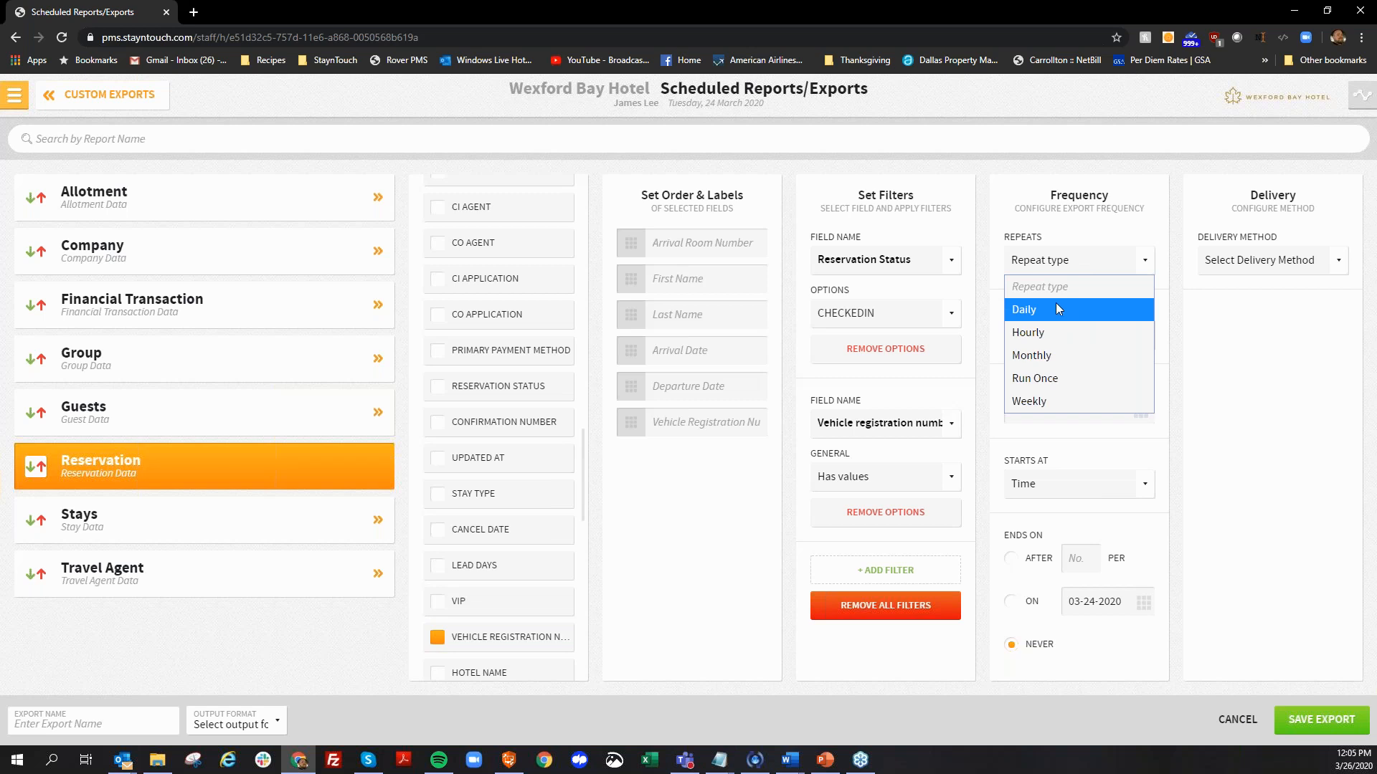
pyautogui.click(1024, 310)
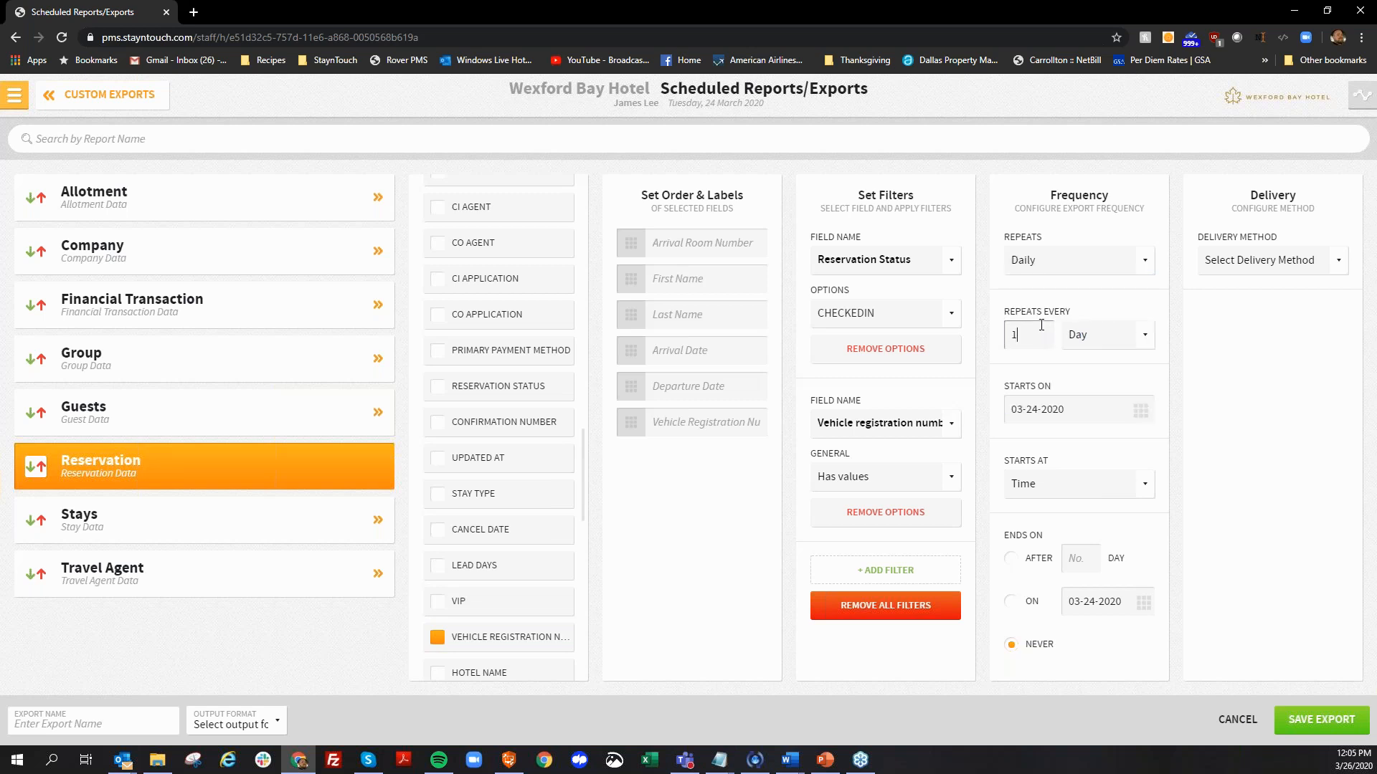
pyautogui.moveTo(1038, 490)
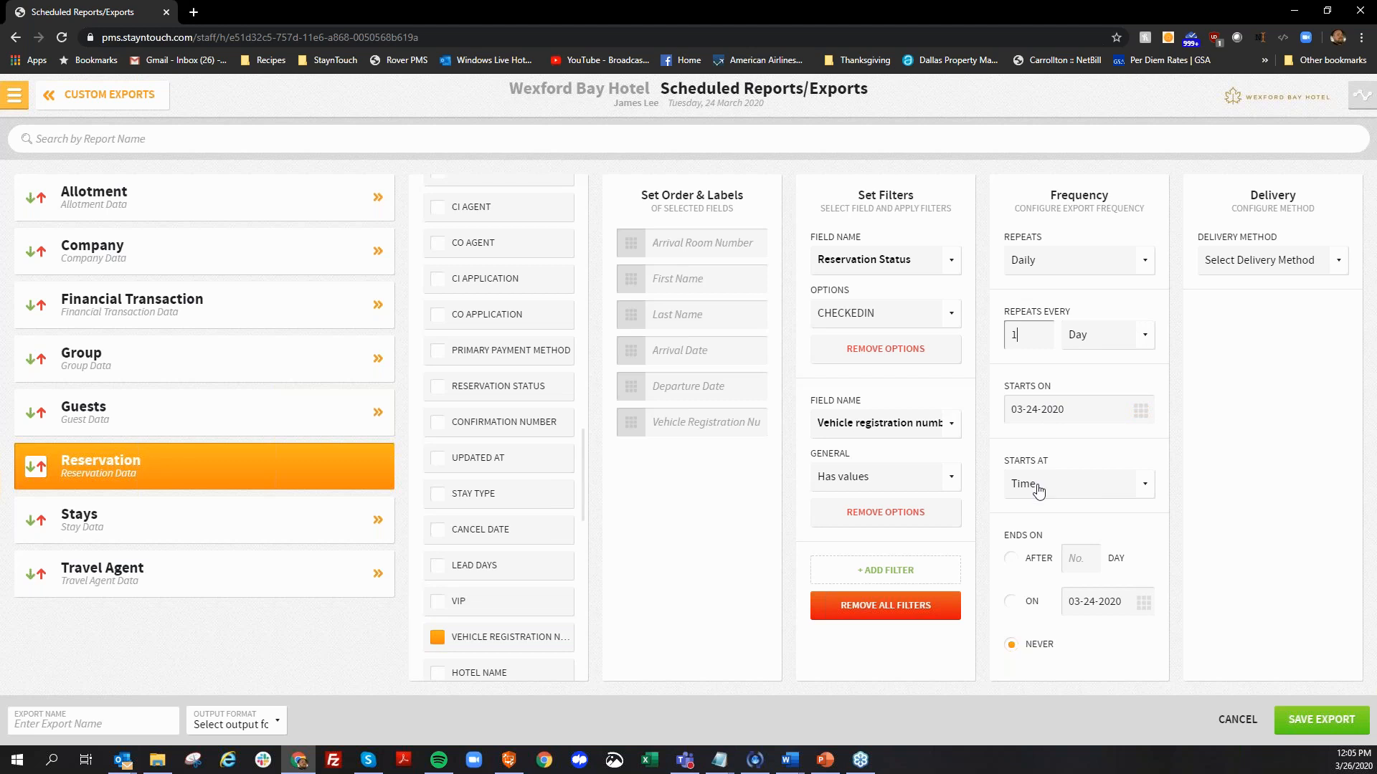
pyautogui.click(1035, 483)
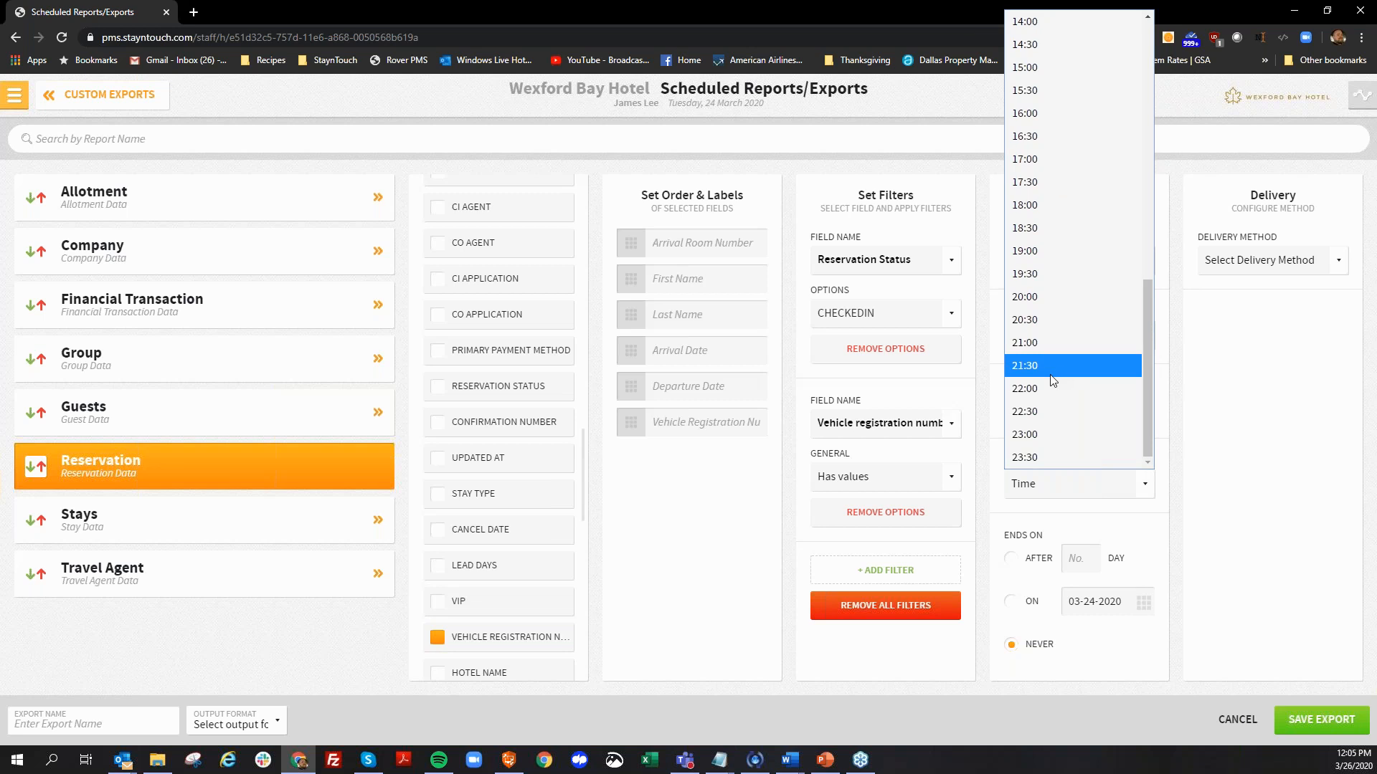
pyautogui.click(1024, 433)
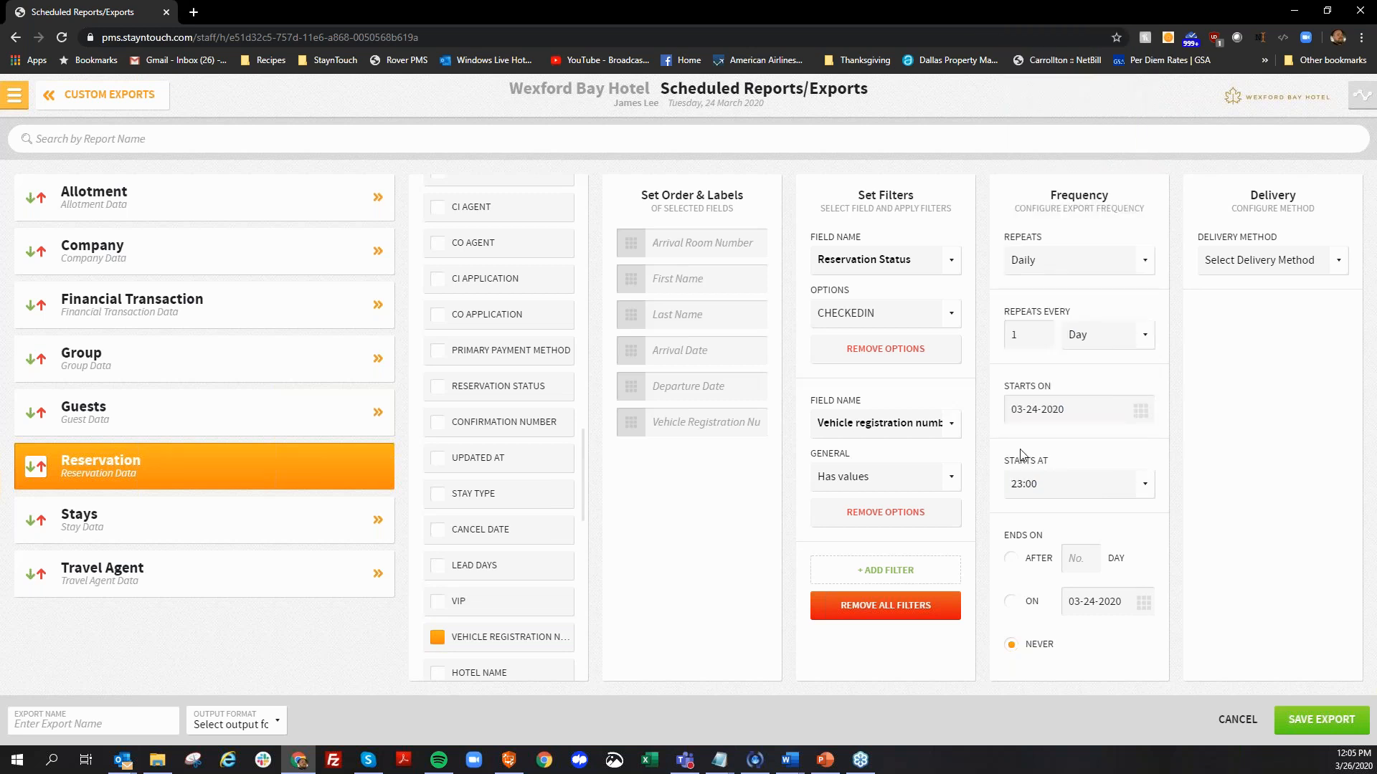
pyautogui.click(1269, 260)
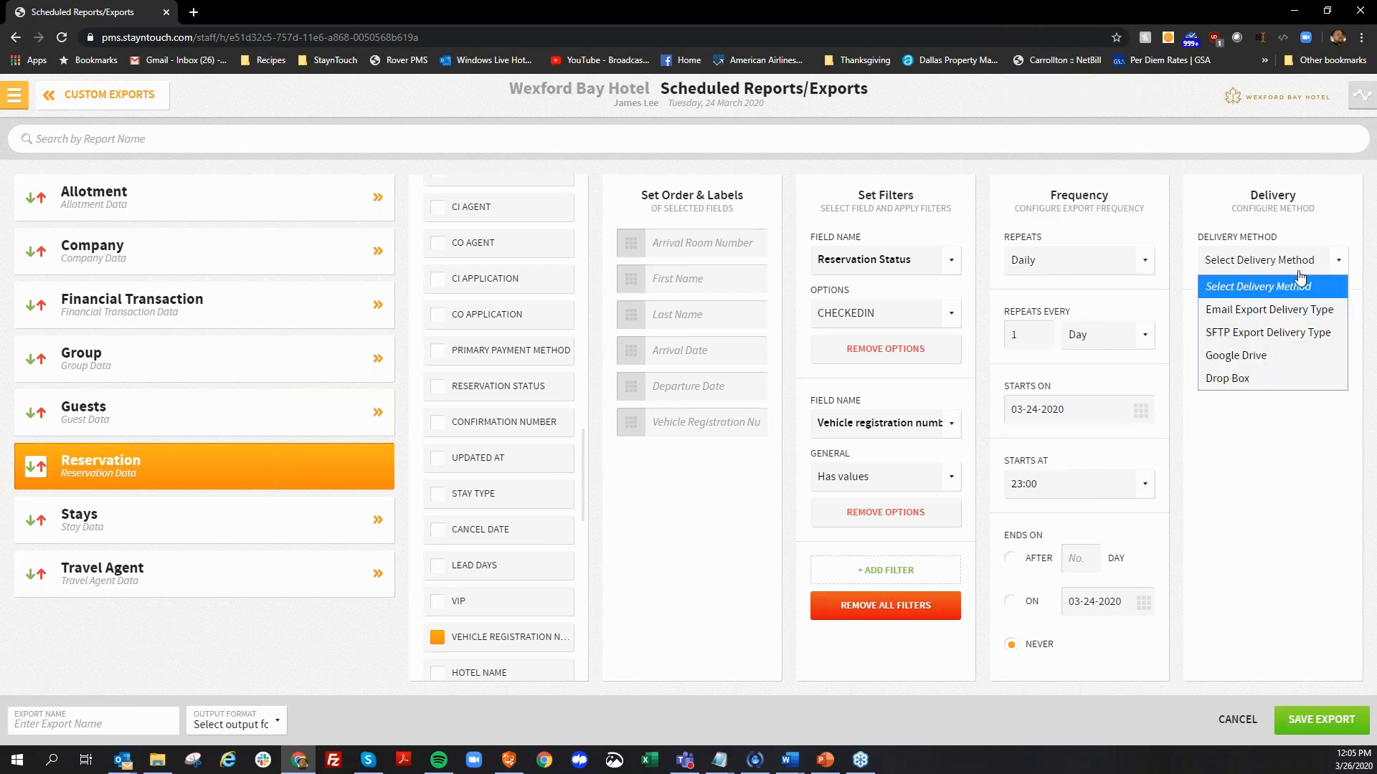
pyautogui.moveTo(1270, 310)
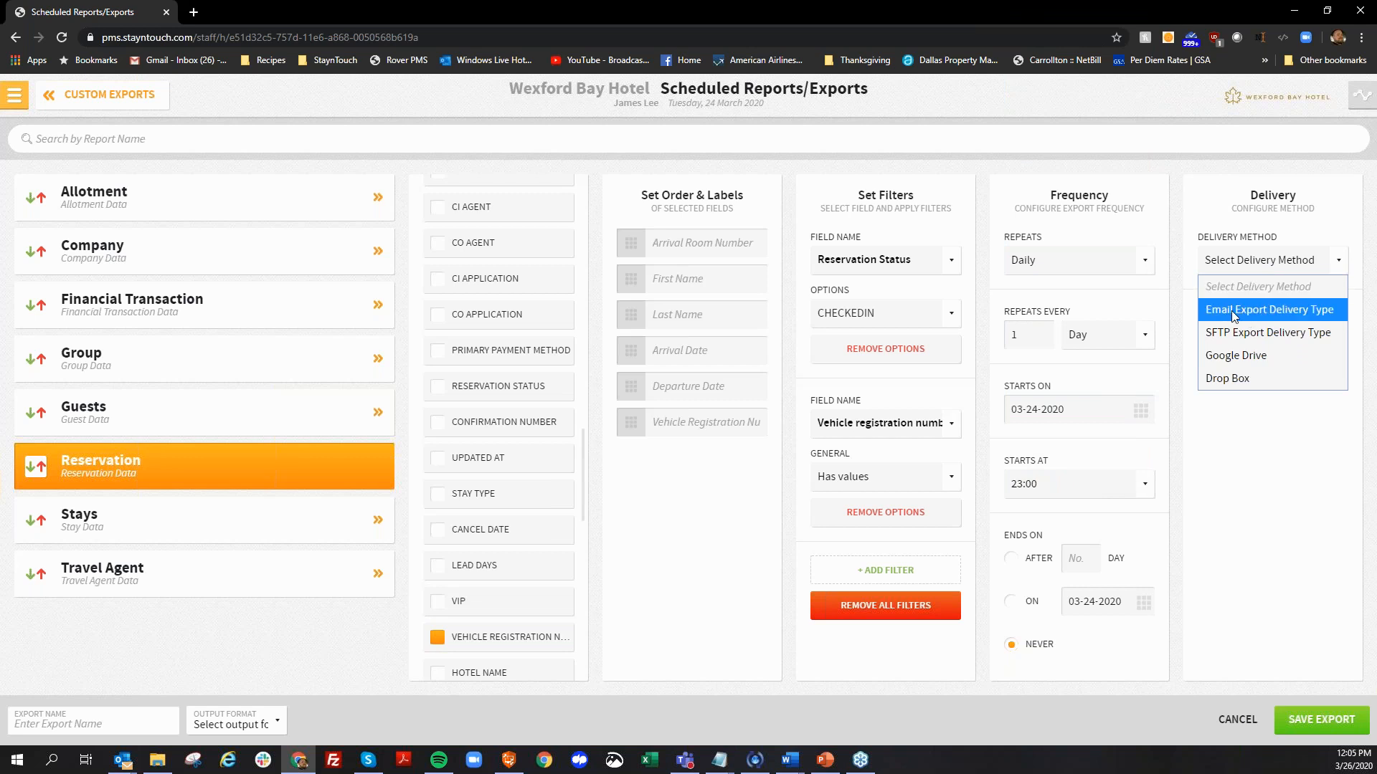
pyautogui.moveTo(1235, 356)
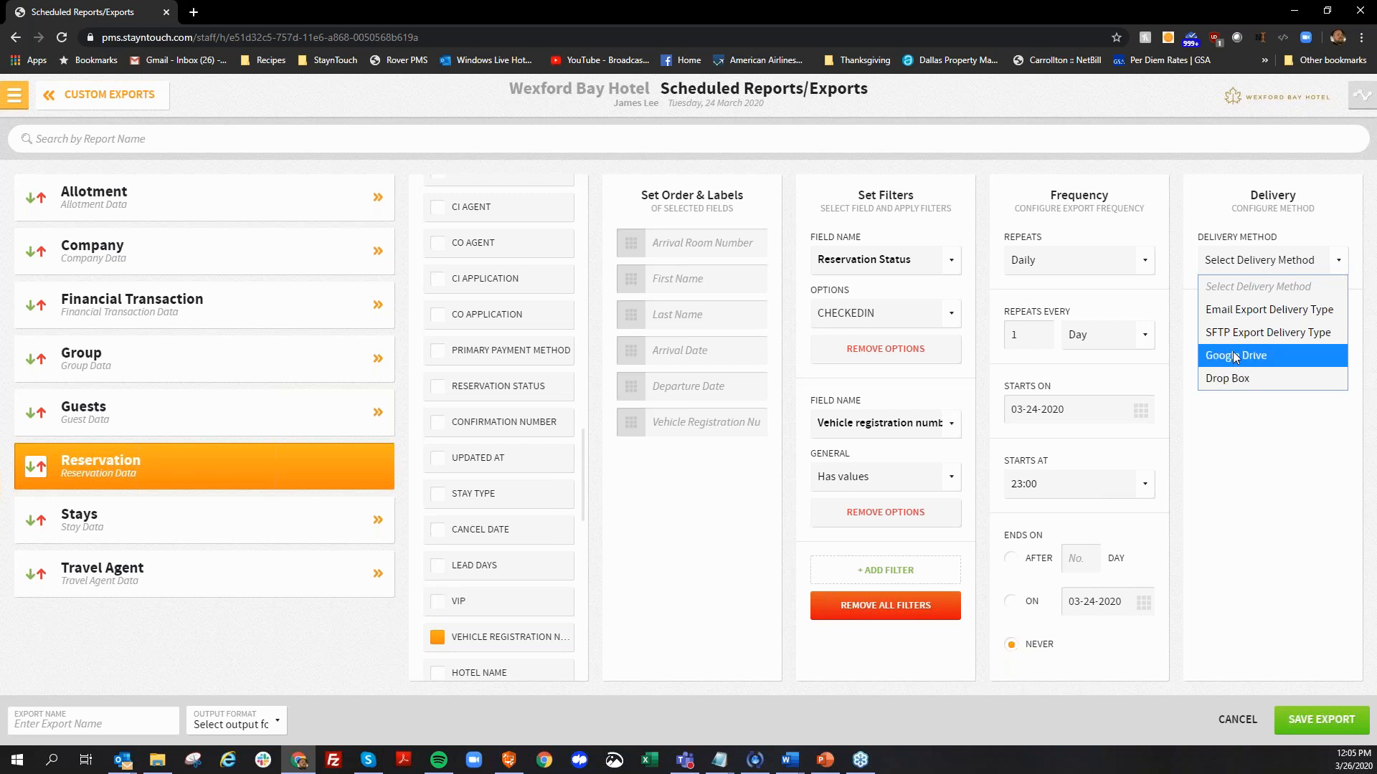
pyautogui.moveTo(1239, 372)
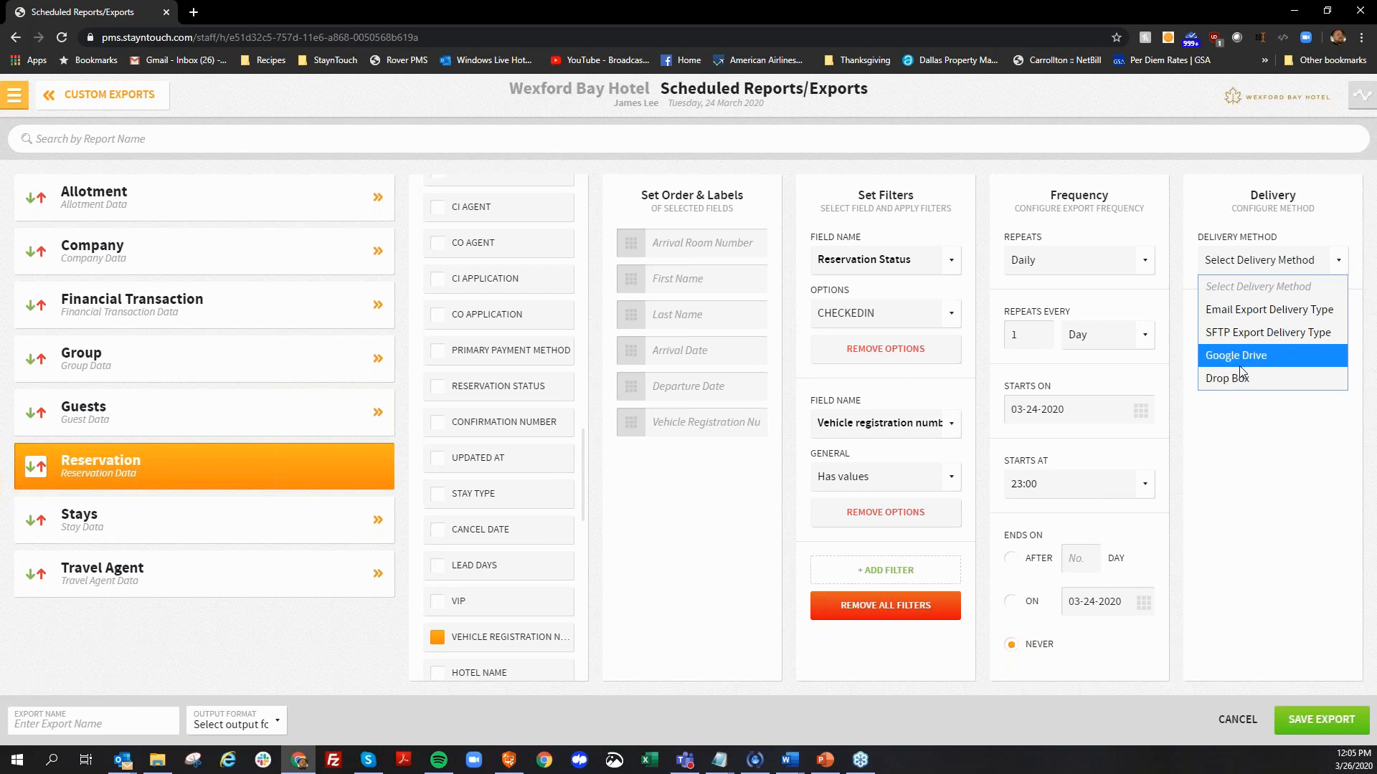
pyautogui.moveTo(1238, 379)
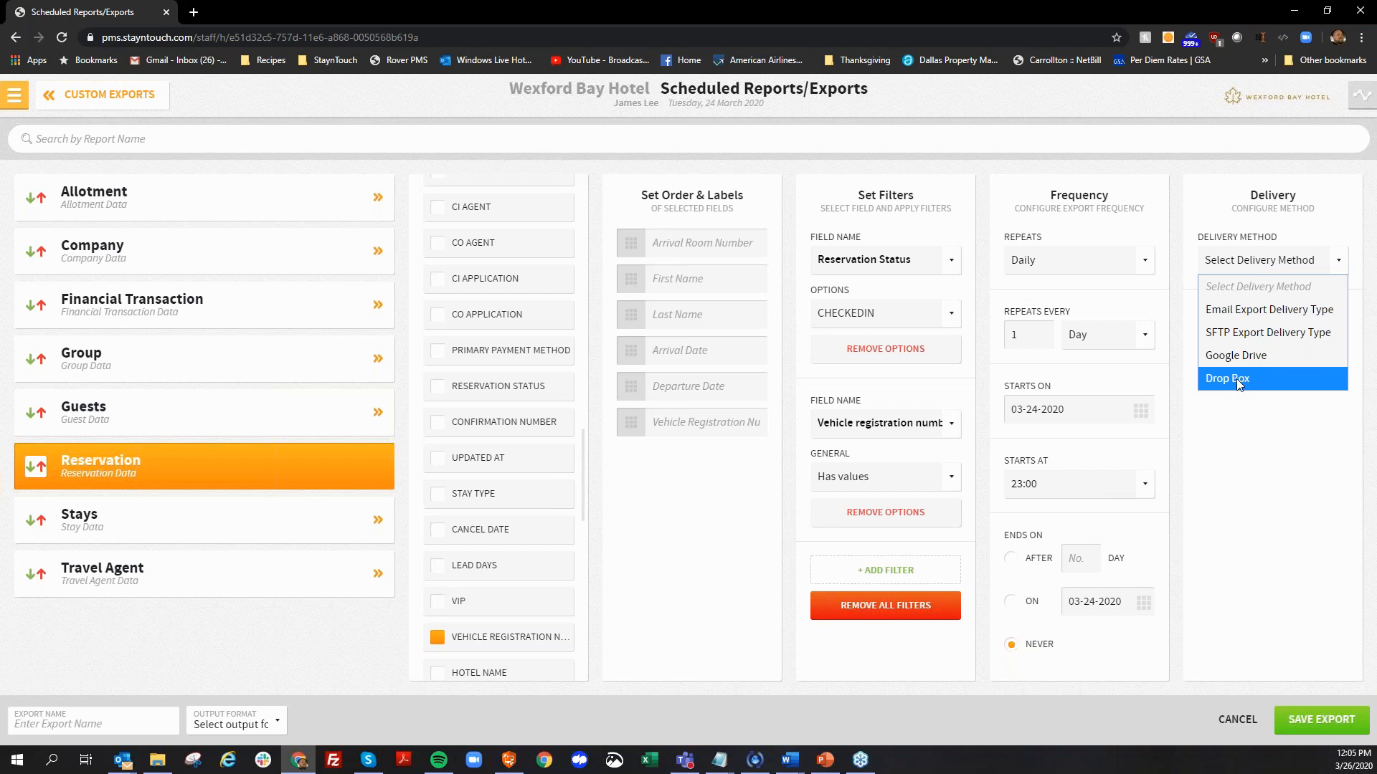
pyautogui.moveTo(1269, 310)
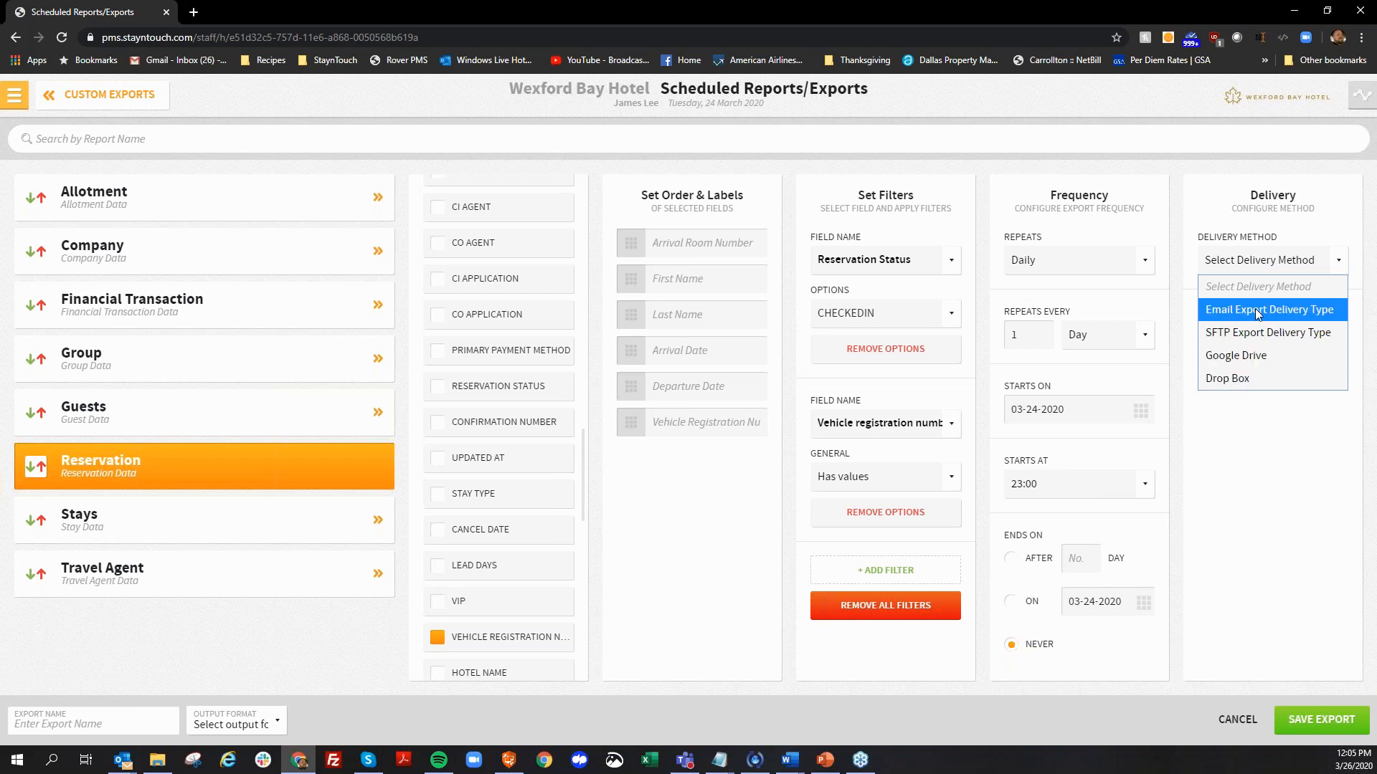
pyautogui.click(1269, 309)
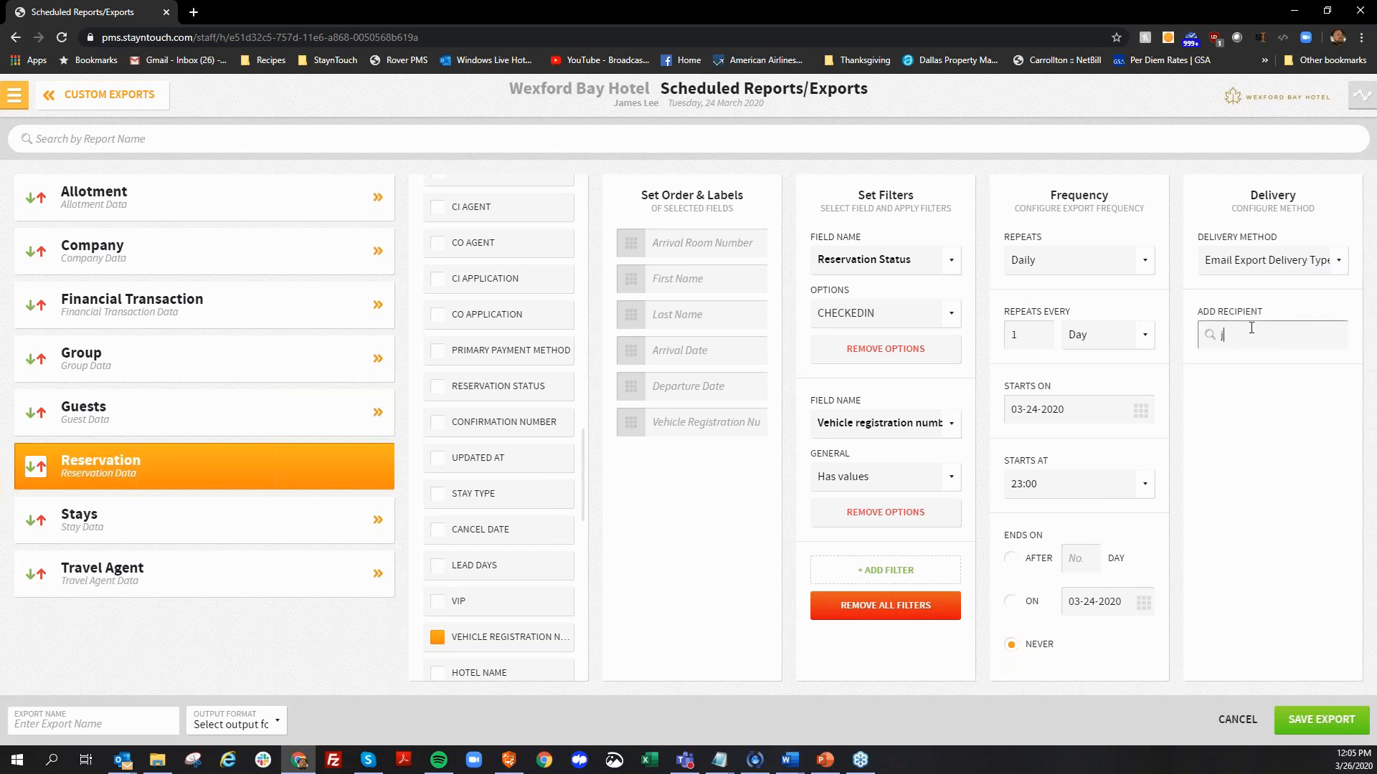
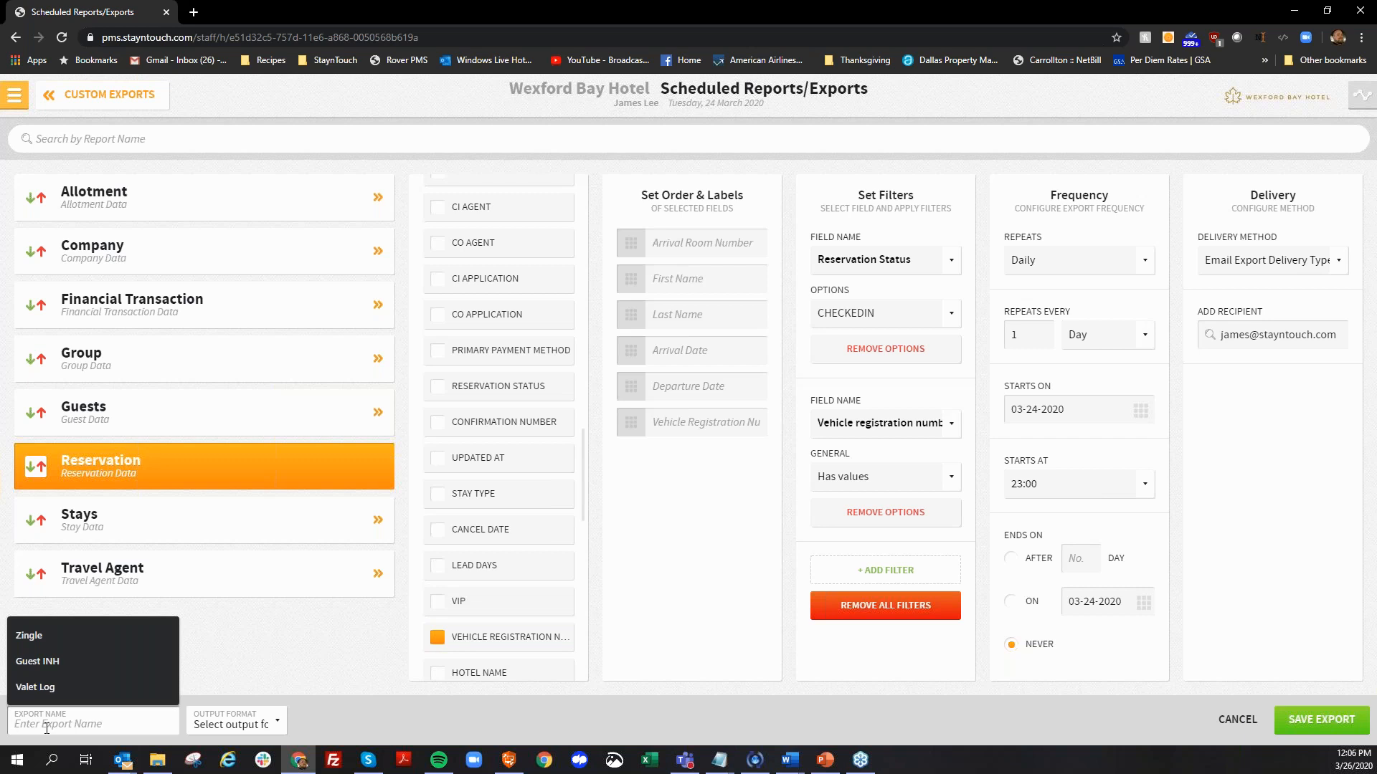
# Step: Name the export Parking Report in CSV format, attempt Save Export and dismiss the missing-distribution warning
pyautogui.write('Parking Re')
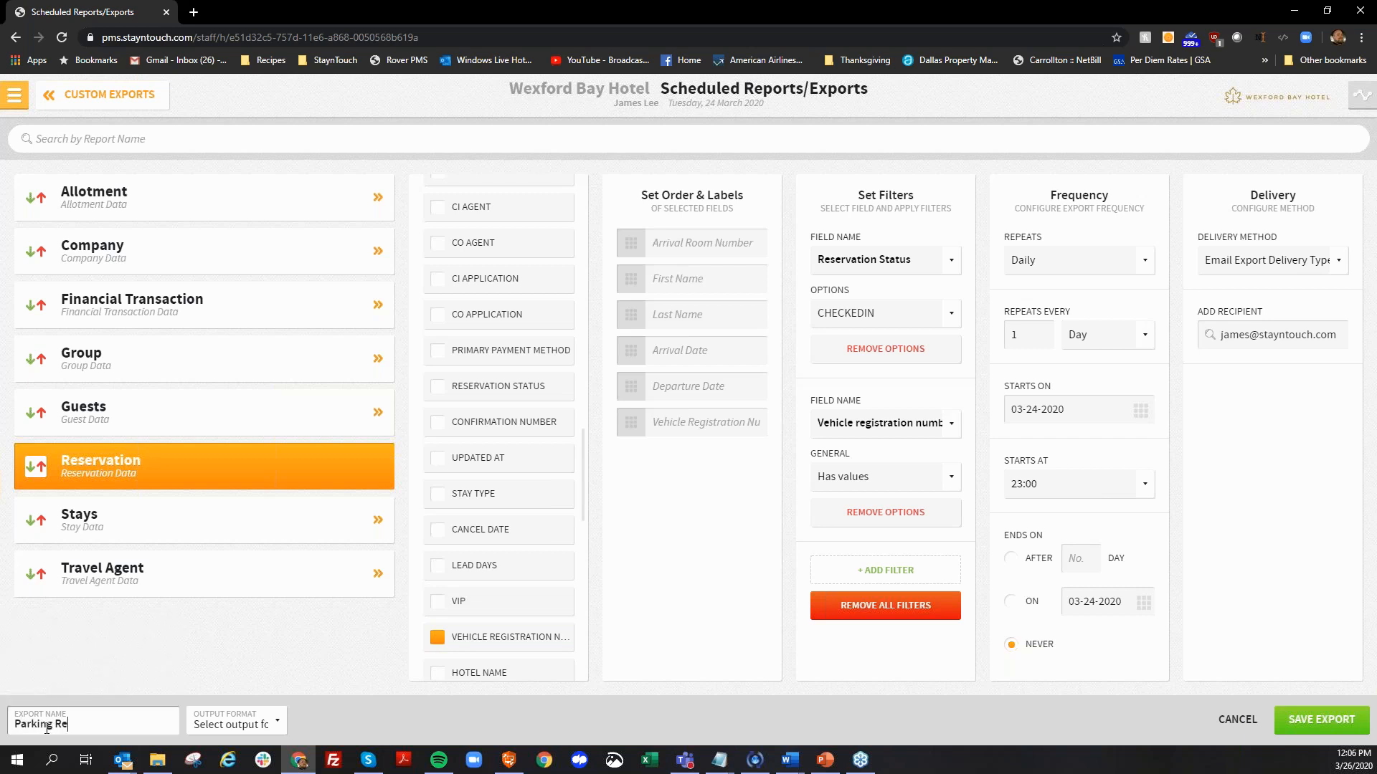
pyautogui.click(235, 725)
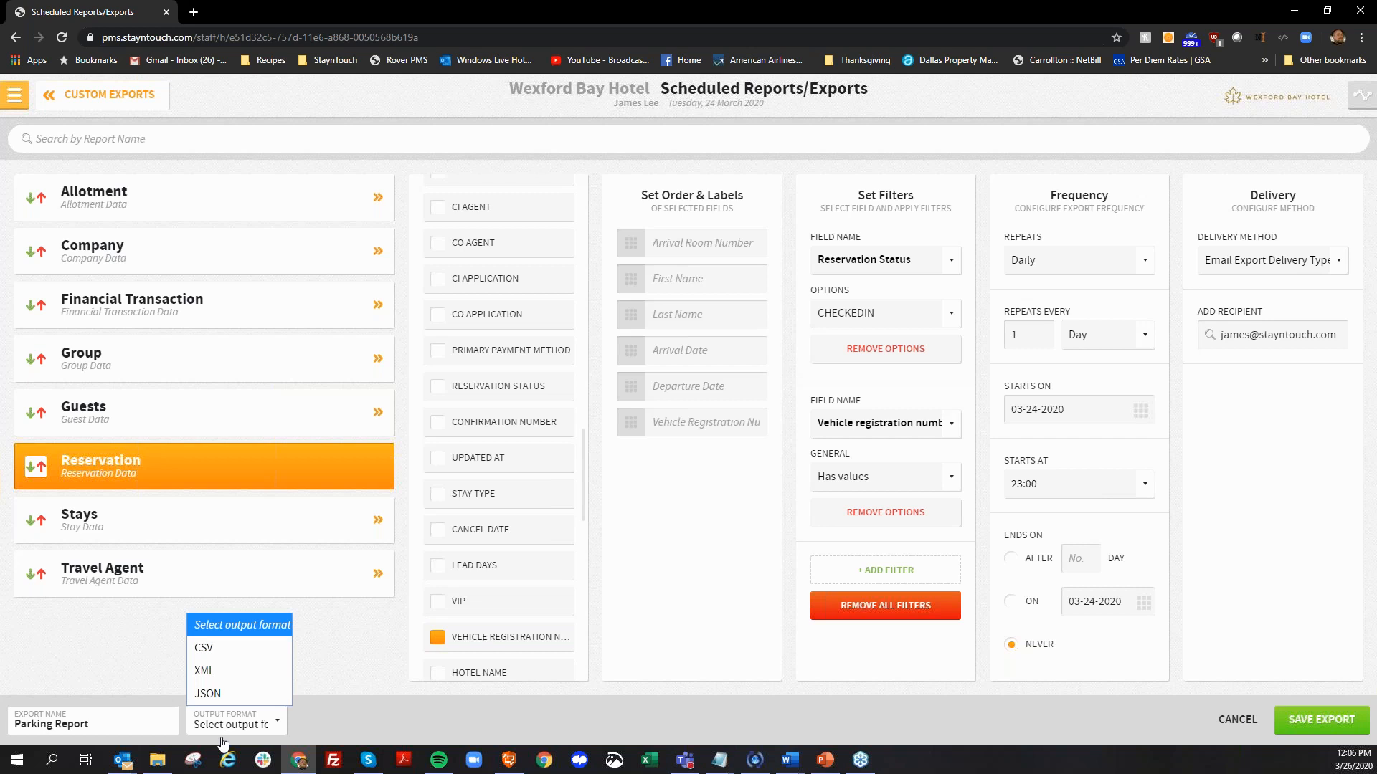
pyautogui.click(203, 649)
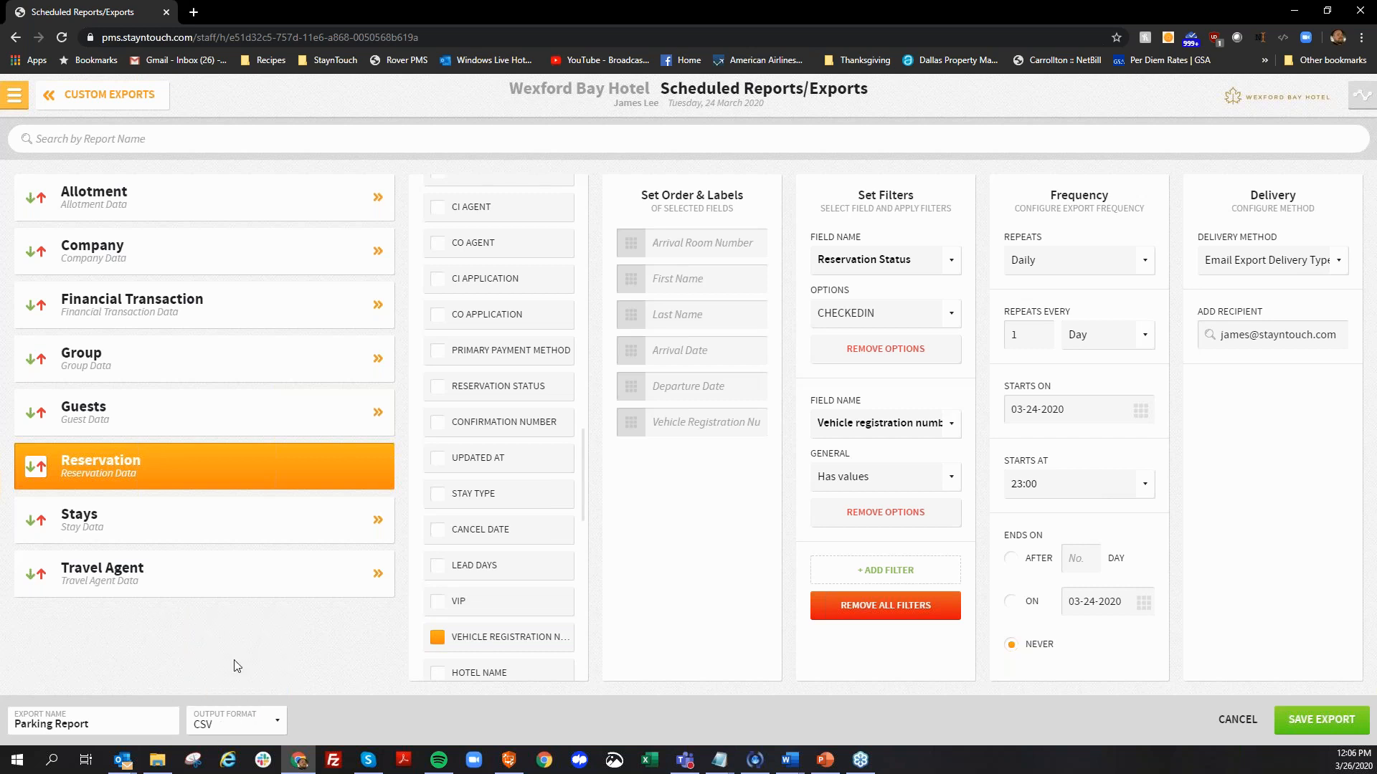
pyautogui.click(1320, 720)
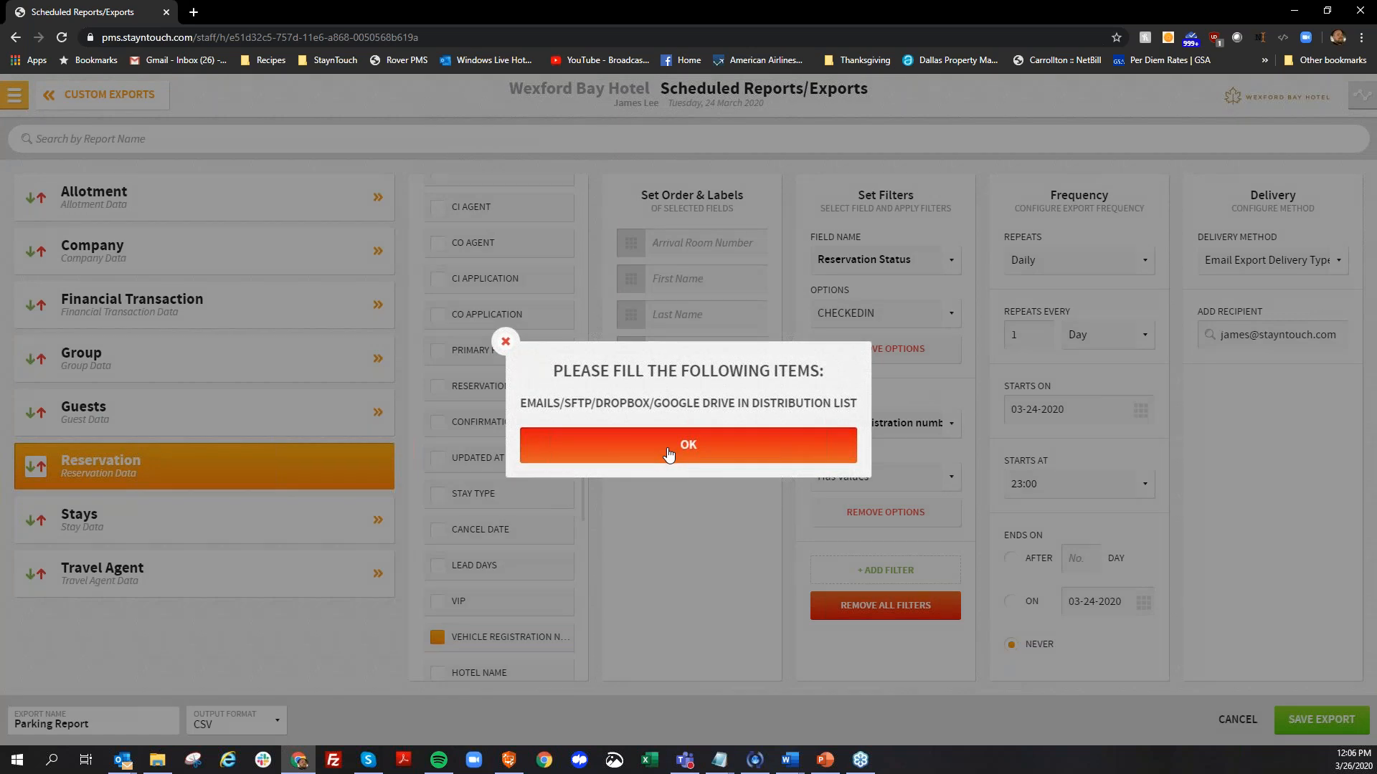
pyautogui.click(687, 445)
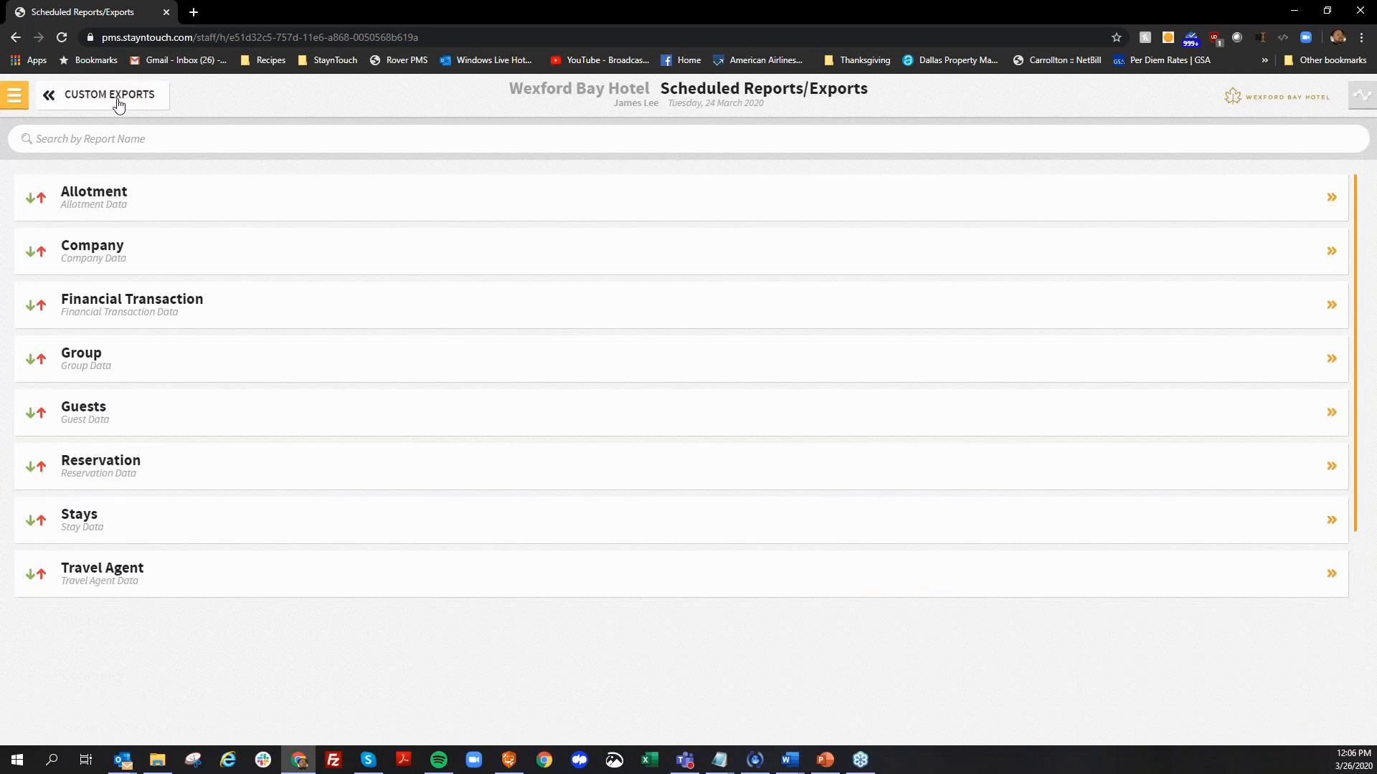
# Step: Leave Custom Exports, go to Scheduled Reports and start a new report schedule
pyautogui.click(109, 95)
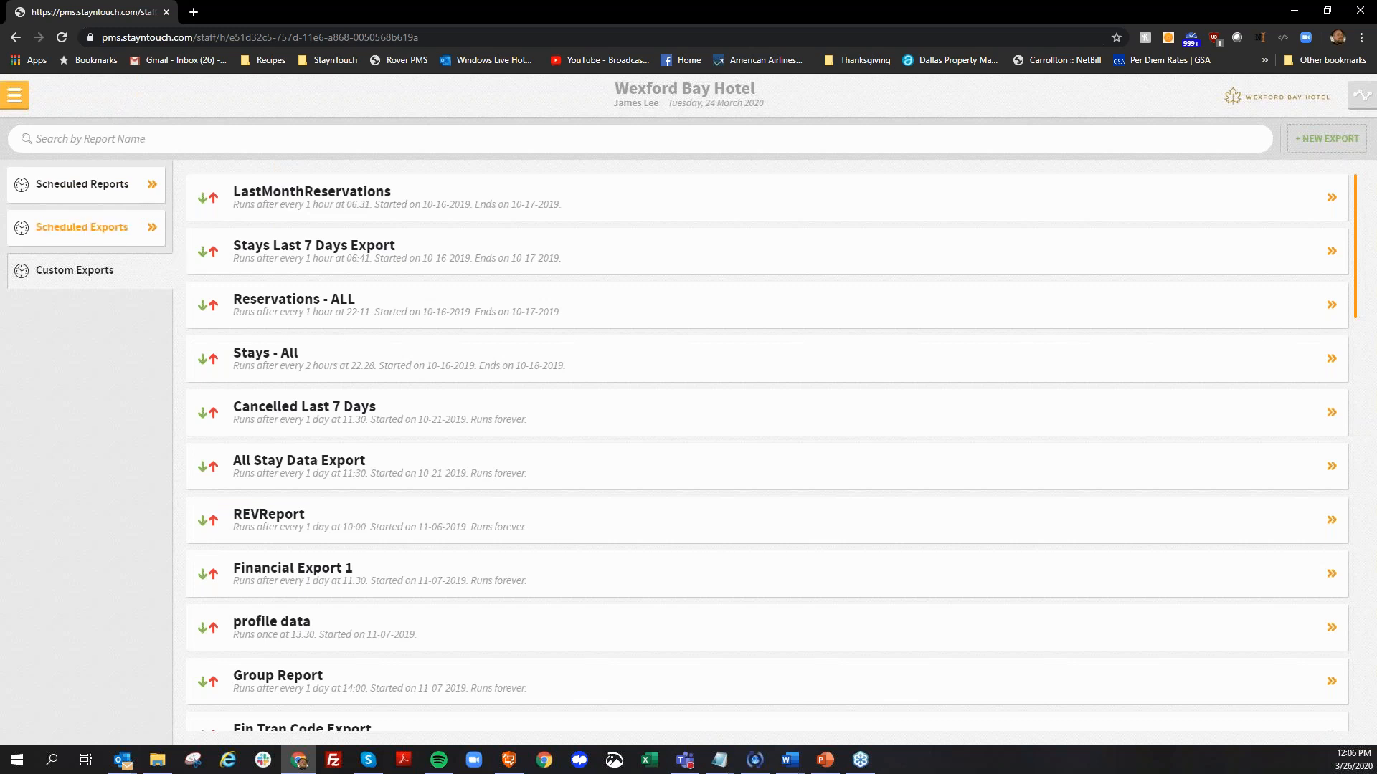
pyautogui.click(82, 185)
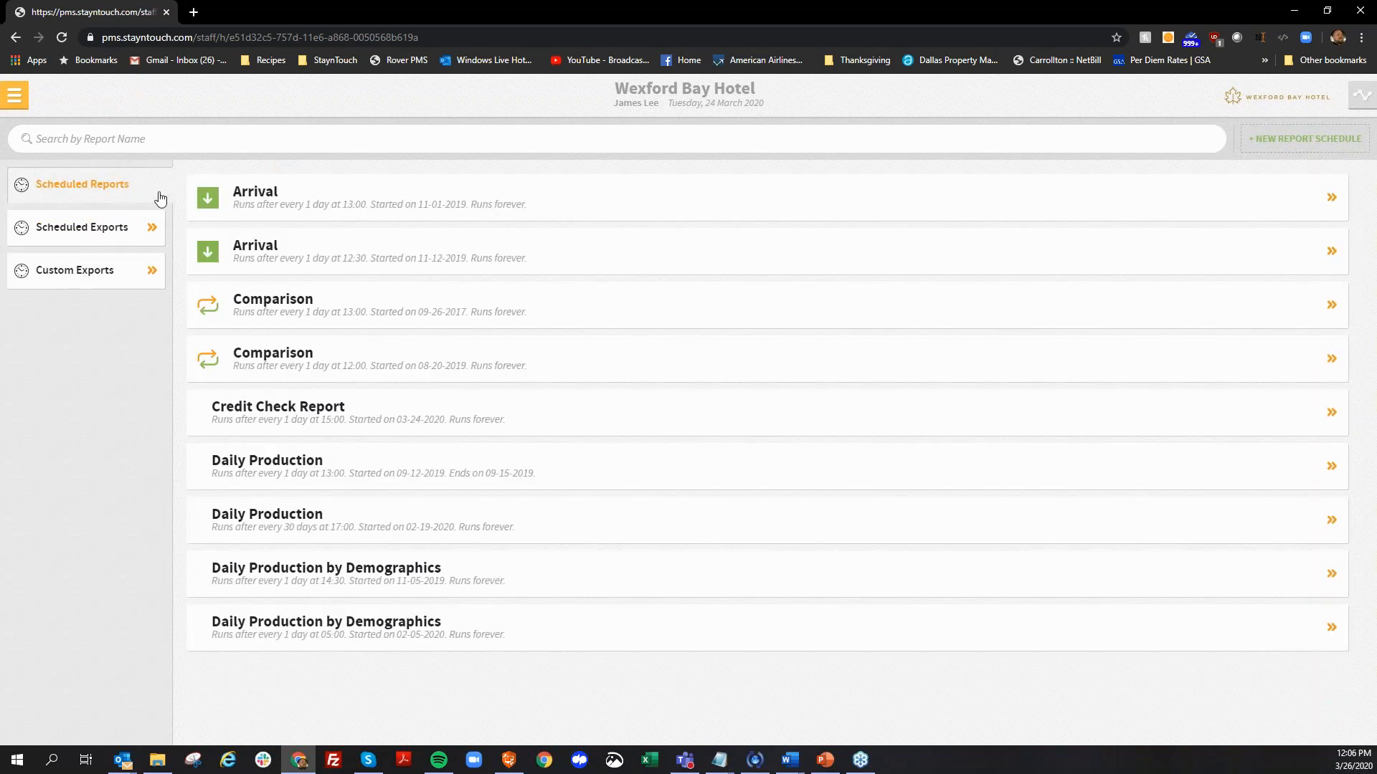
pyautogui.click(1305, 138)
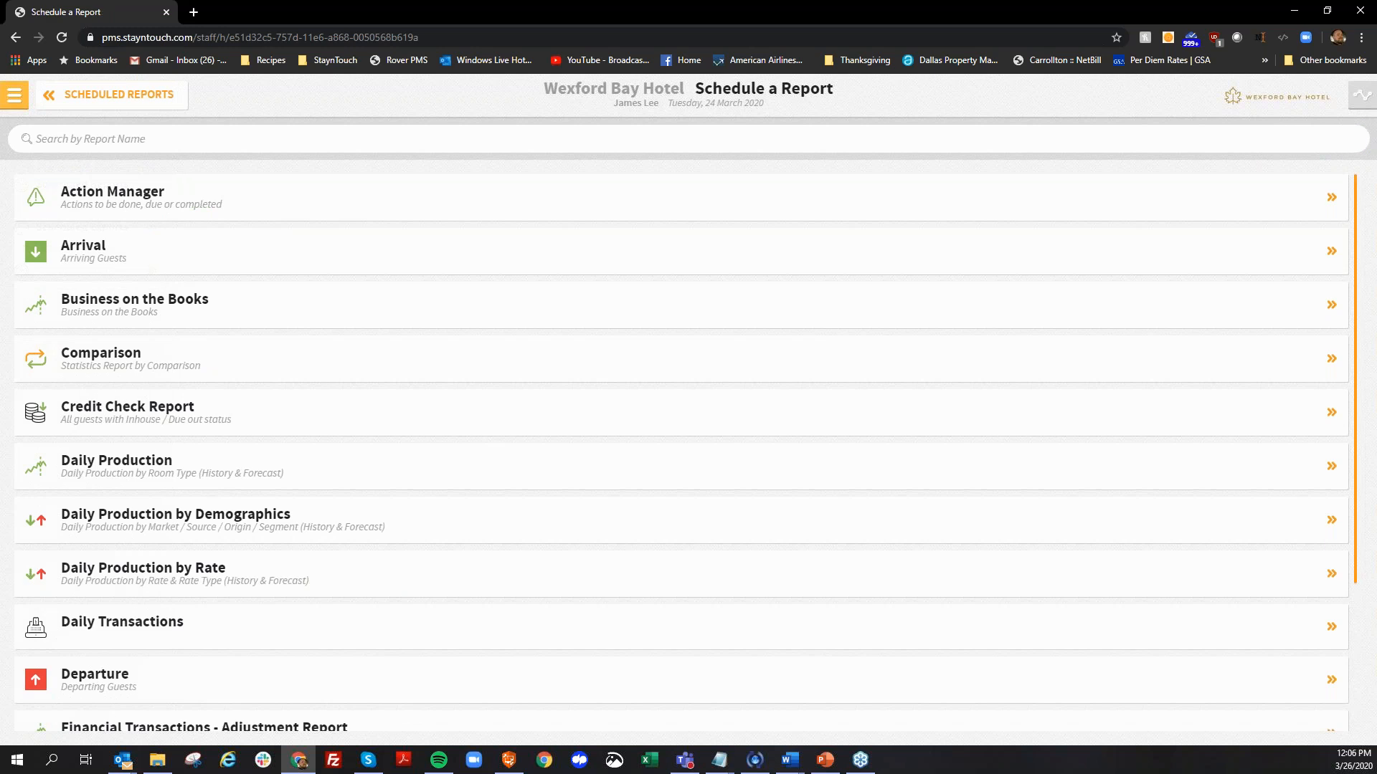
# Step: Choose the Credit Check Report with CSV file format and continue to timing details
pyautogui.scroll(-3)
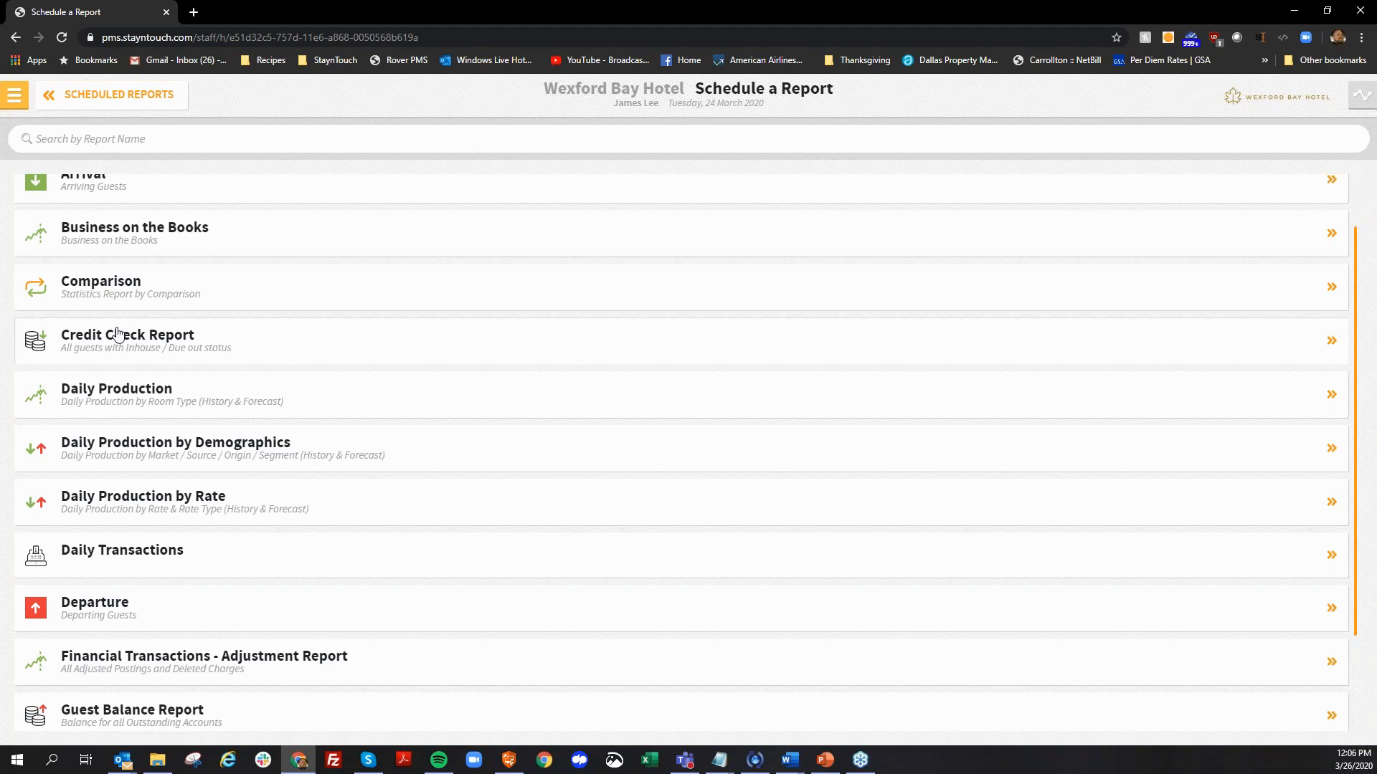
pyautogui.click(127, 341)
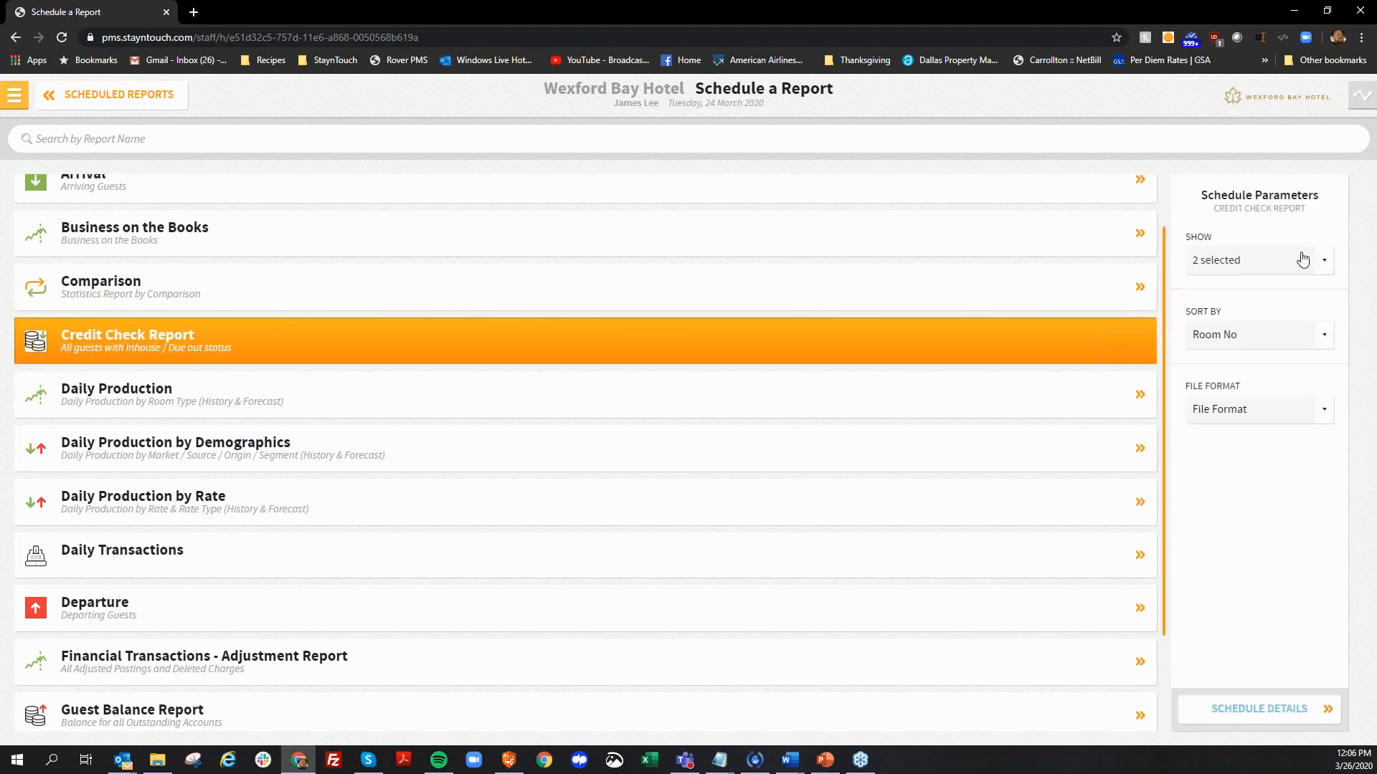
pyautogui.click(1257, 260)
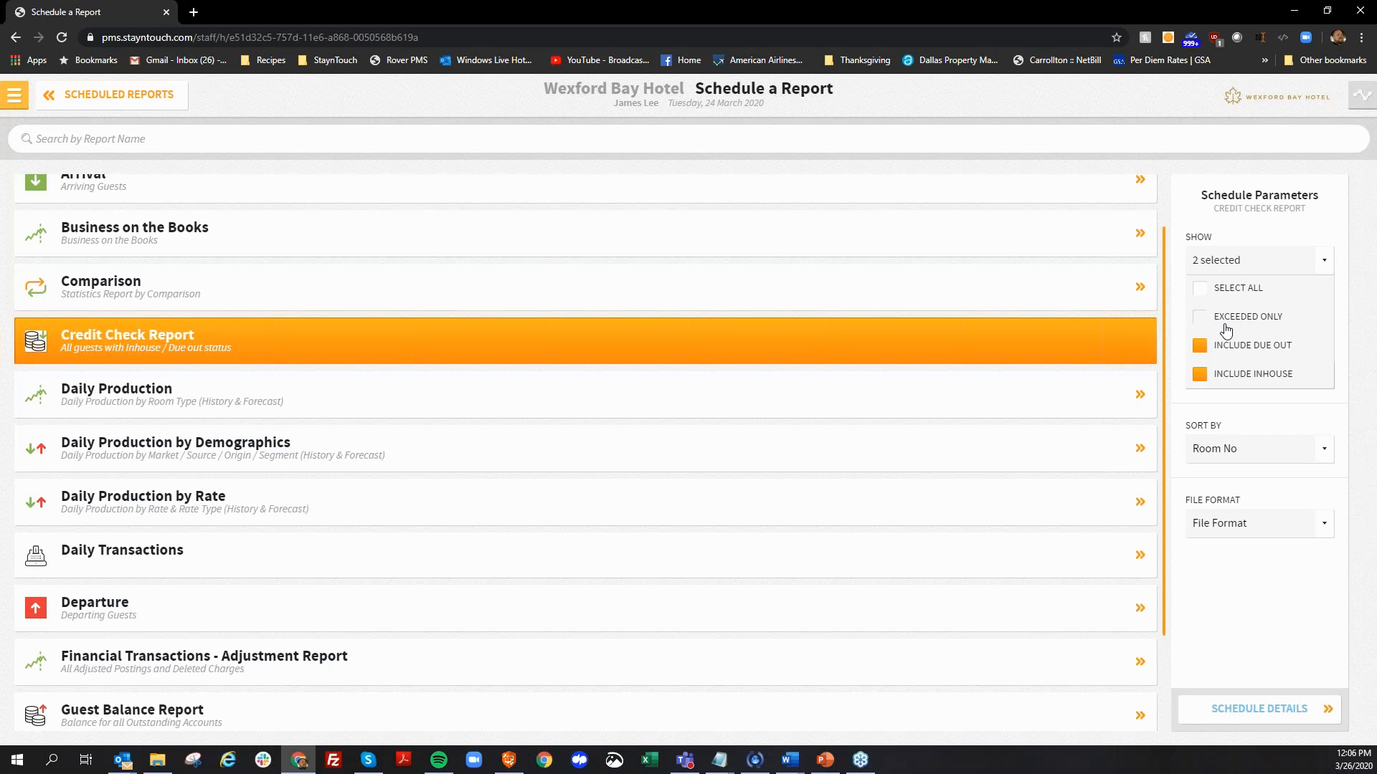
pyautogui.moveTo(1243, 318)
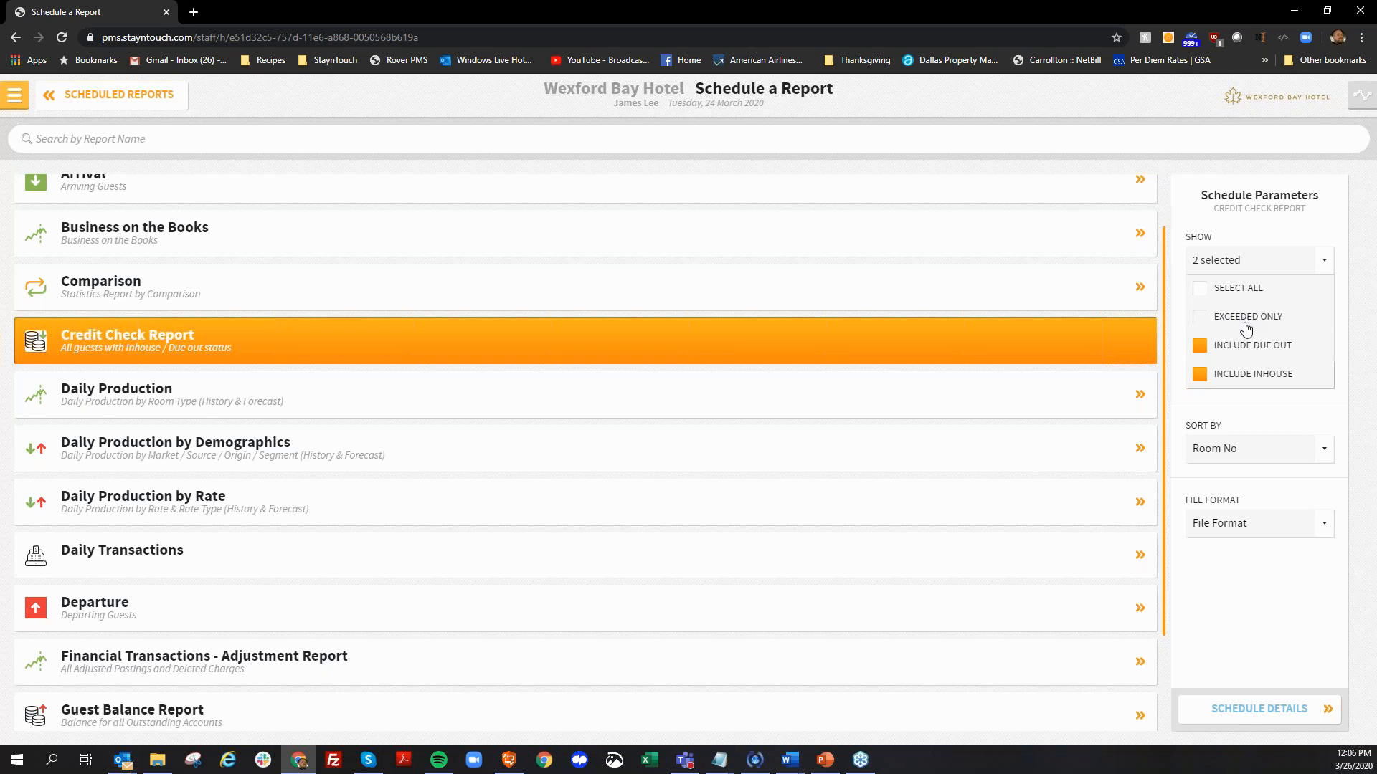
pyautogui.moveTo(1223, 316)
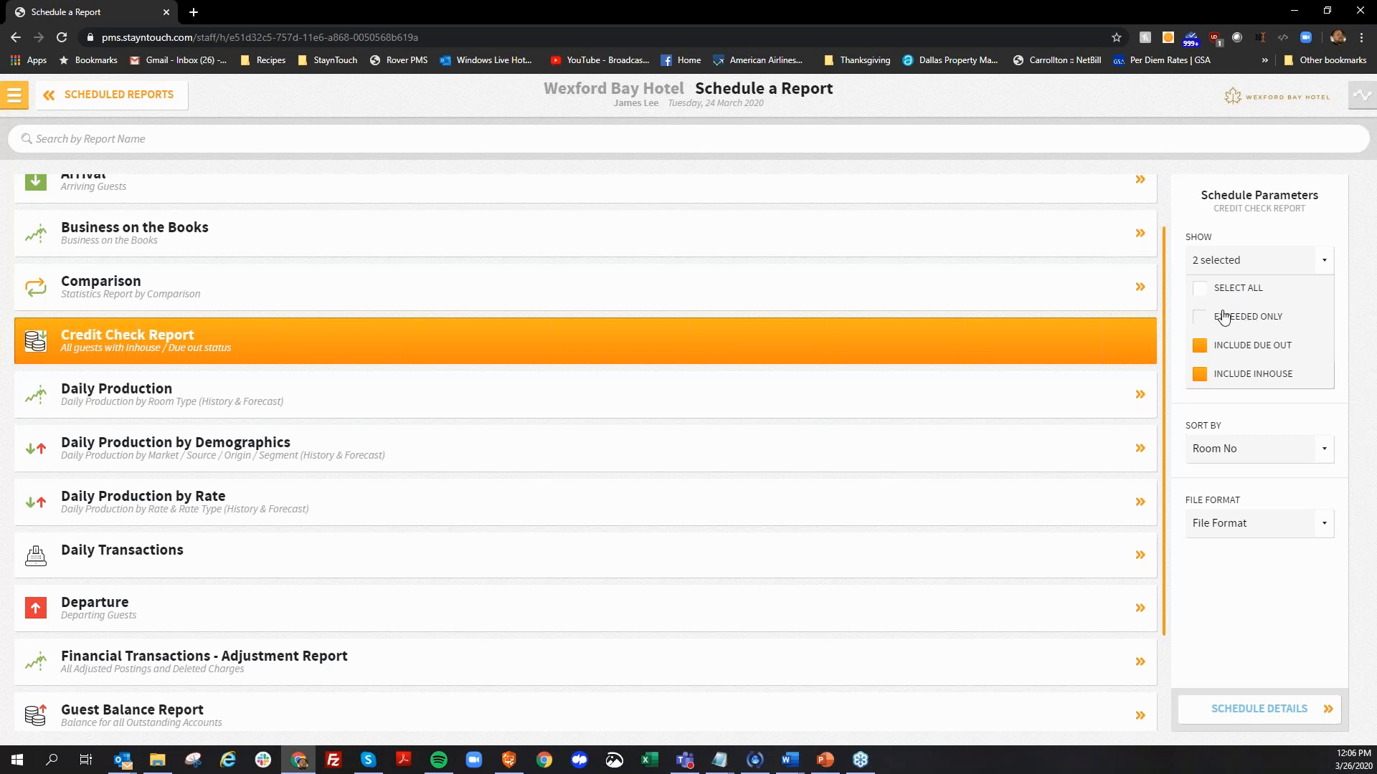
pyautogui.moveTo(1245, 317)
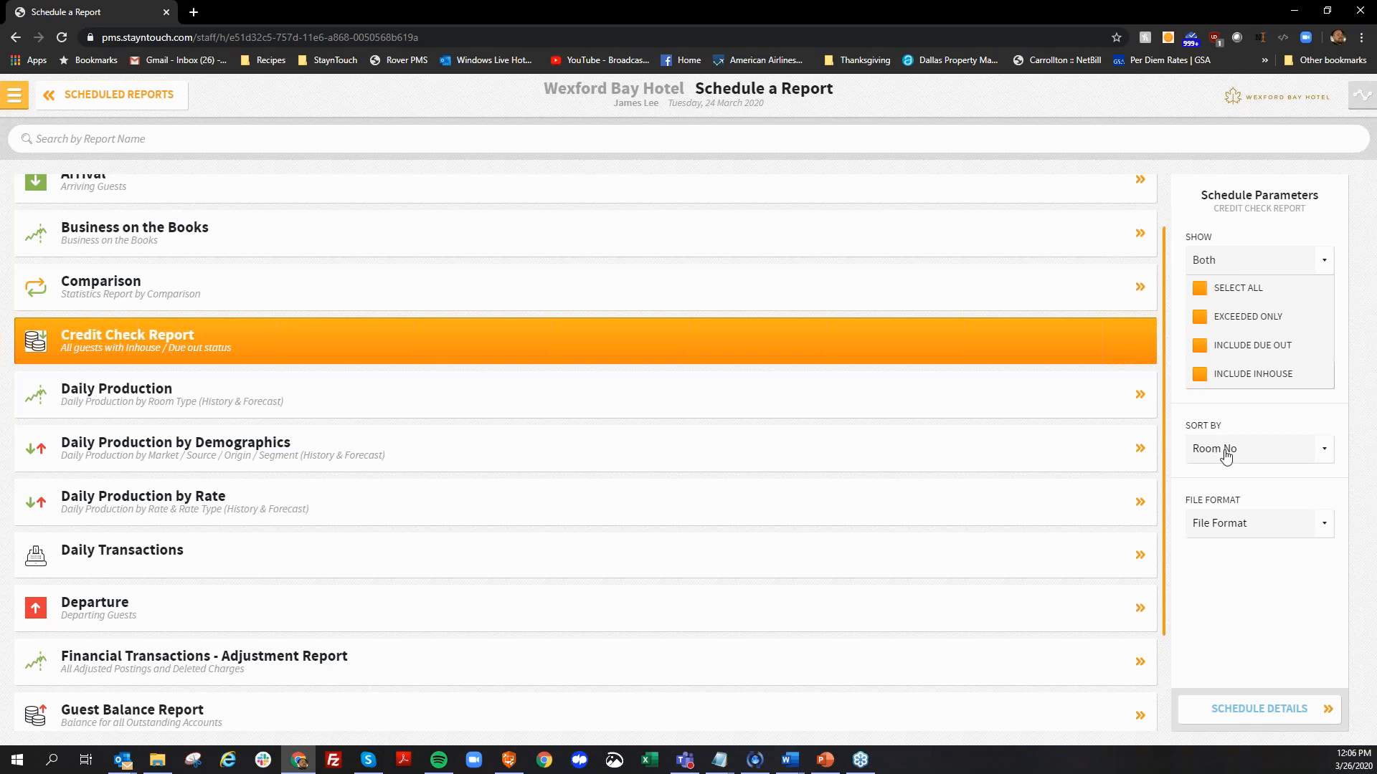
pyautogui.click(1258, 522)
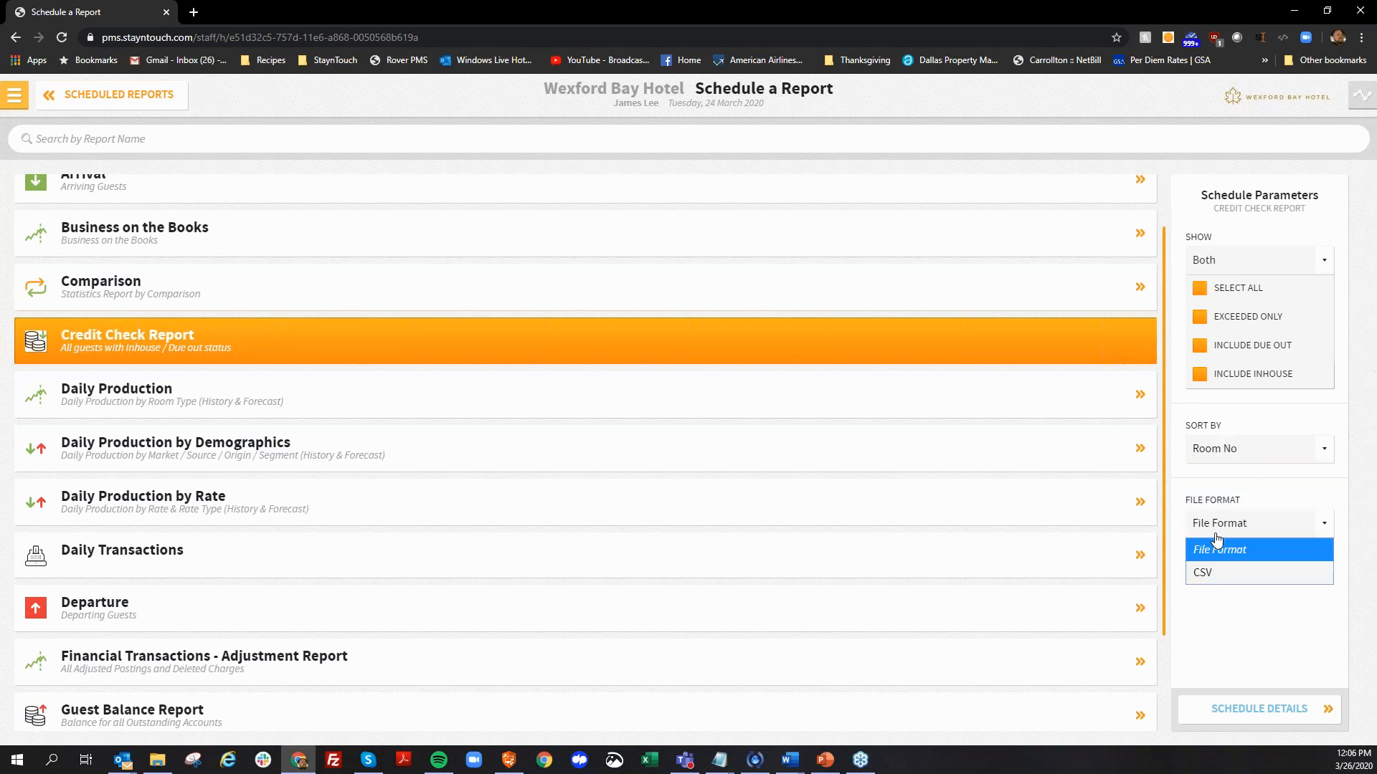
pyautogui.click(1200, 572)
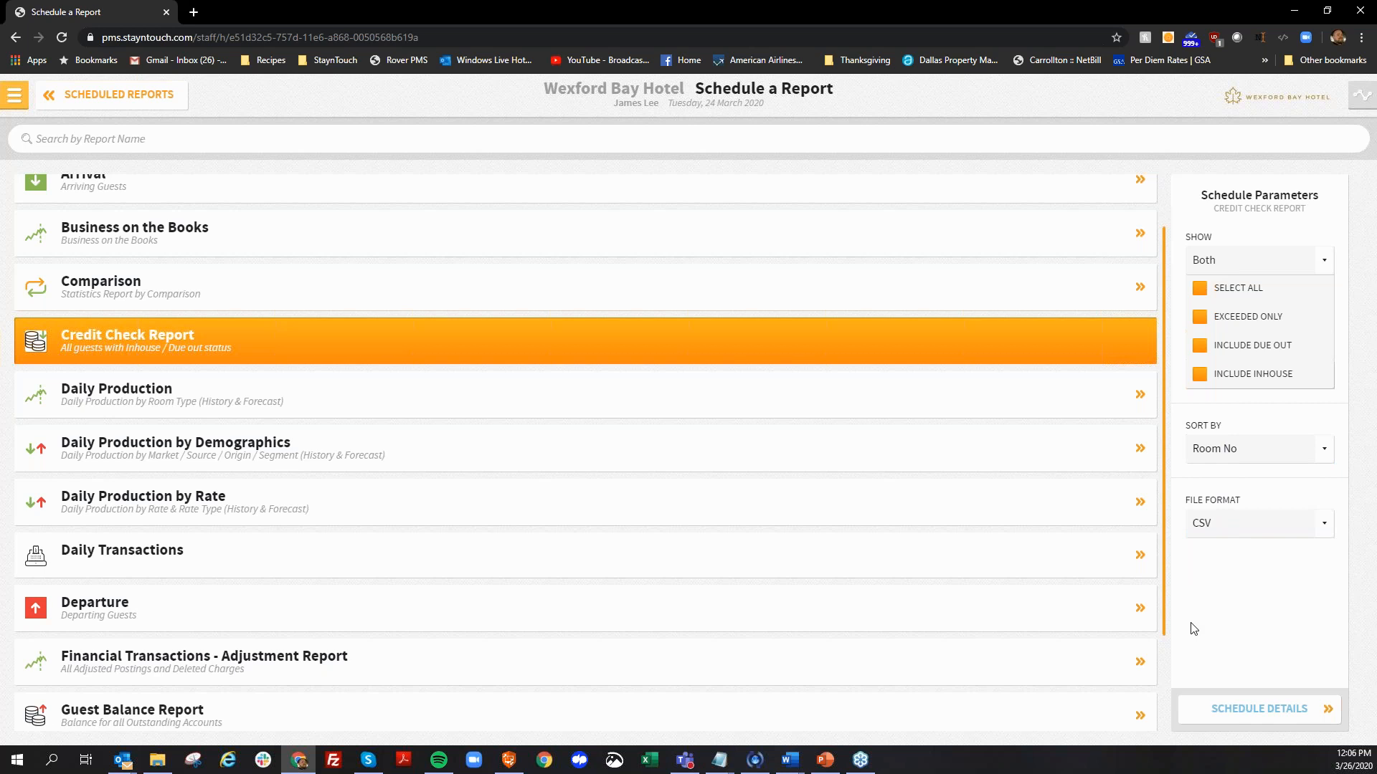
pyautogui.click(1258, 709)
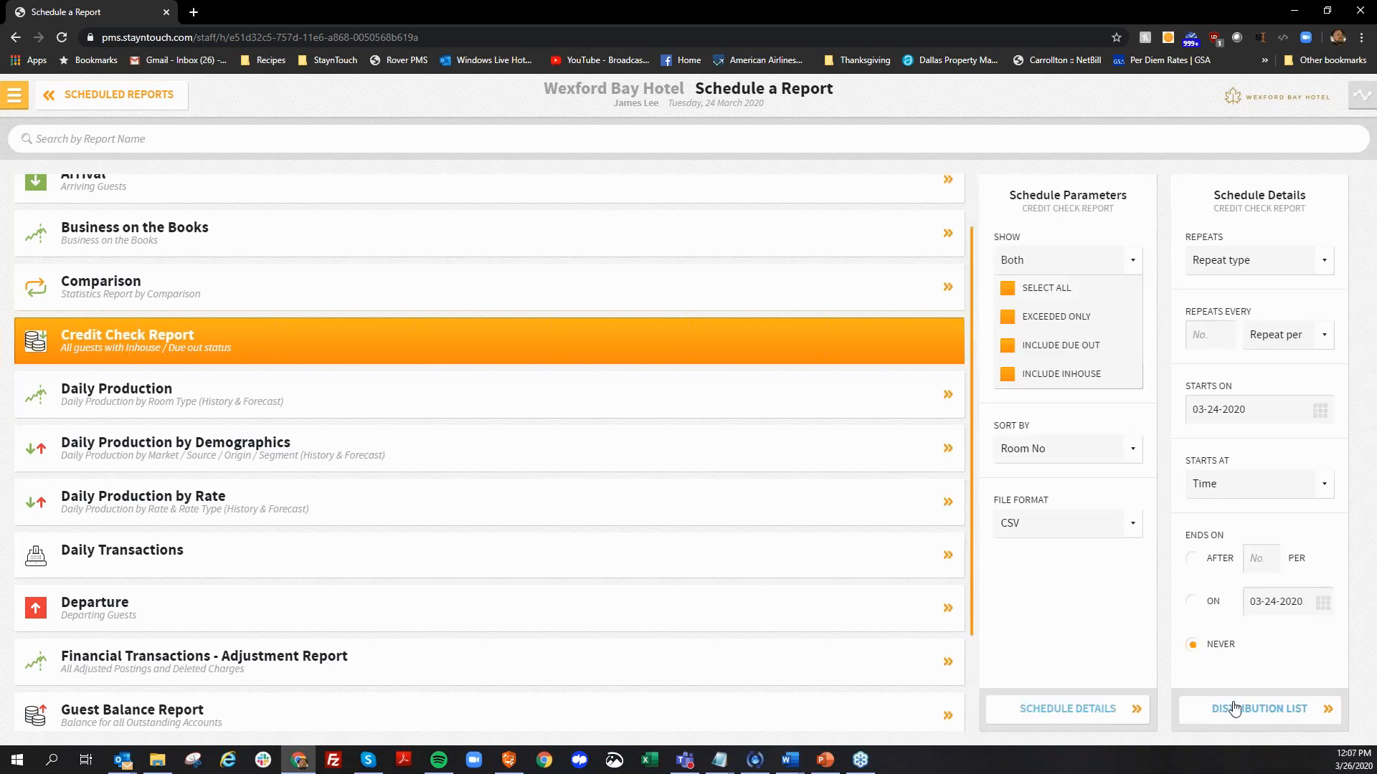
# Step: Set the schedule to repeat daily with email delivery, entering 'jam' for the recipient
pyautogui.click(1258, 260)
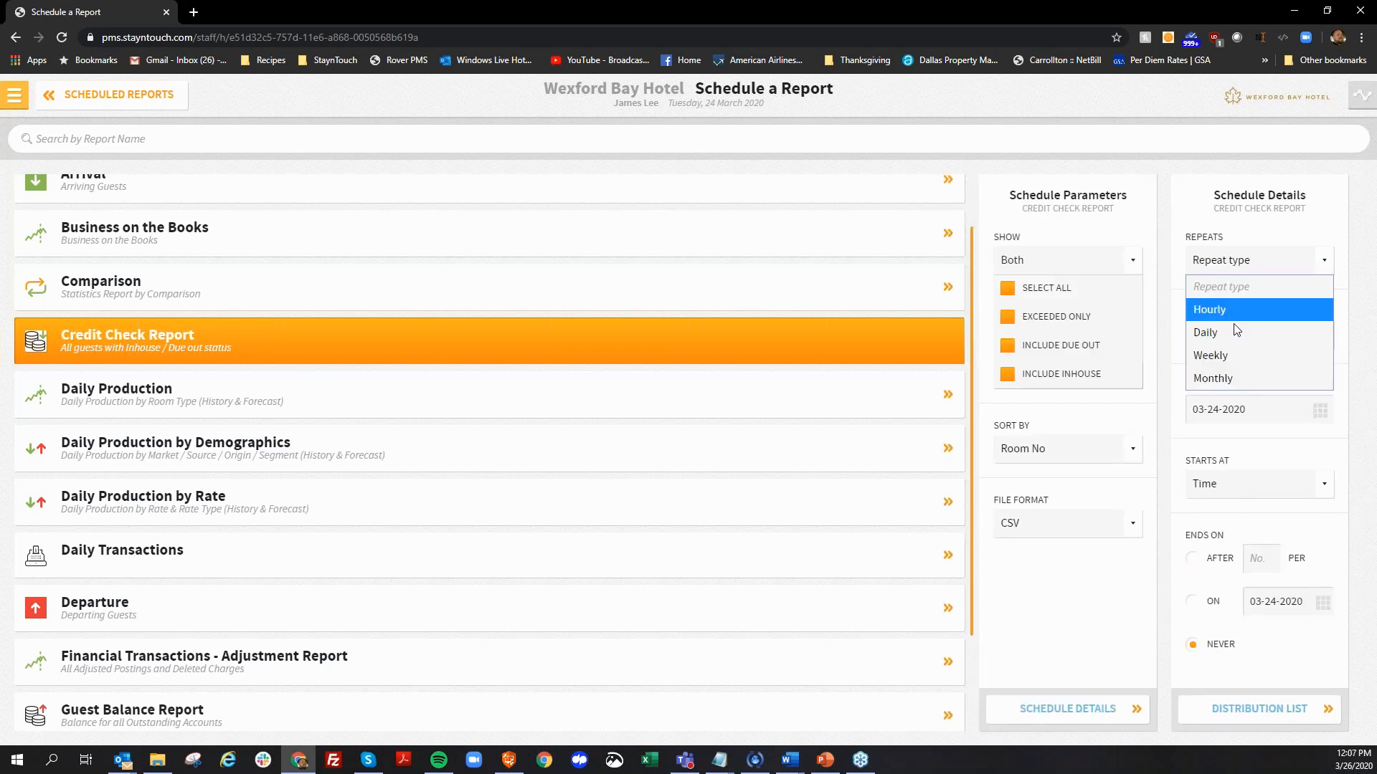
pyautogui.click(1205, 332)
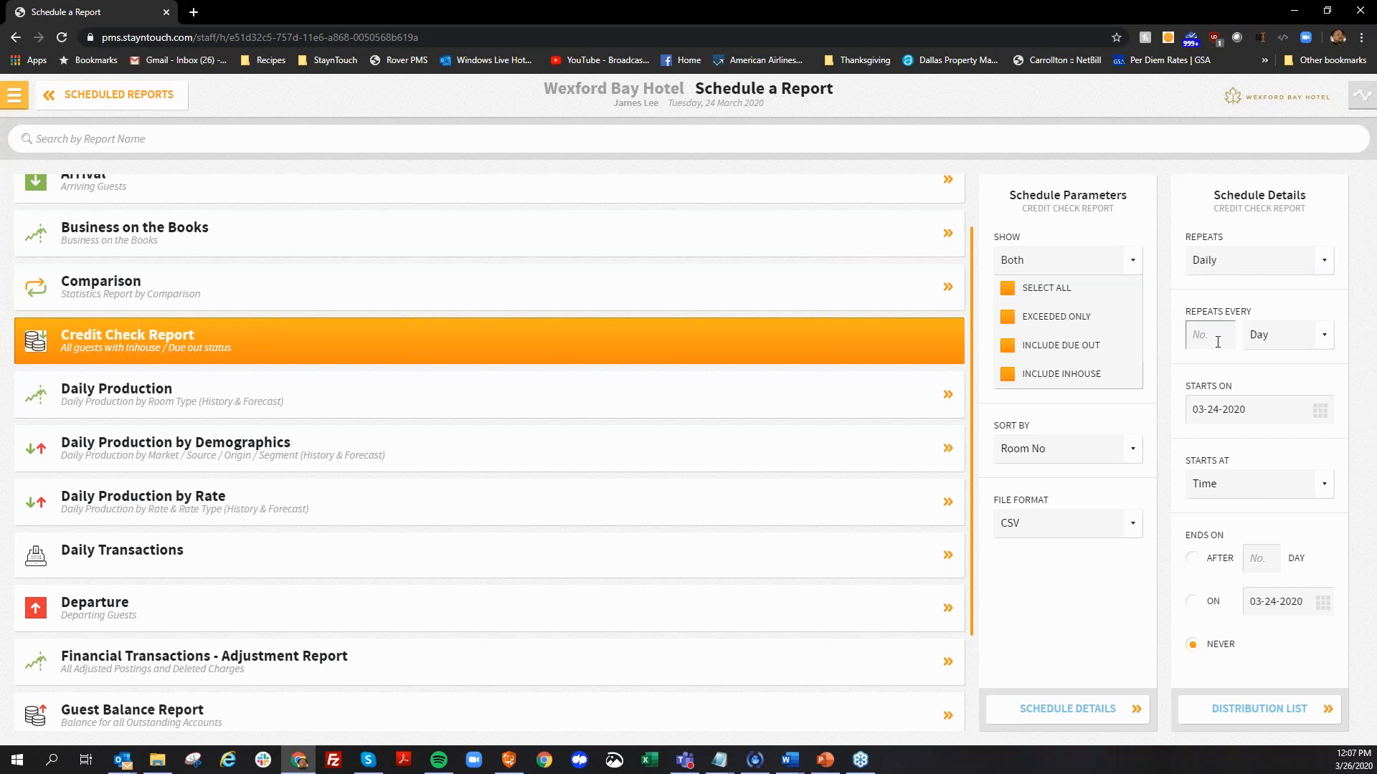
pyautogui.click(1258, 483)
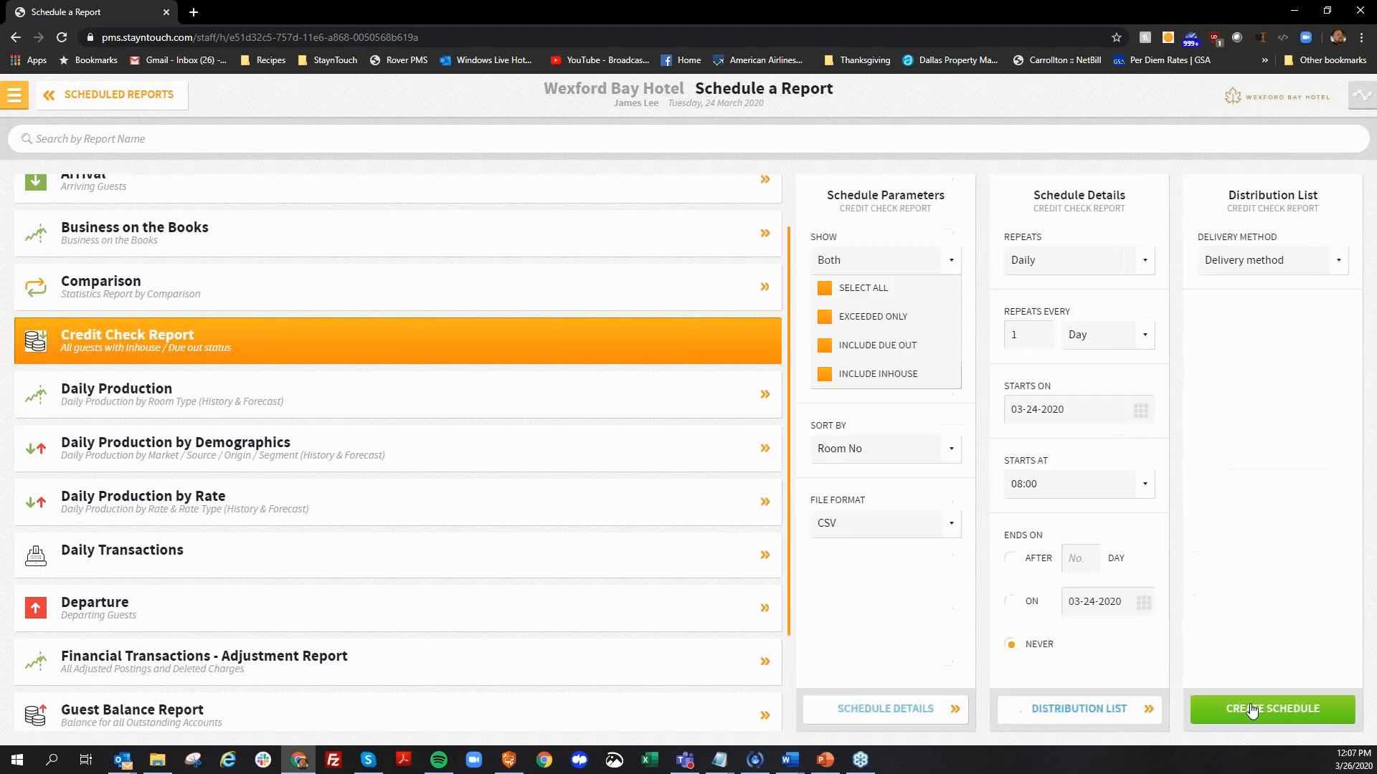
pyautogui.click(1270, 260)
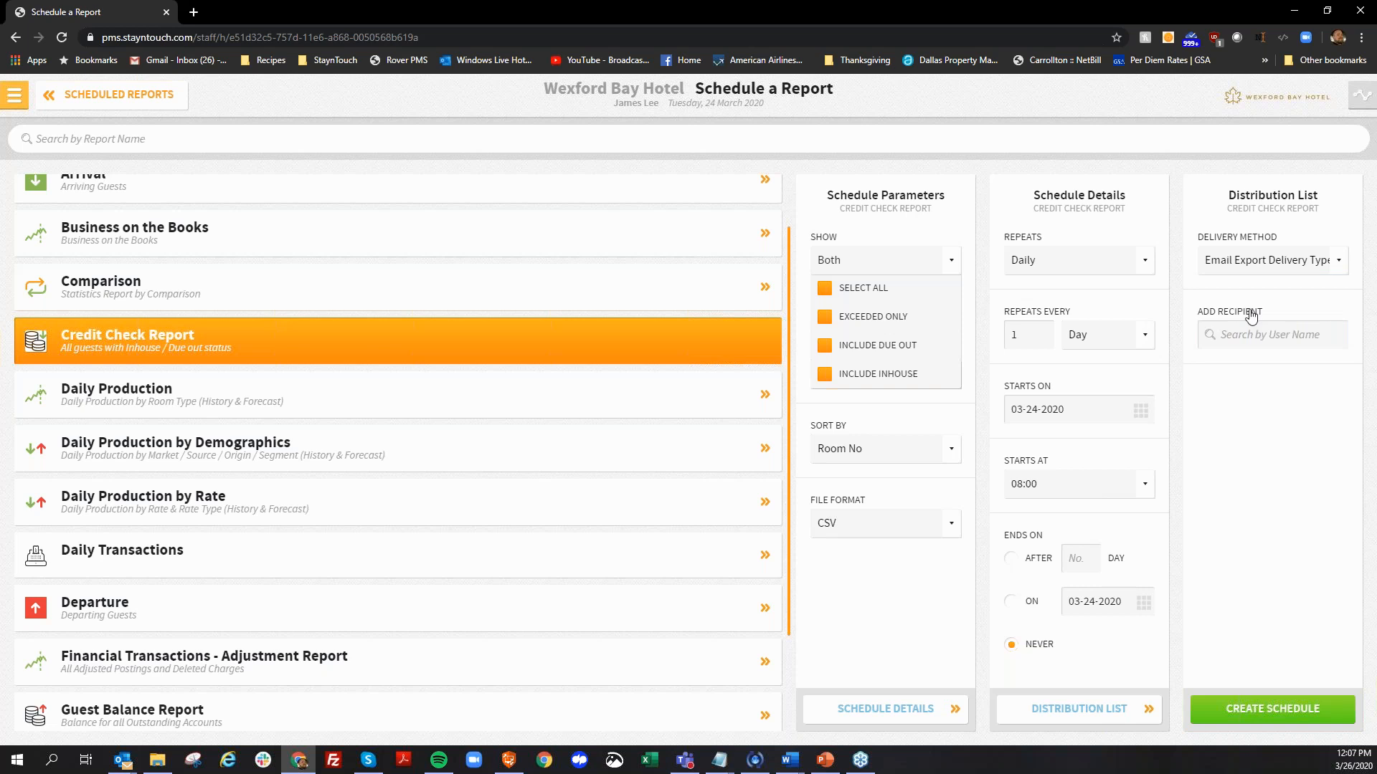
pyautogui.write('jam')
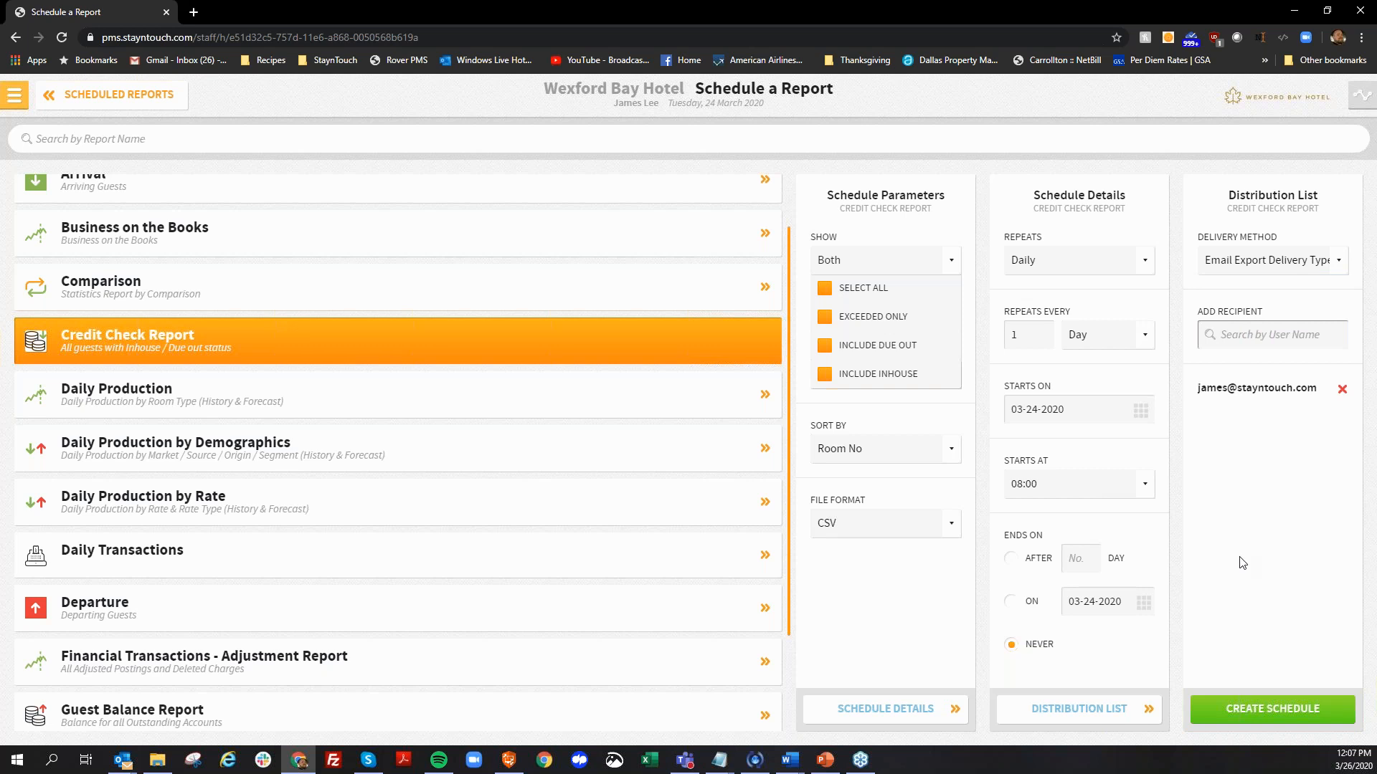
# Step: Save the schedule and acknowledge the 'schedule already exists' warning
pyautogui.click(1271, 709)
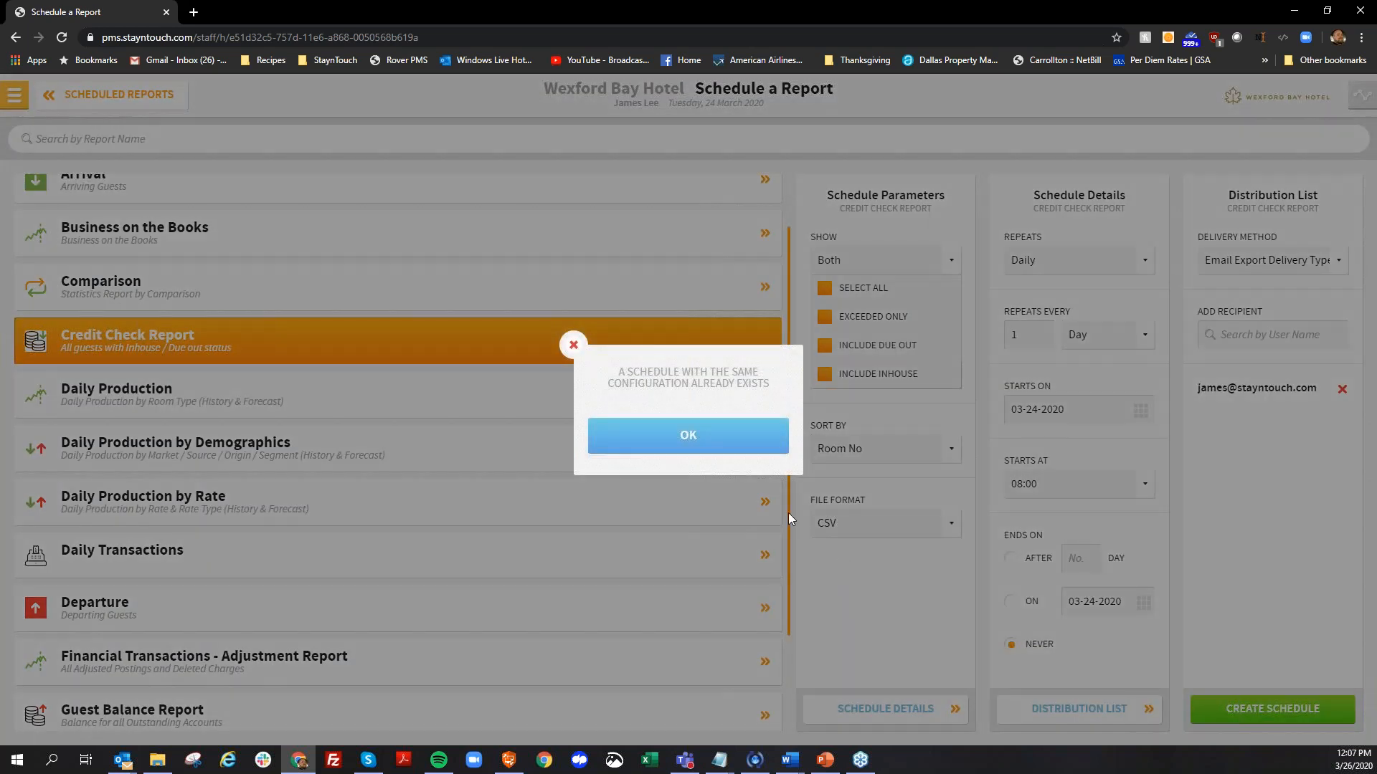
pyautogui.moveTo(732, 506)
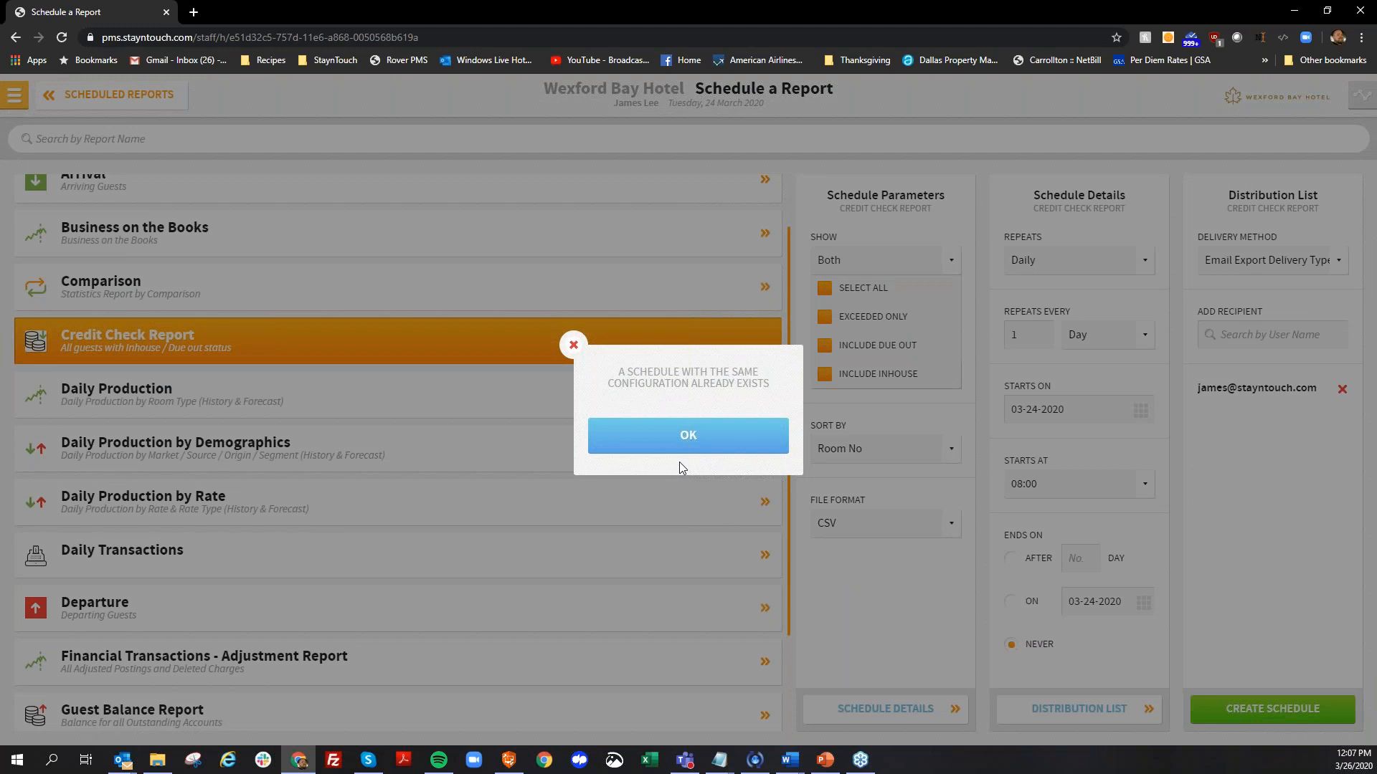
pyautogui.click(687, 434)
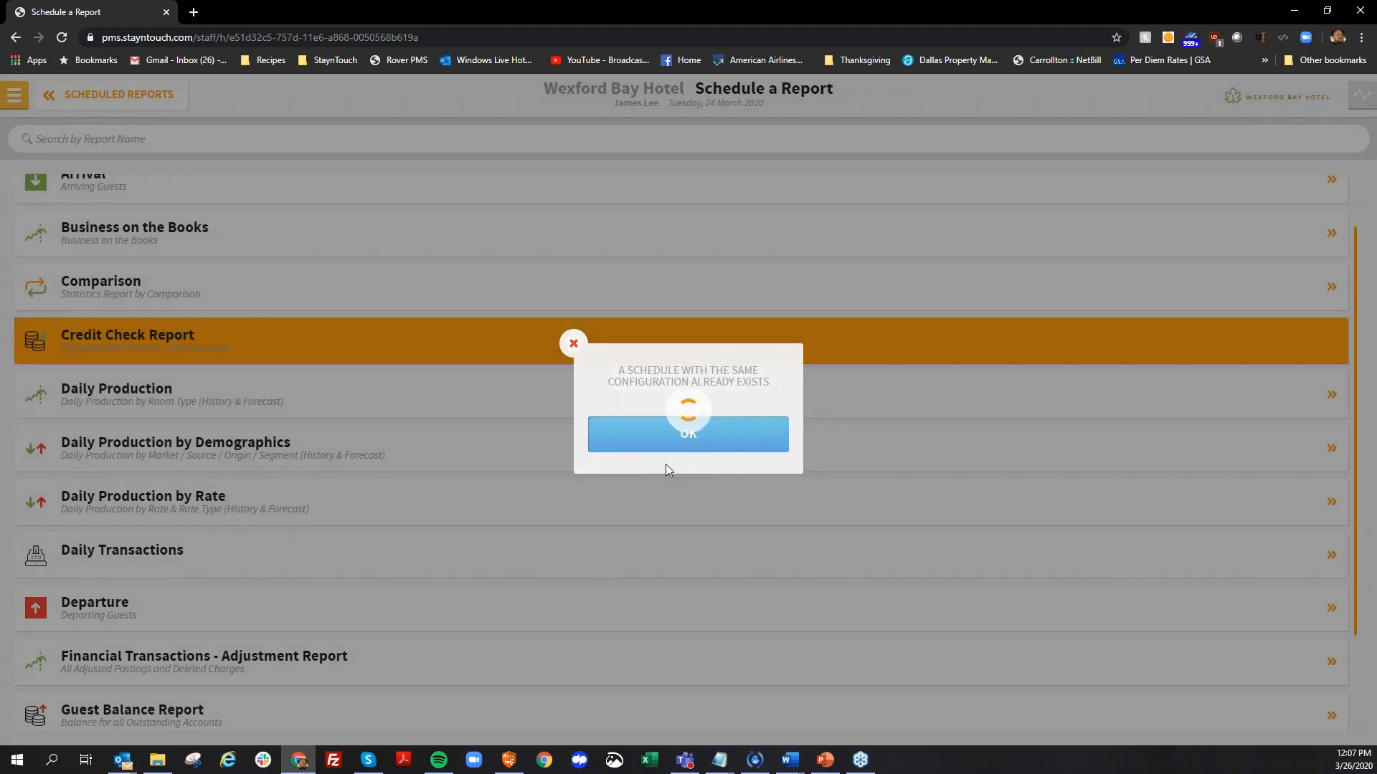
pyautogui.click(686, 433)
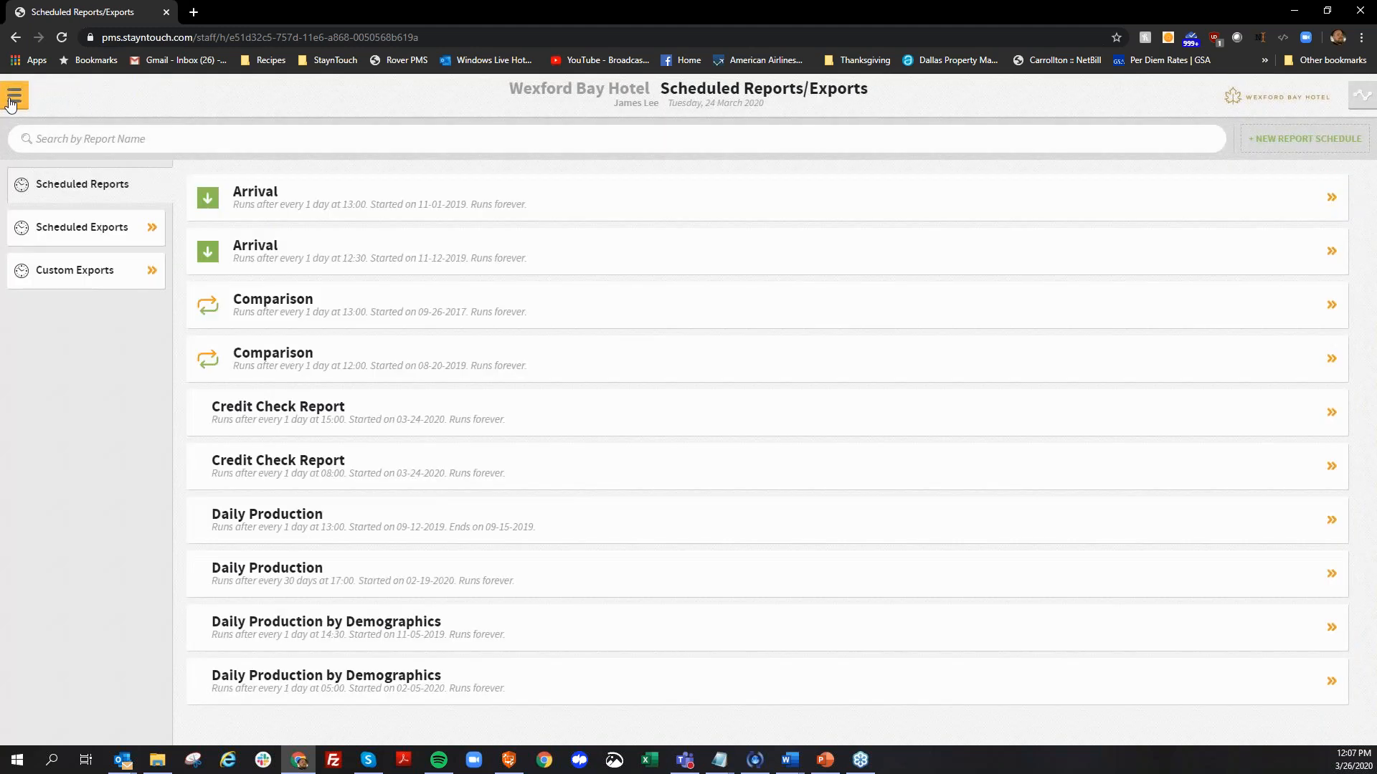
# Step: Return to the Manager Dashboard and bring up the main navigation menu
pyautogui.click(14, 94)
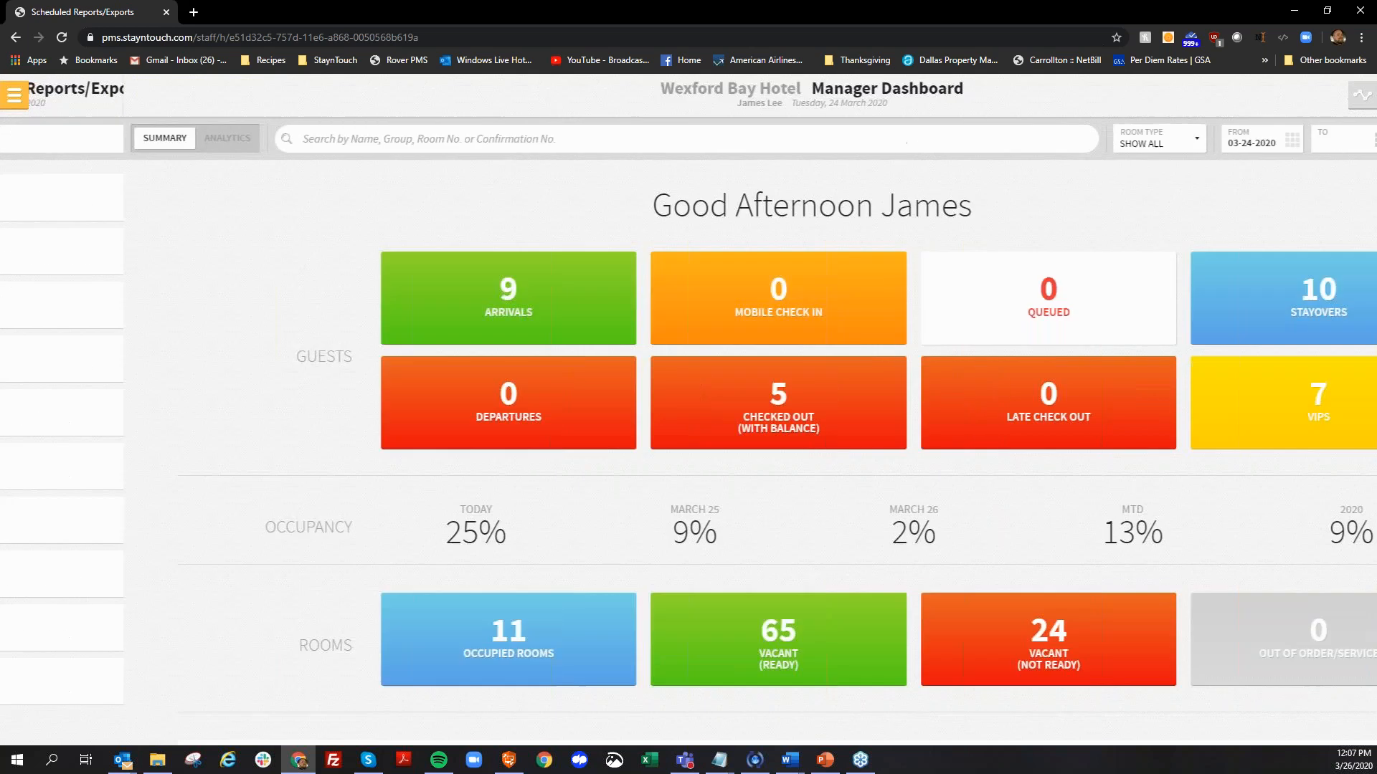
pyautogui.click(14, 94)
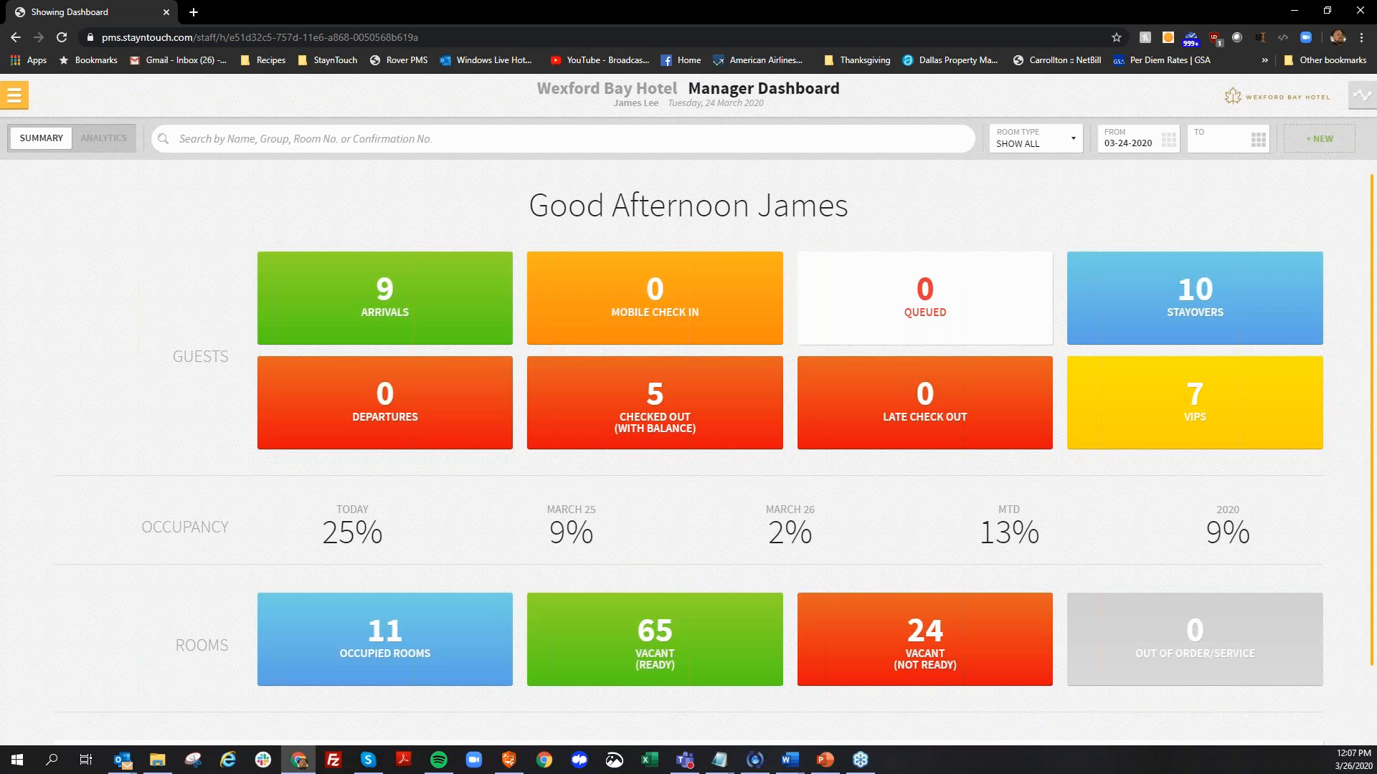
pyautogui.moveTo(194, 290)
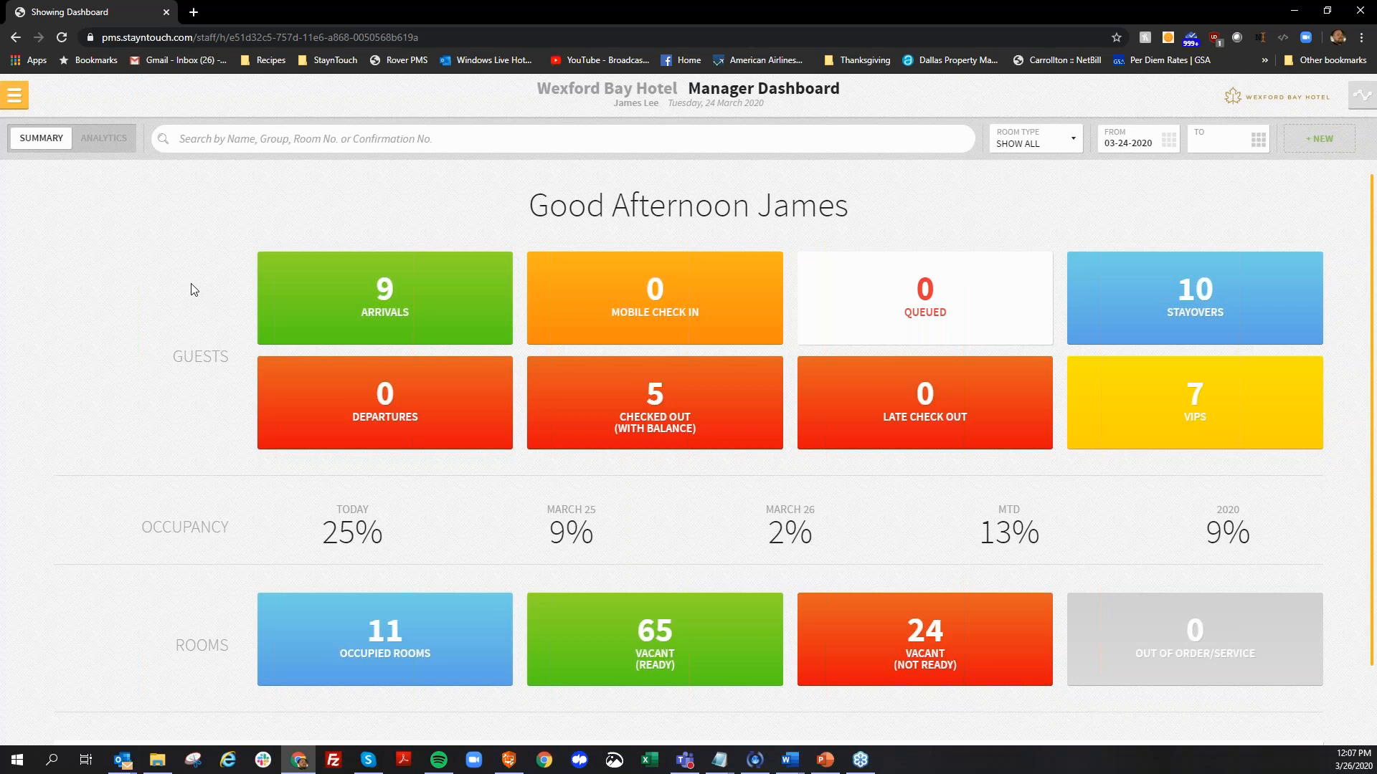
pyautogui.moveTo(193, 289)
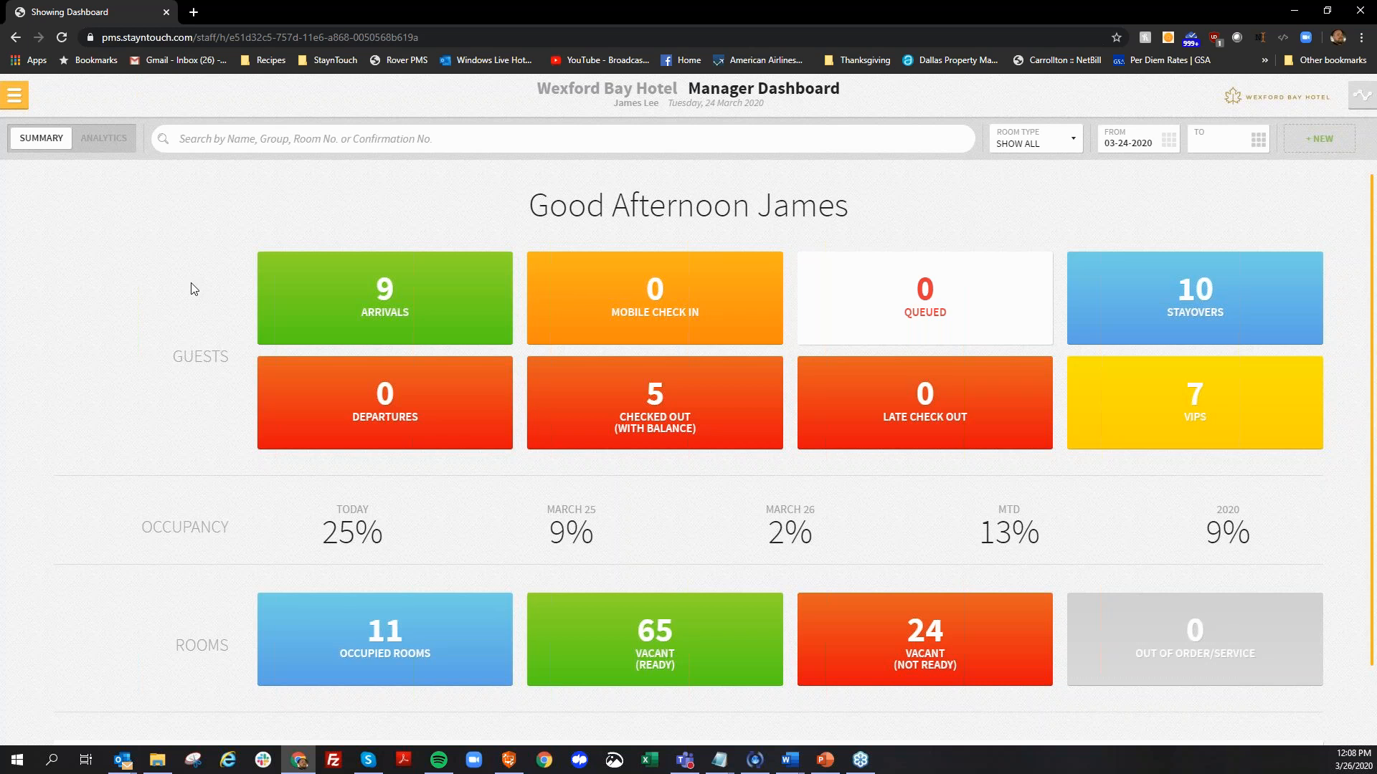
pyautogui.moveTo(218, 201)
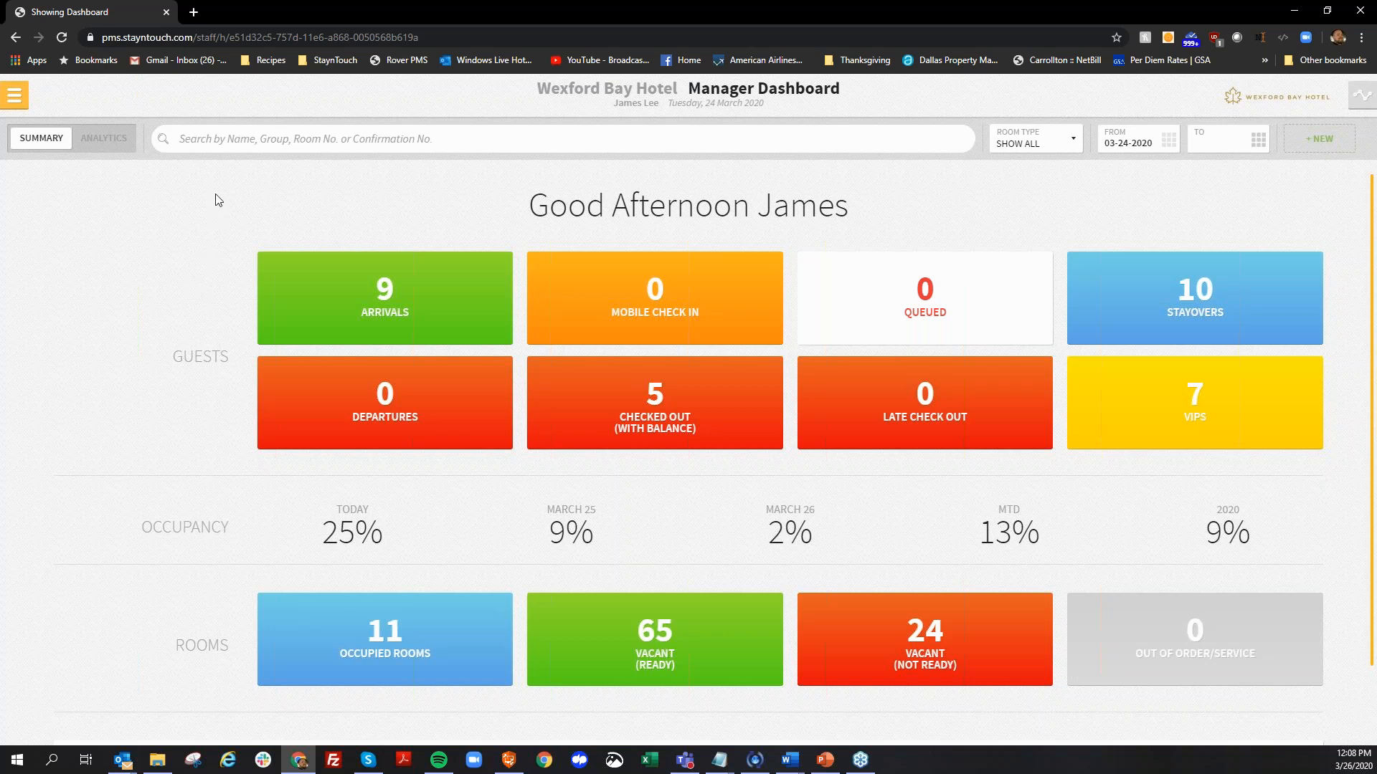
pyautogui.click(14, 94)
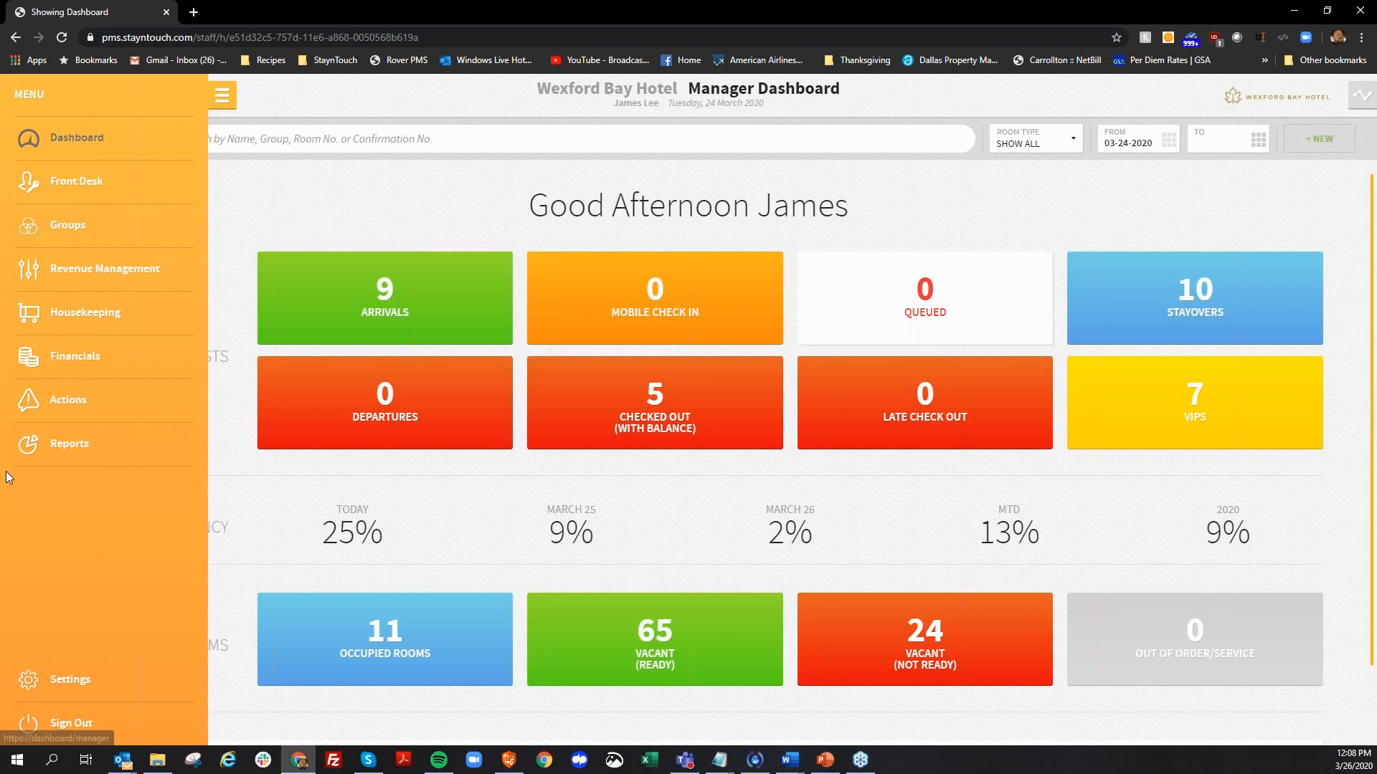
# Step: View Guest Card Fields under Settings > Cards, with Vehicle Registration Number visible, then go back
pyautogui.click(222, 95)
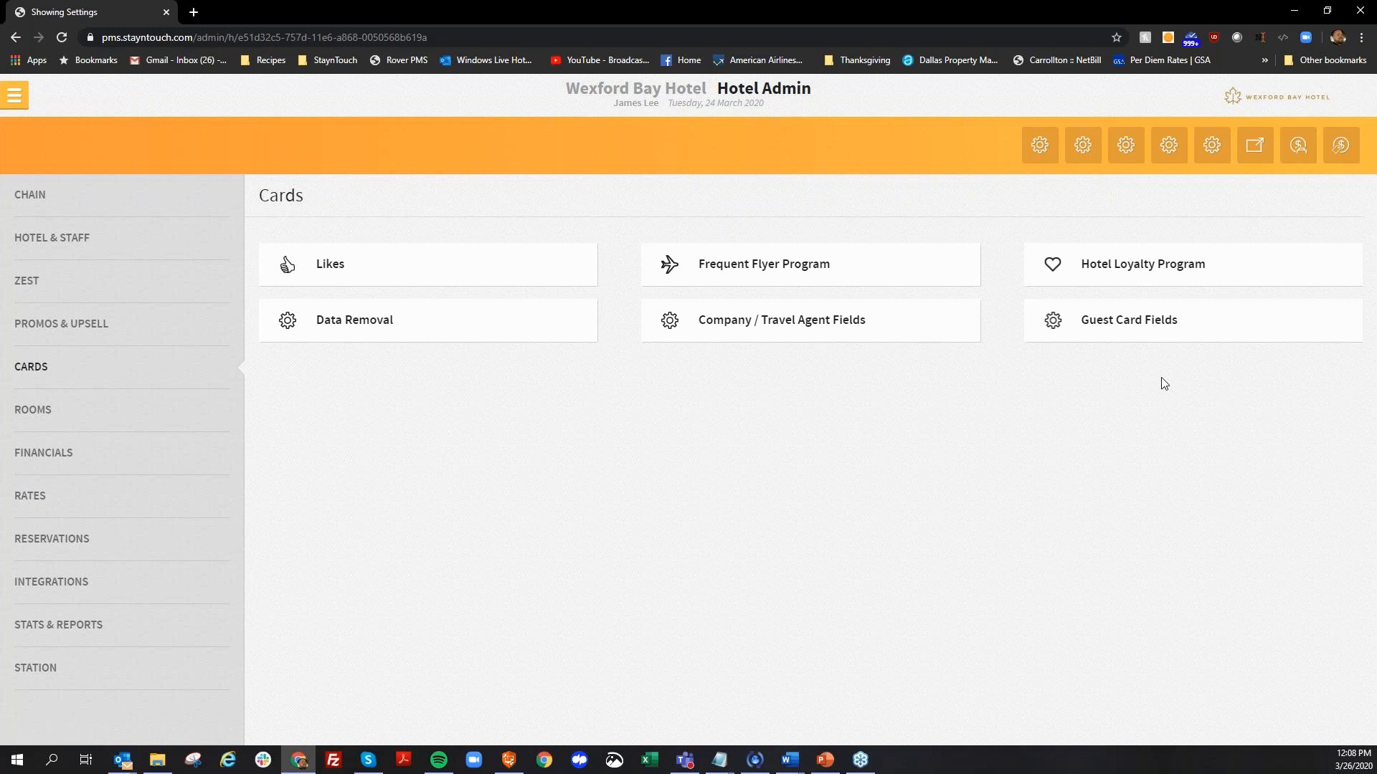
pyautogui.moveTo(1154, 331)
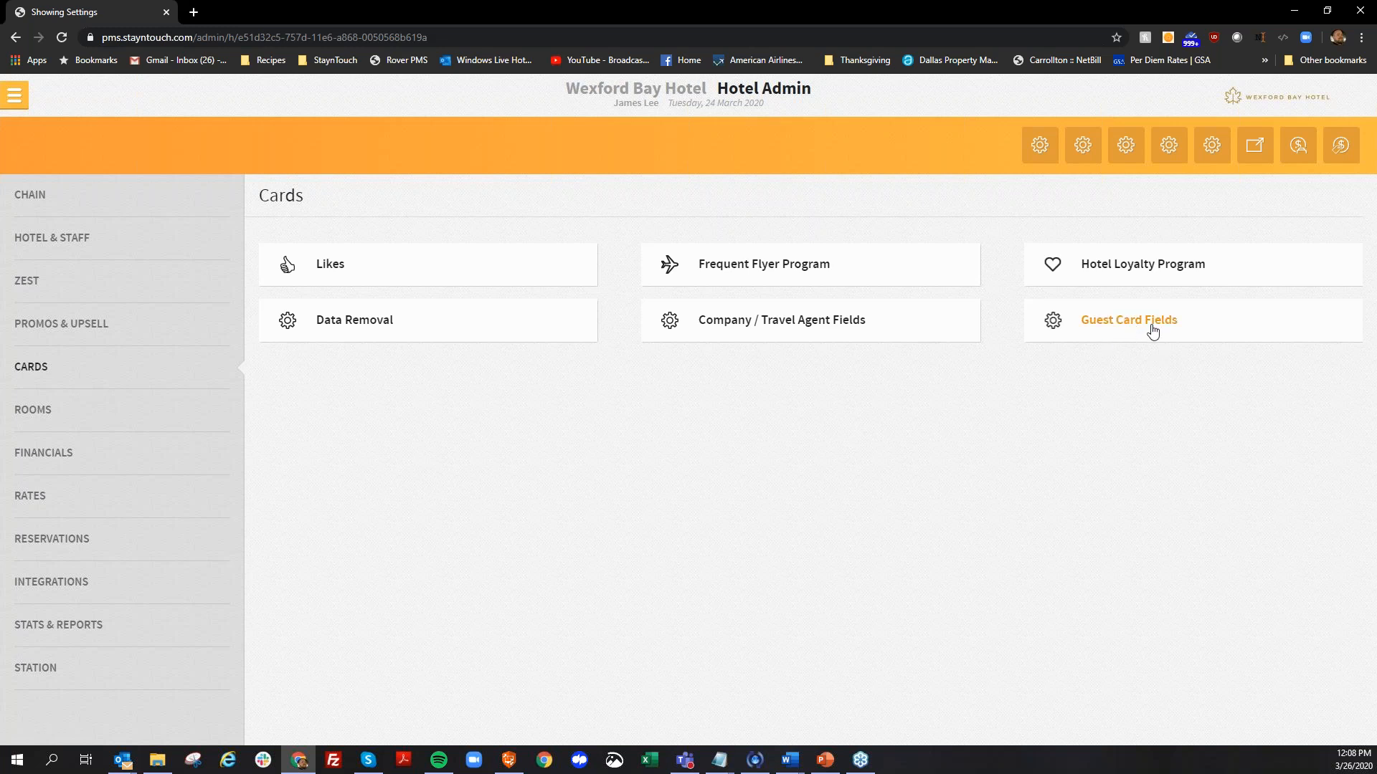
pyautogui.click(1129, 320)
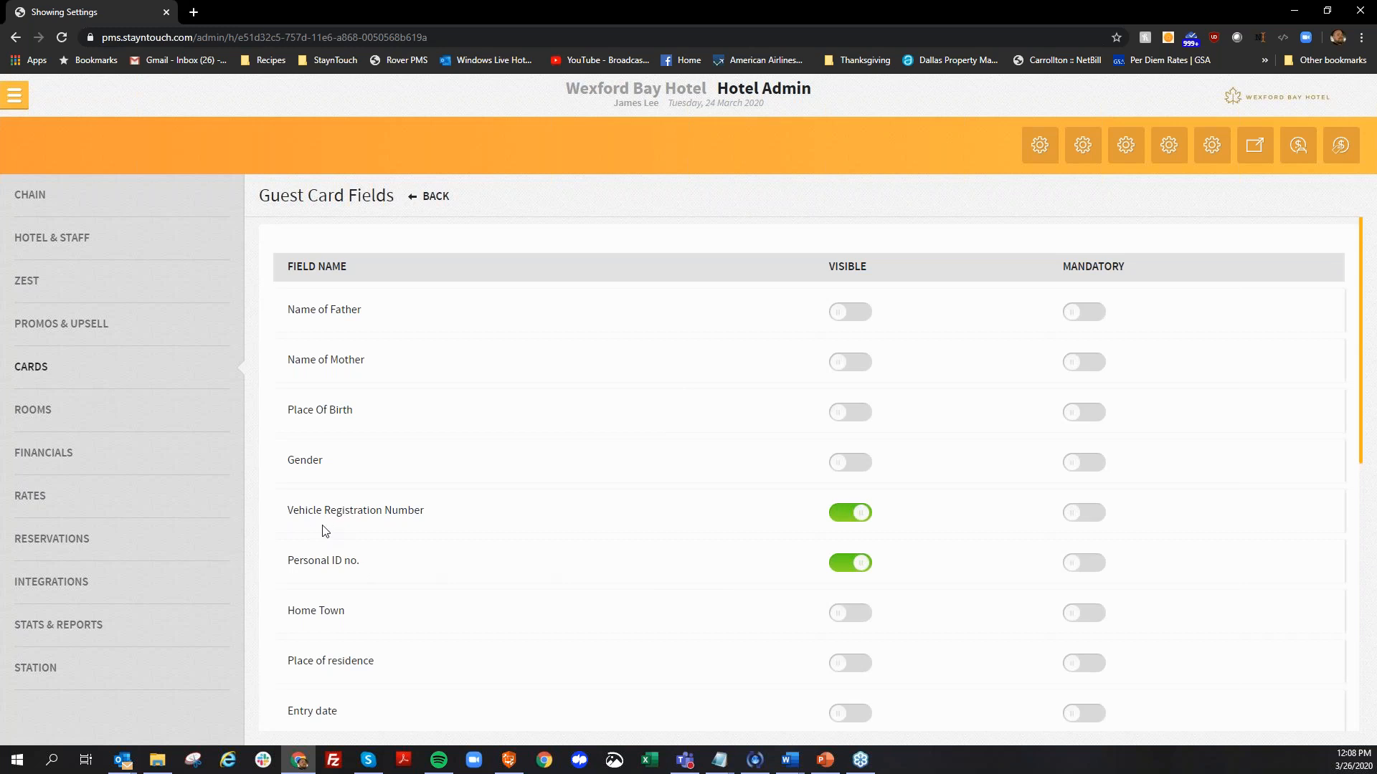
pyautogui.moveTo(385, 513)
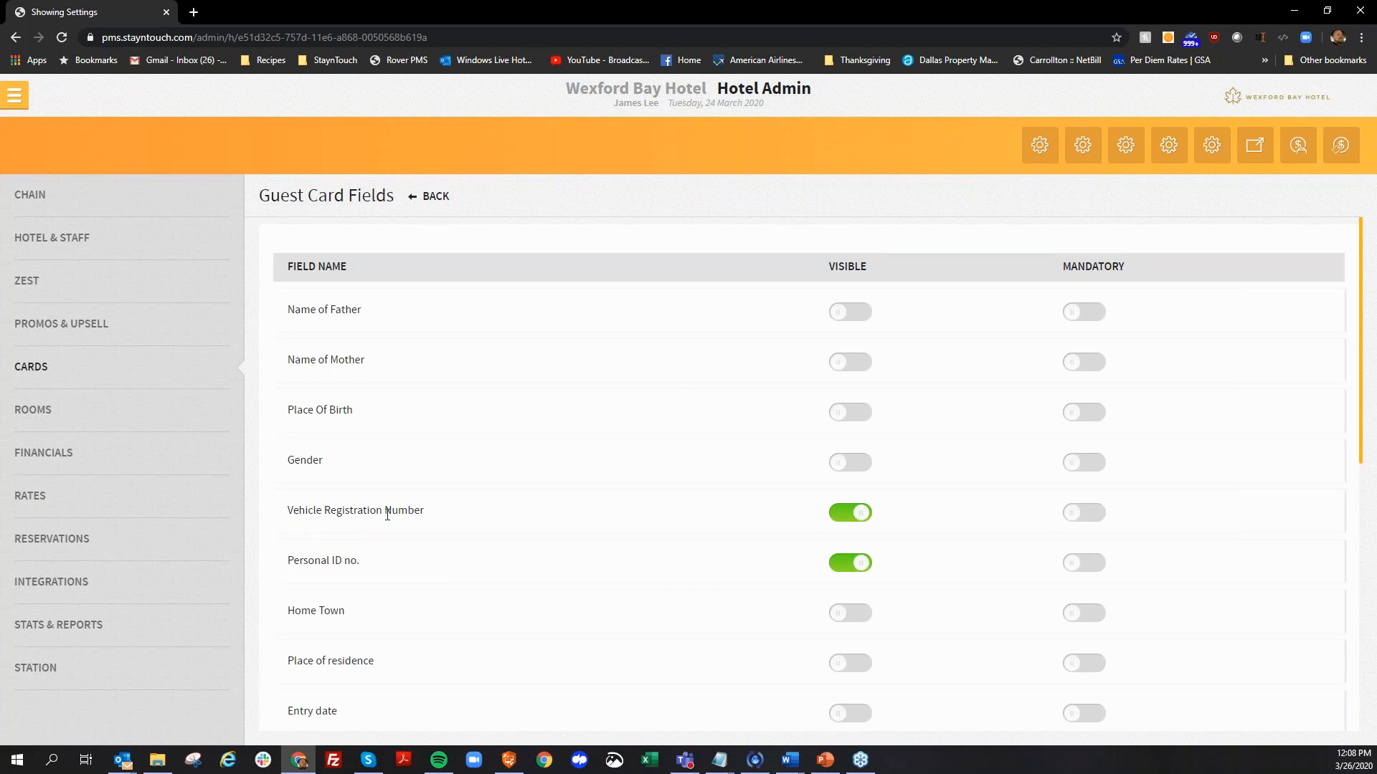
pyautogui.moveTo(634, 392)
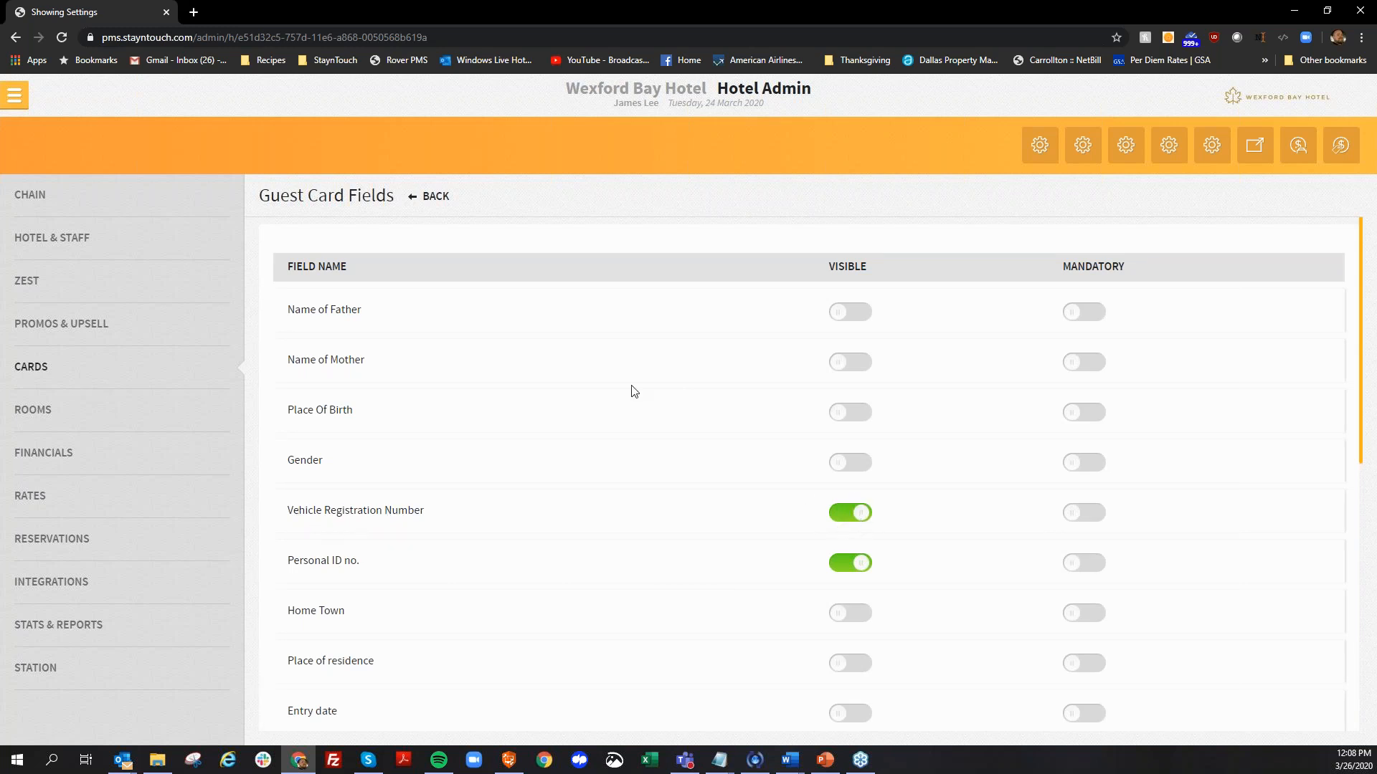
pyautogui.click(434, 197)
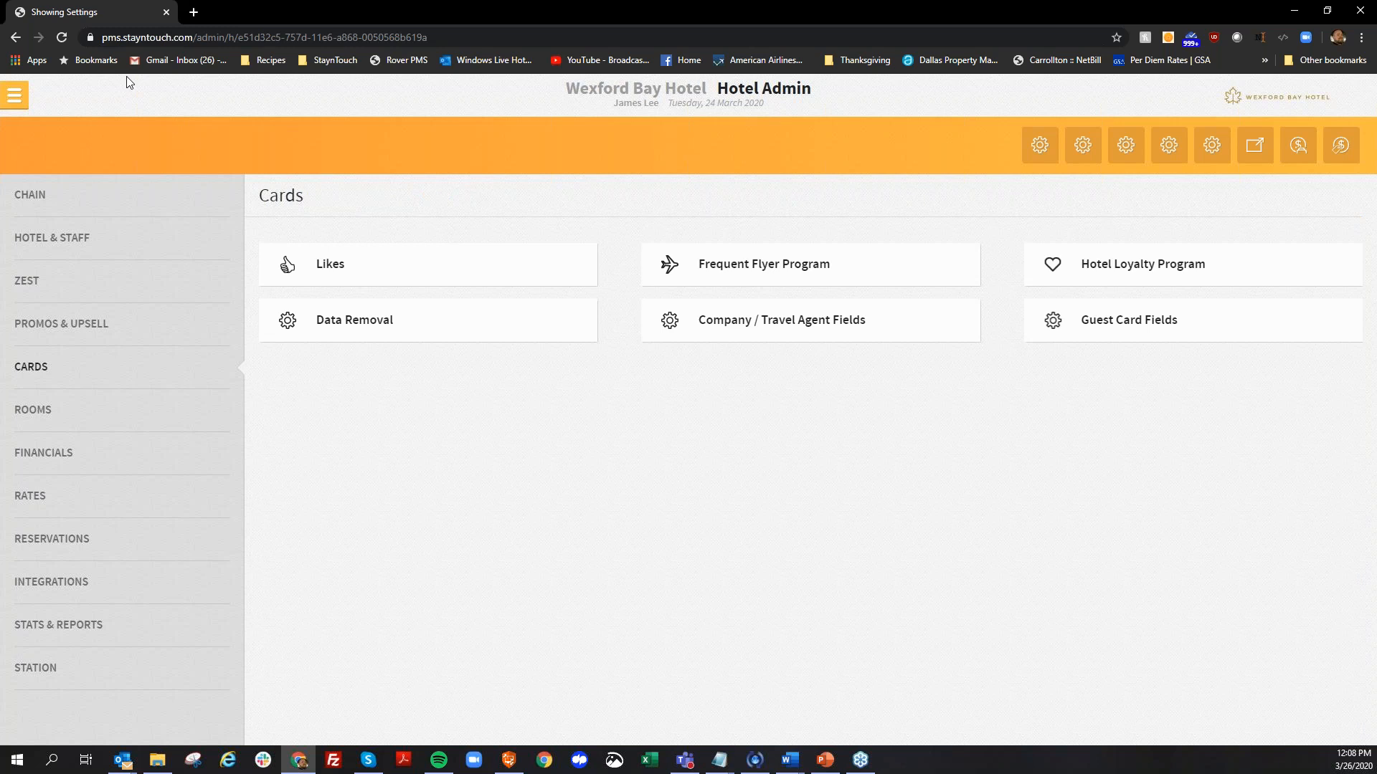
pyautogui.click(14, 94)
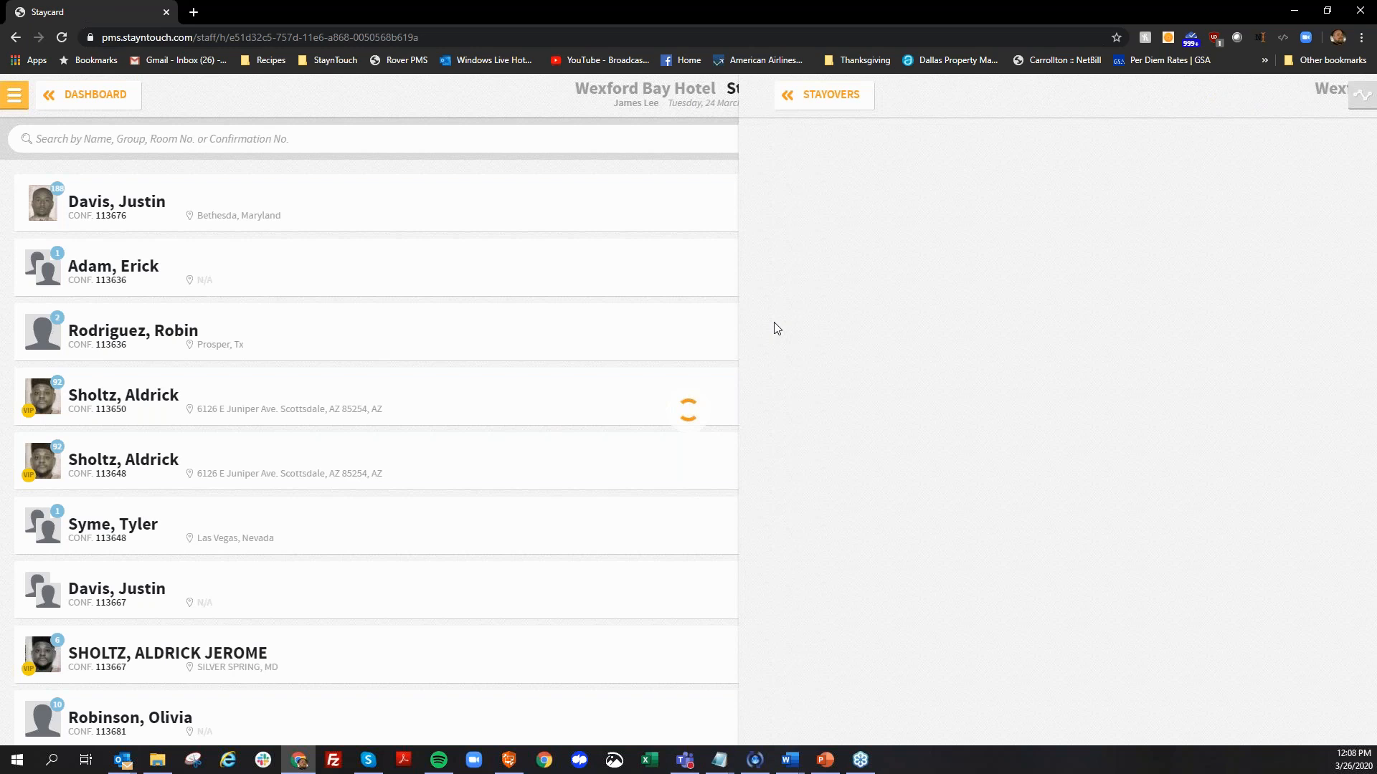
# Step: Open a stayover guest's Stay Card and view the Vehicle Registration Number field
pyautogui.click(133, 332)
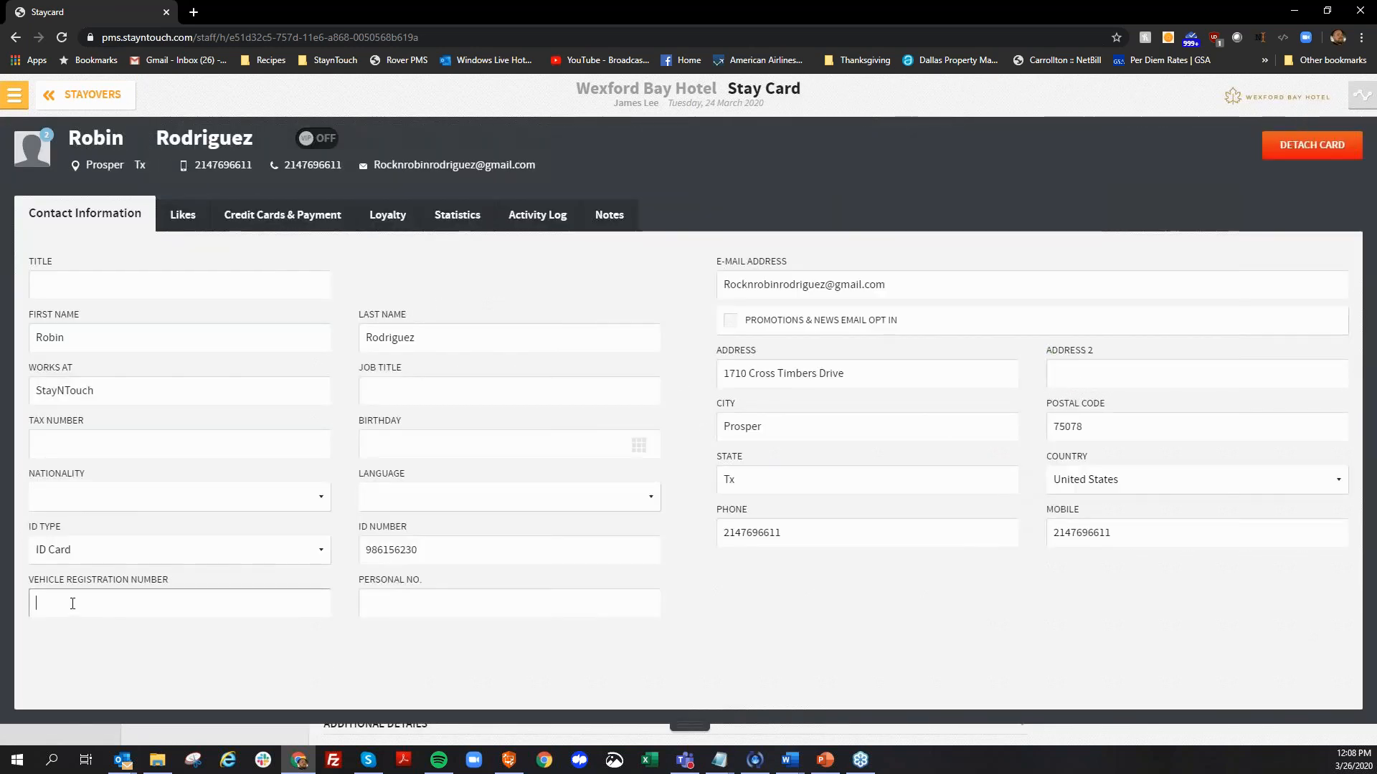
pyautogui.moveTo(77, 633)
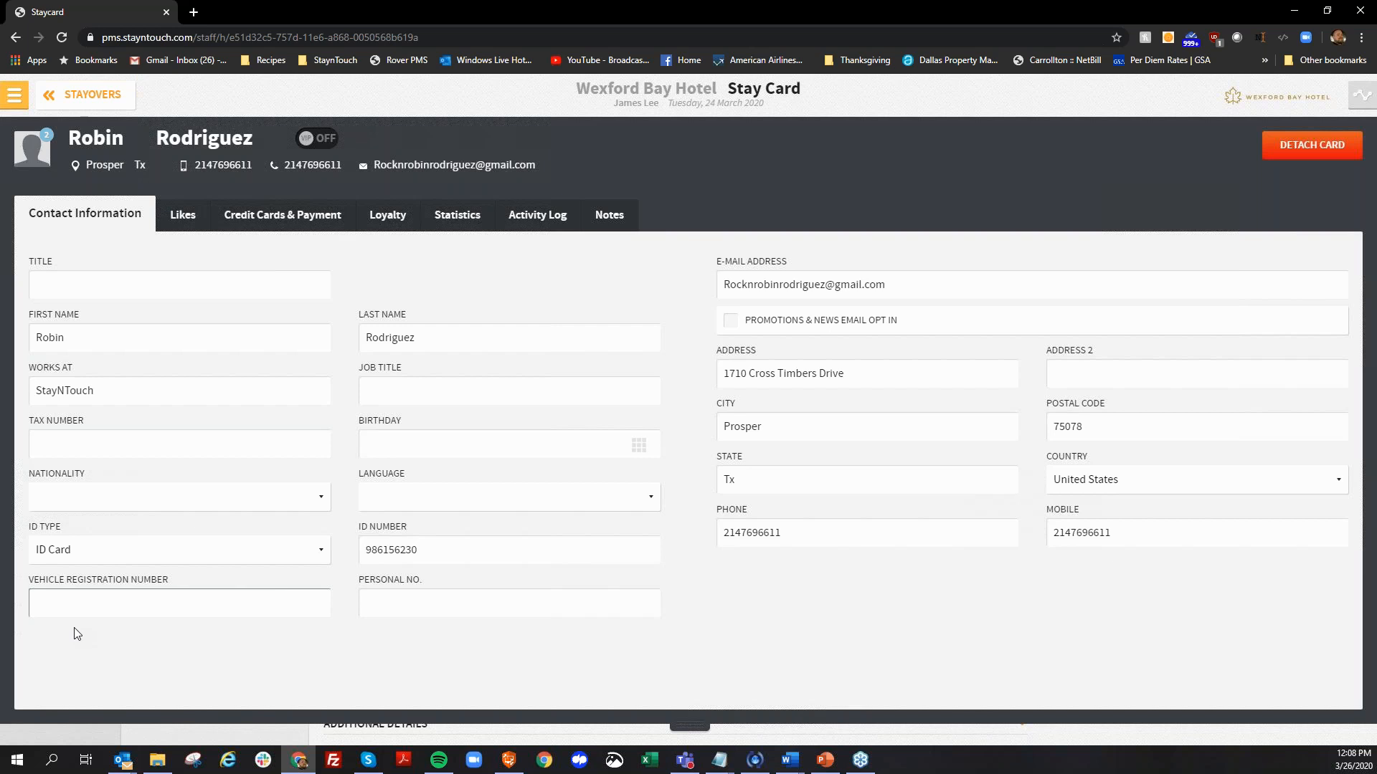
pyautogui.click(179, 604)
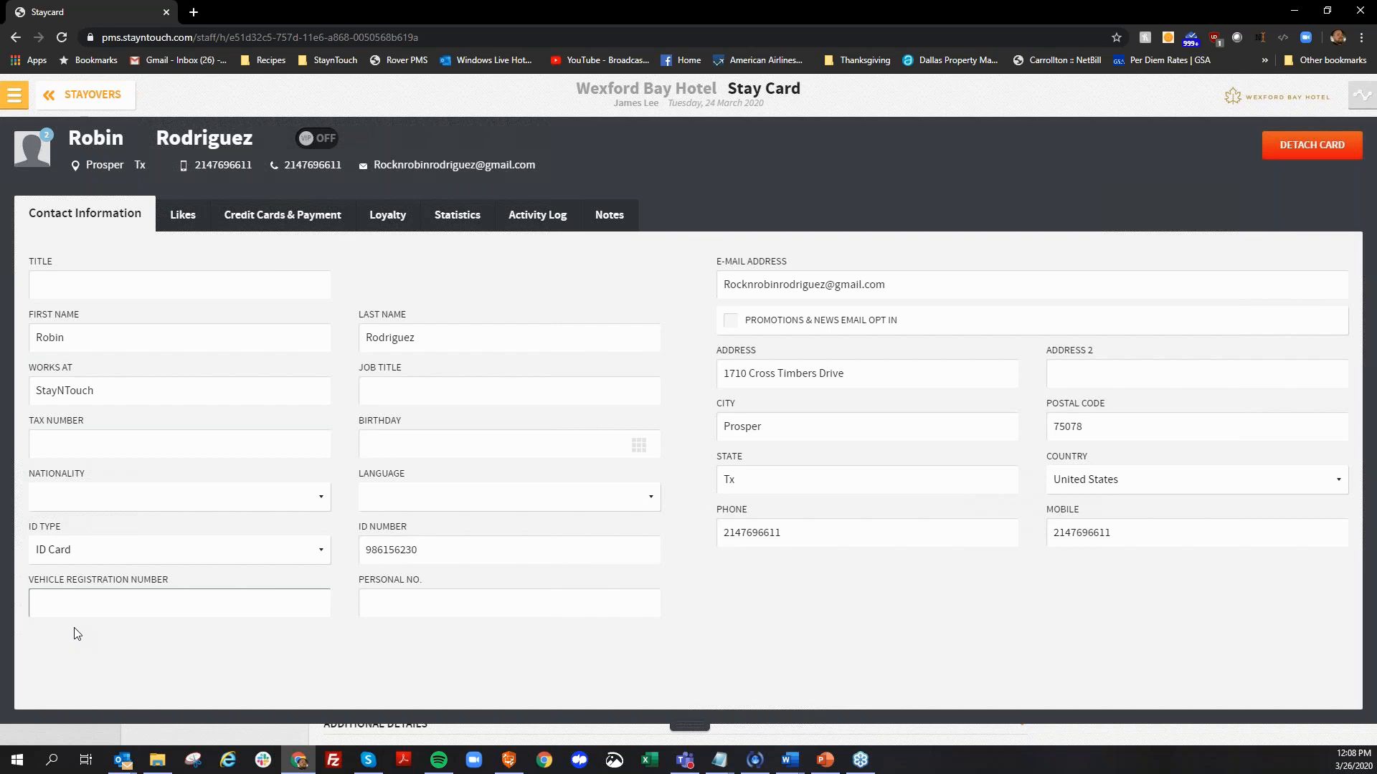
pyautogui.click(179, 604)
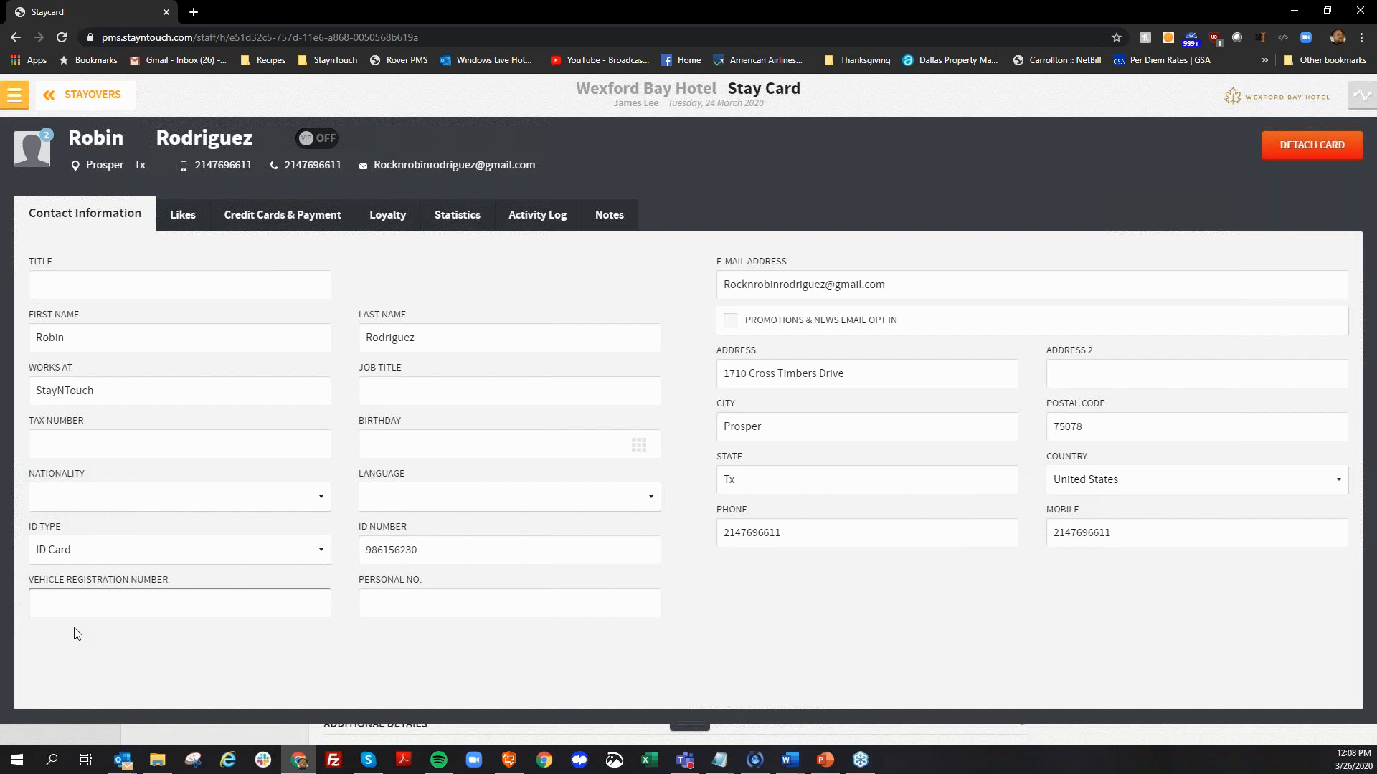
pyautogui.moveTo(135, 133)
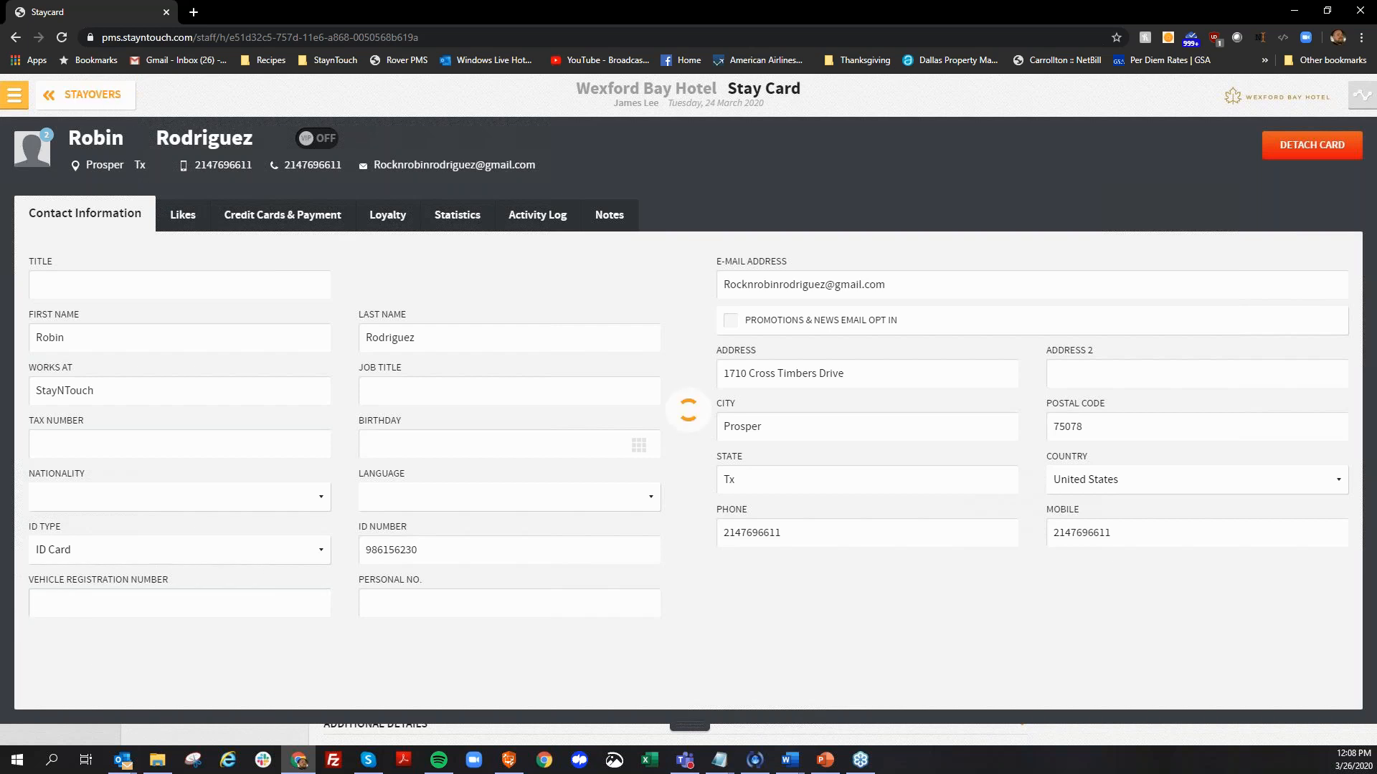
# Step: Leave the guest card, return to the Manager Dashboard and bring up the main navigation
pyautogui.click(49, 95)
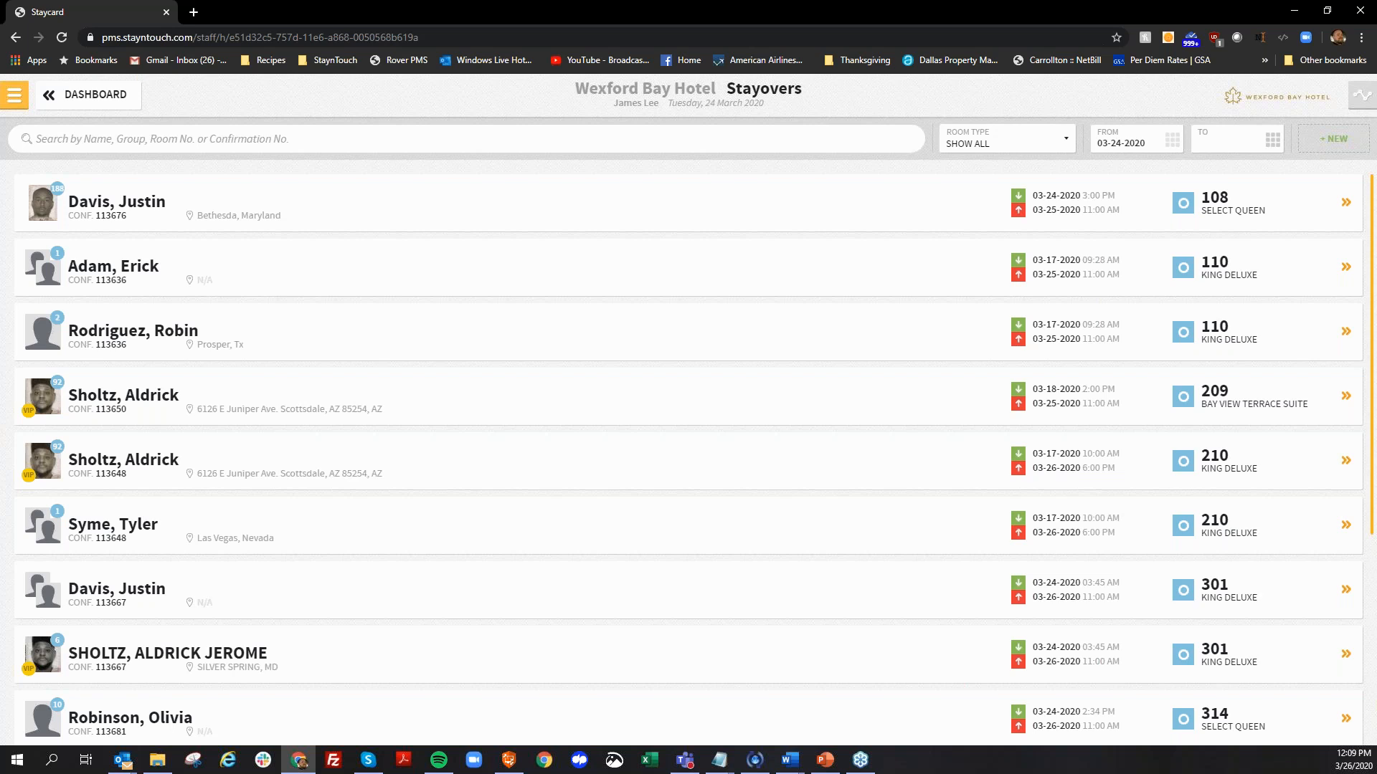
pyautogui.click(85, 95)
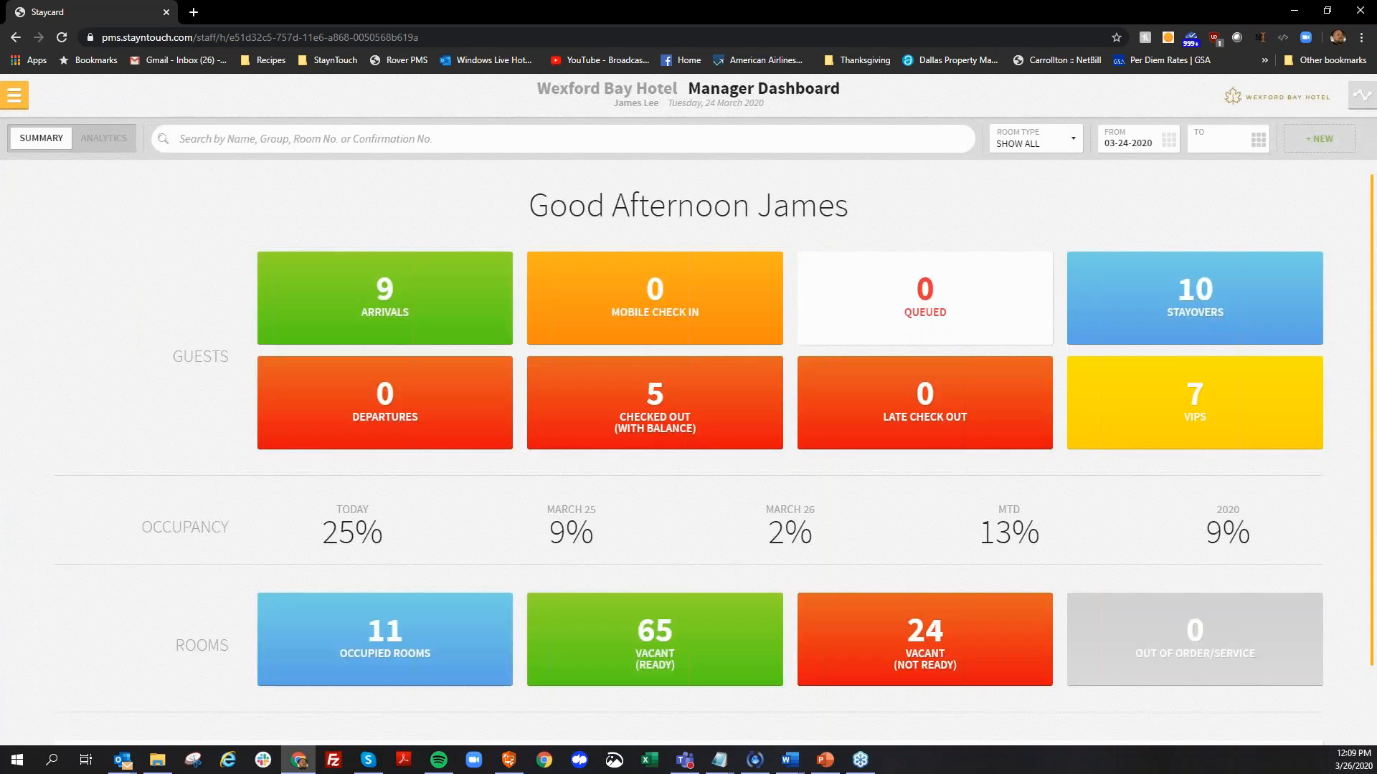
pyautogui.click(14, 95)
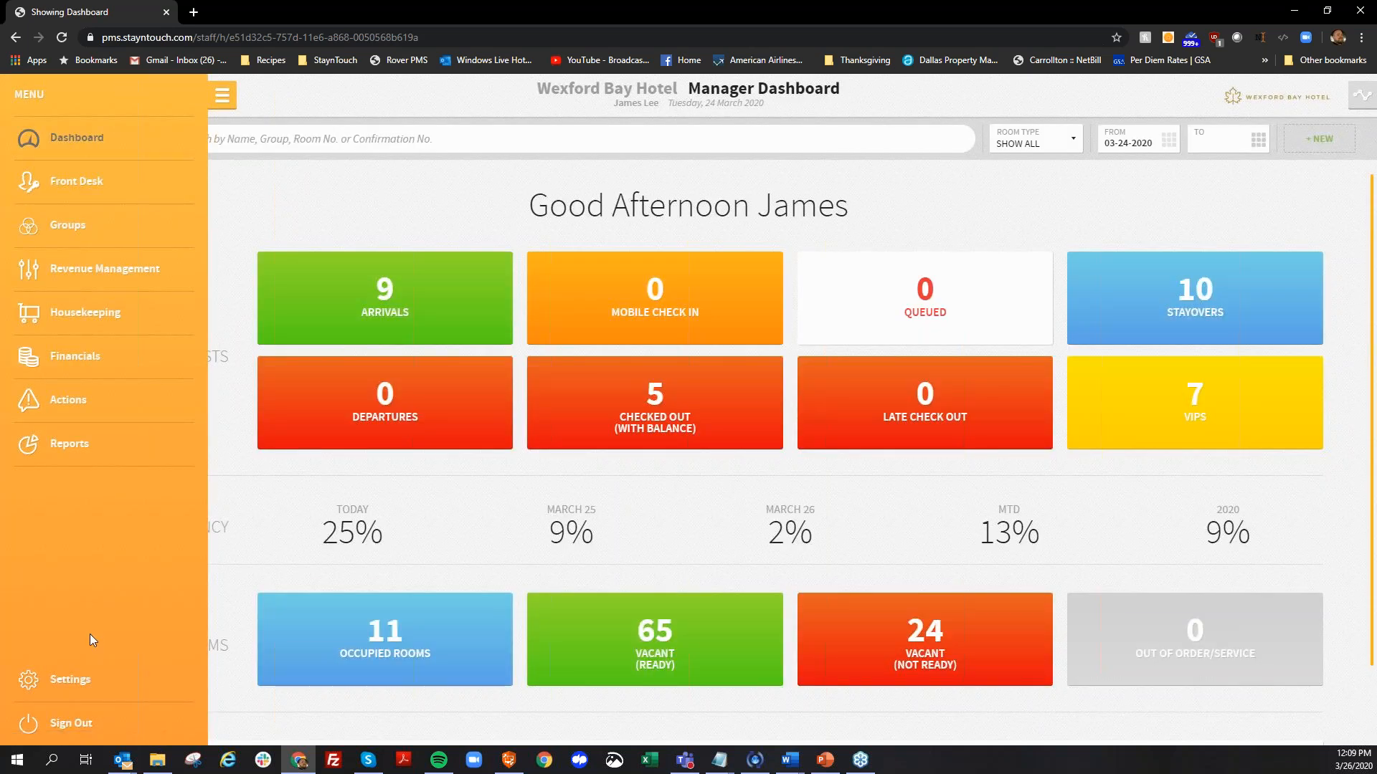
# Step: Go to Settings > Hotel & Staff > Permissions showing Front Office Staff's permission lists
pyautogui.click(69, 679)
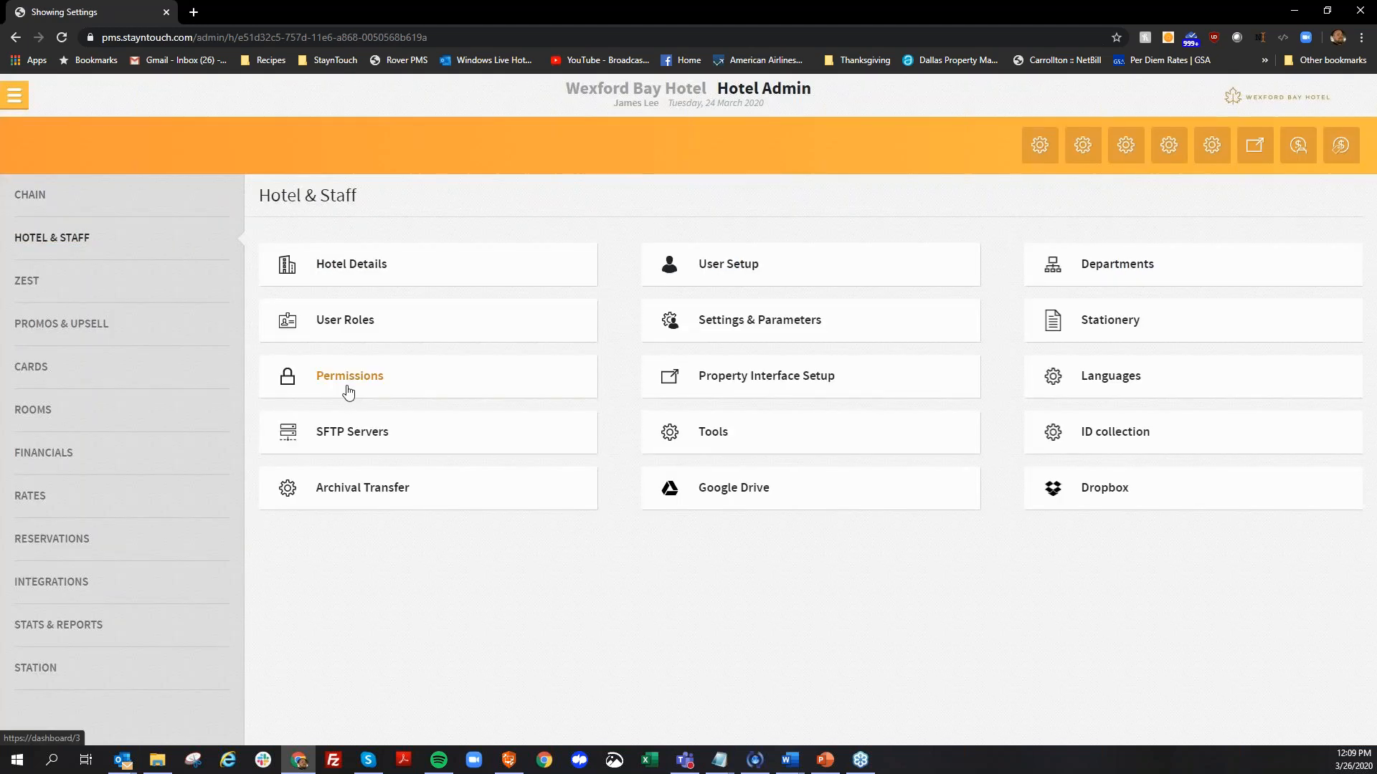
pyautogui.click(348, 375)
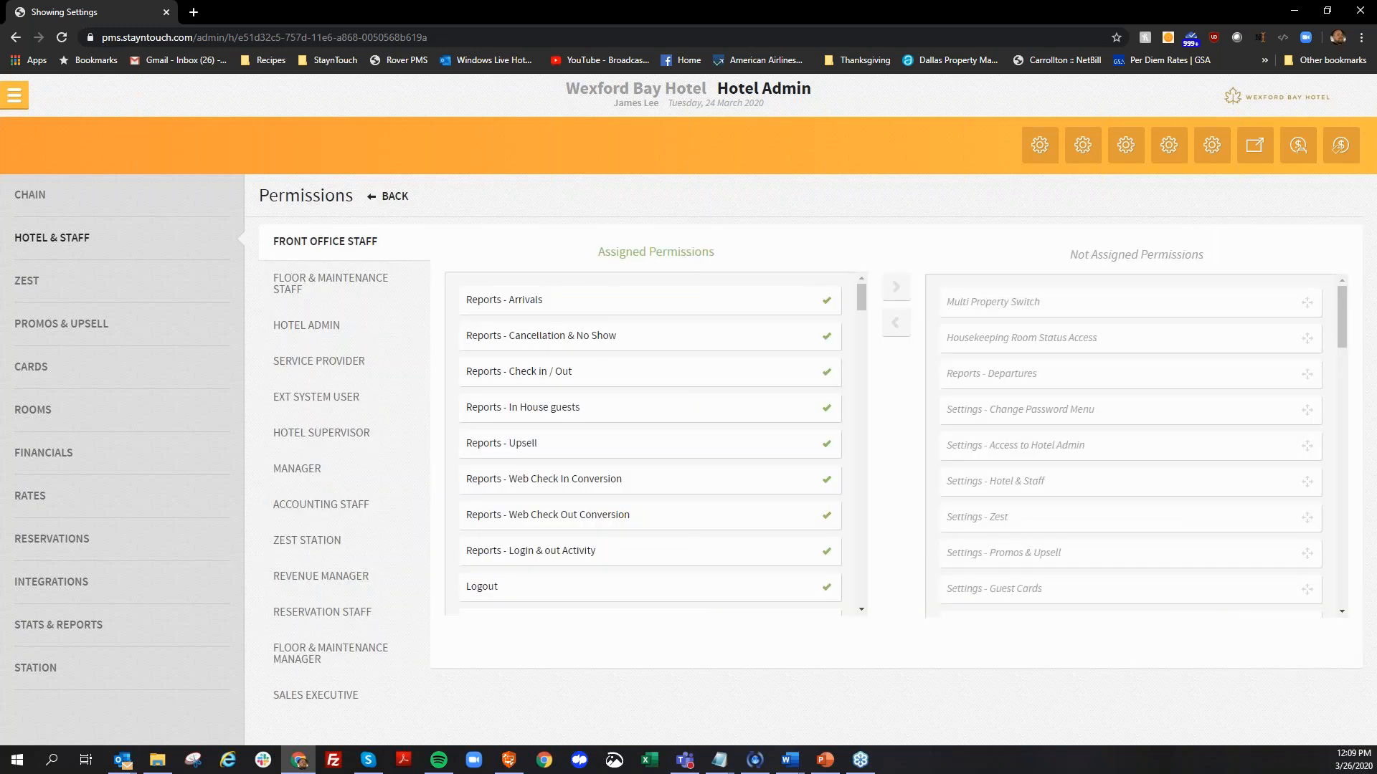
pyautogui.scroll(-3)
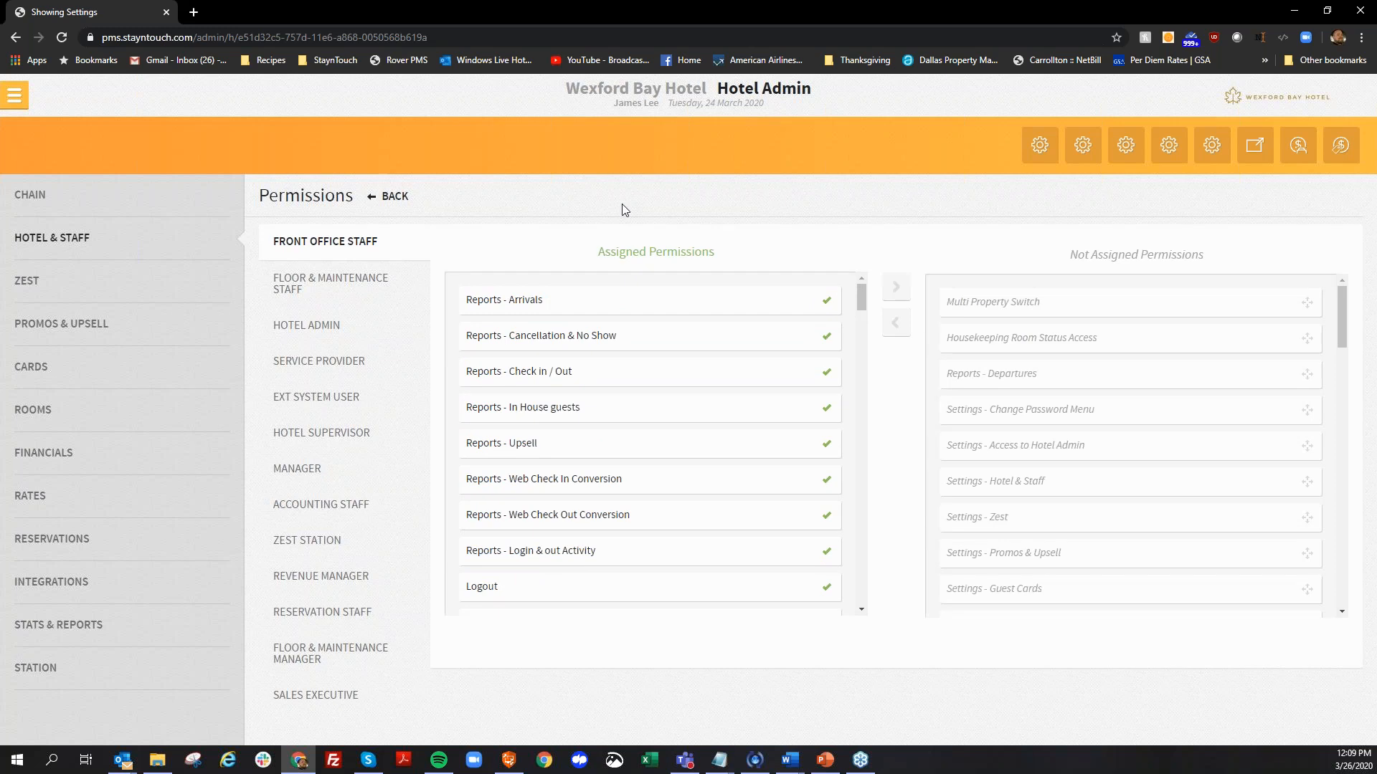
pyautogui.moveTo(624, 217)
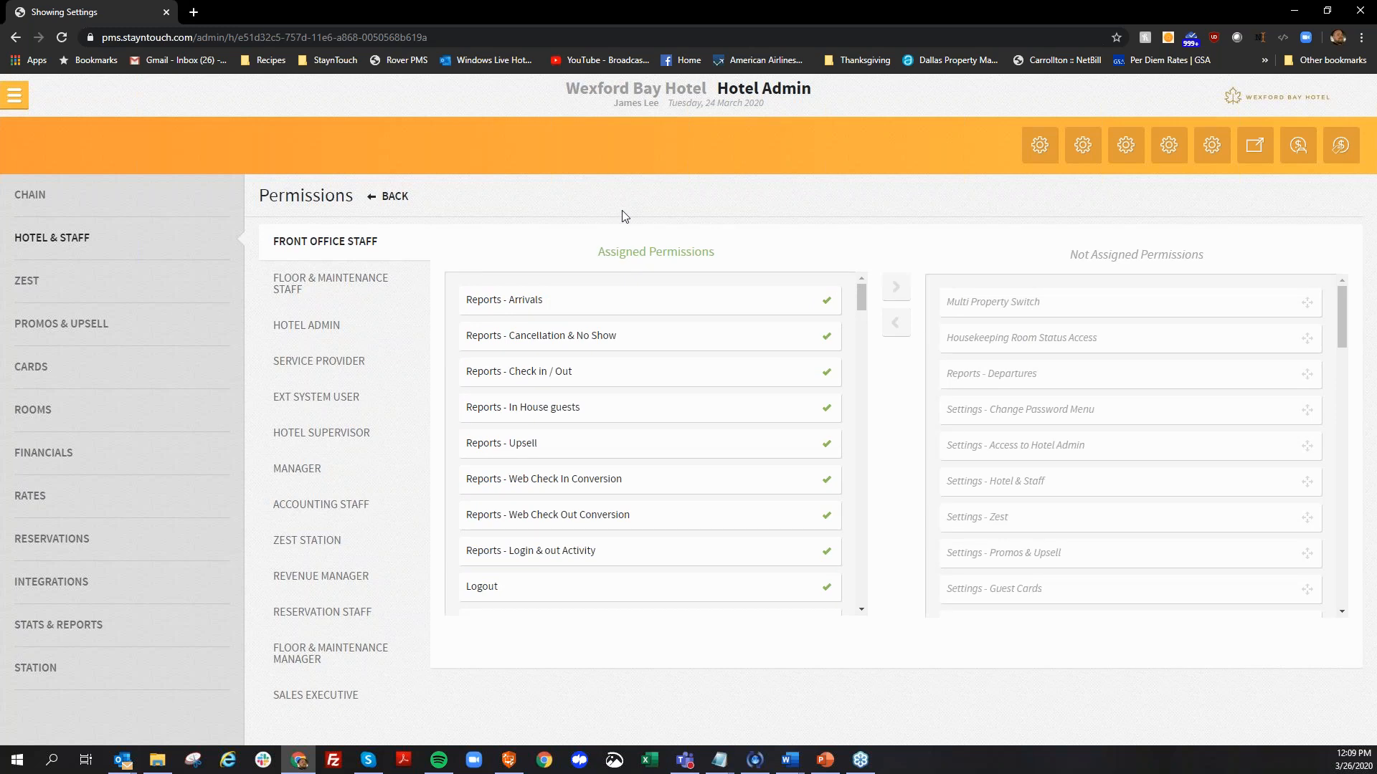
pyautogui.click(1265, 60)
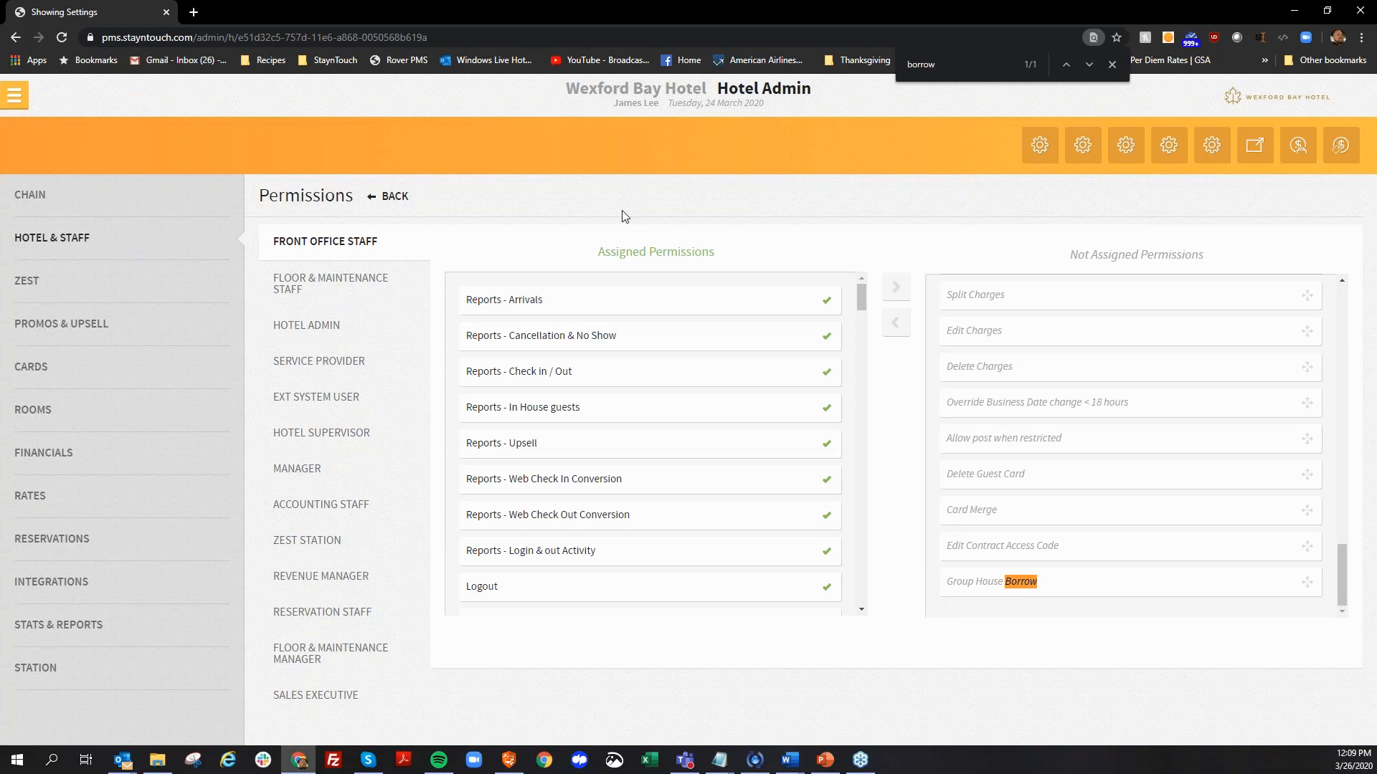
pyautogui.moveTo(1007, 588)
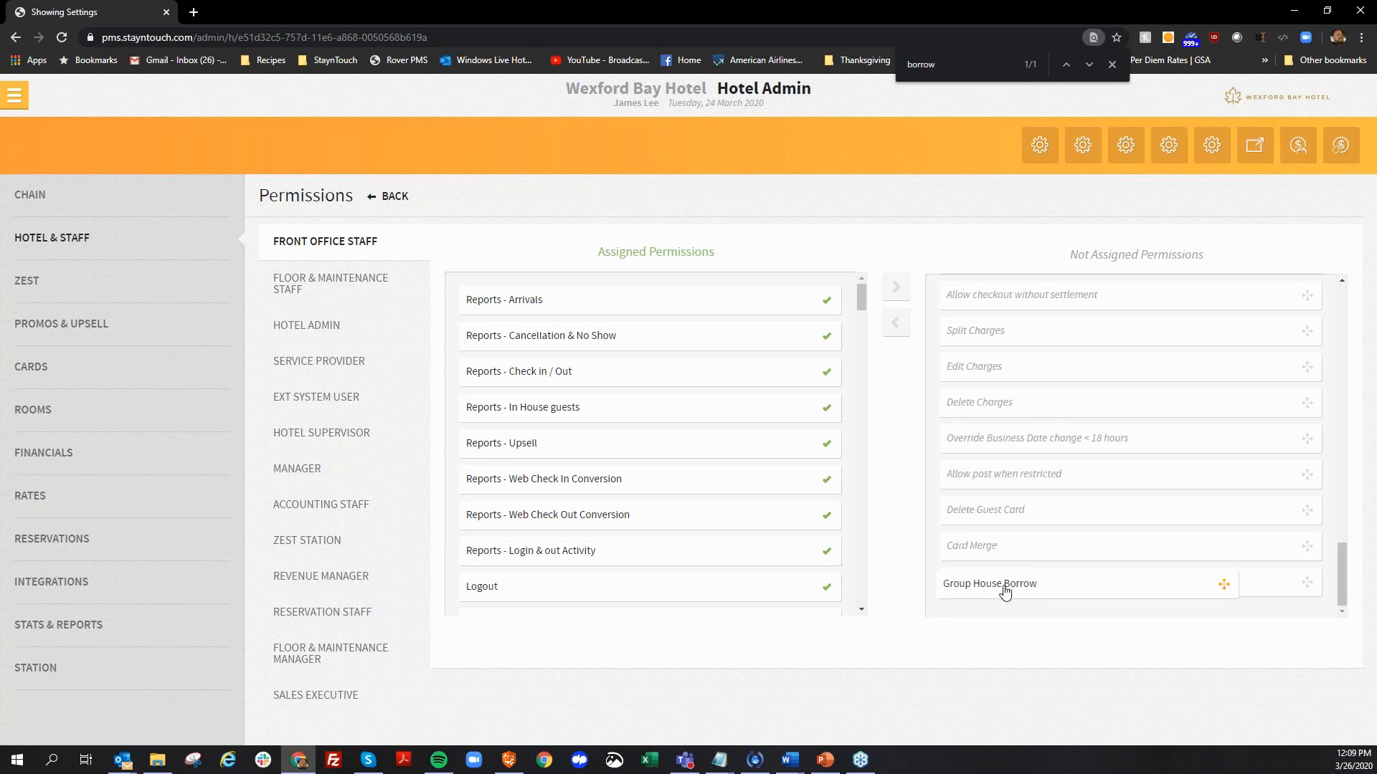
# Step: Drag Group House Borrow from Not Assigned into Front Office Staff's Assigned Permissions
pyautogui.moveTo(989, 584); pyautogui.dragTo(538, 545)
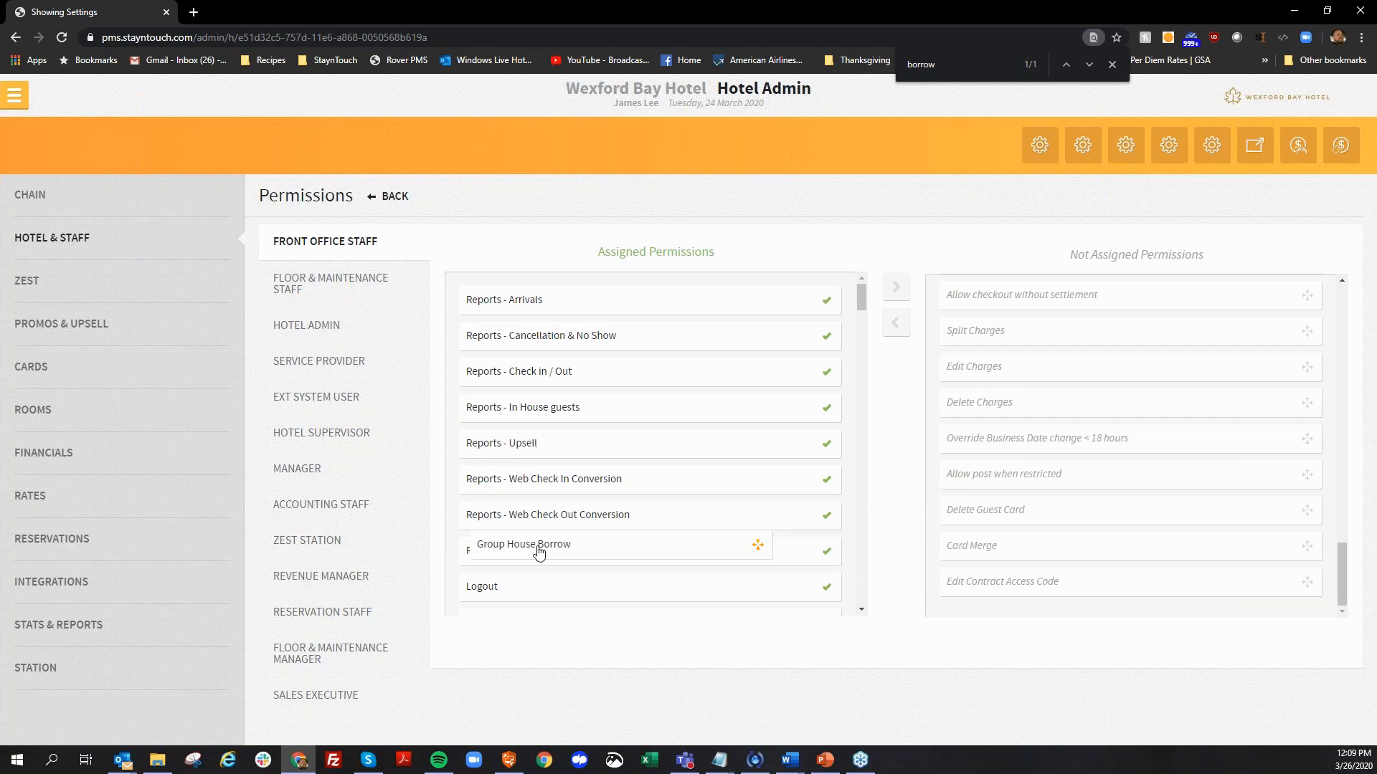